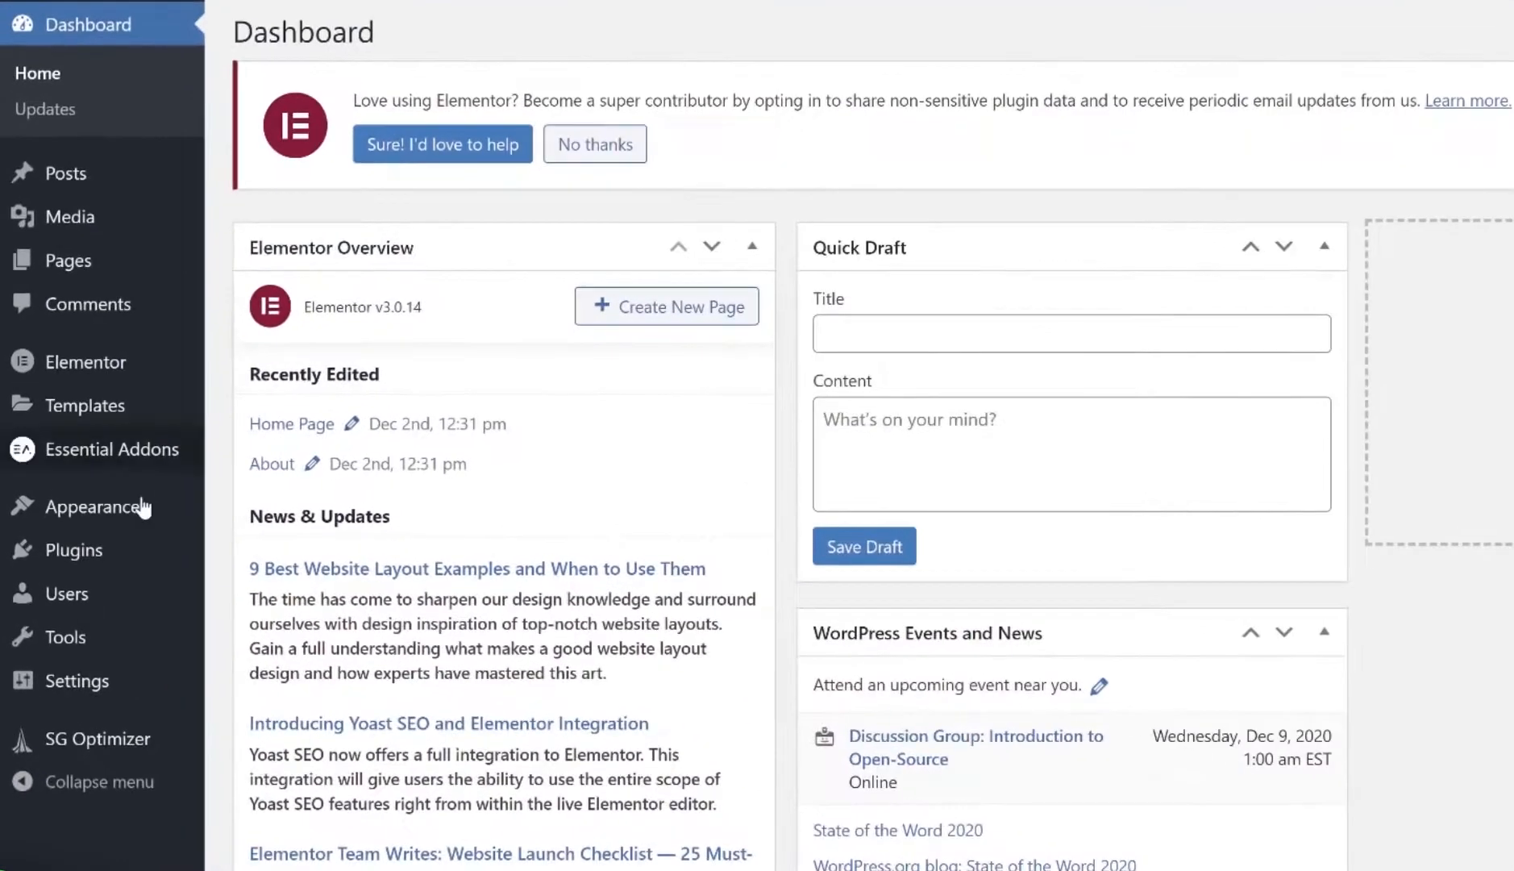
mouse_move(97, 507)
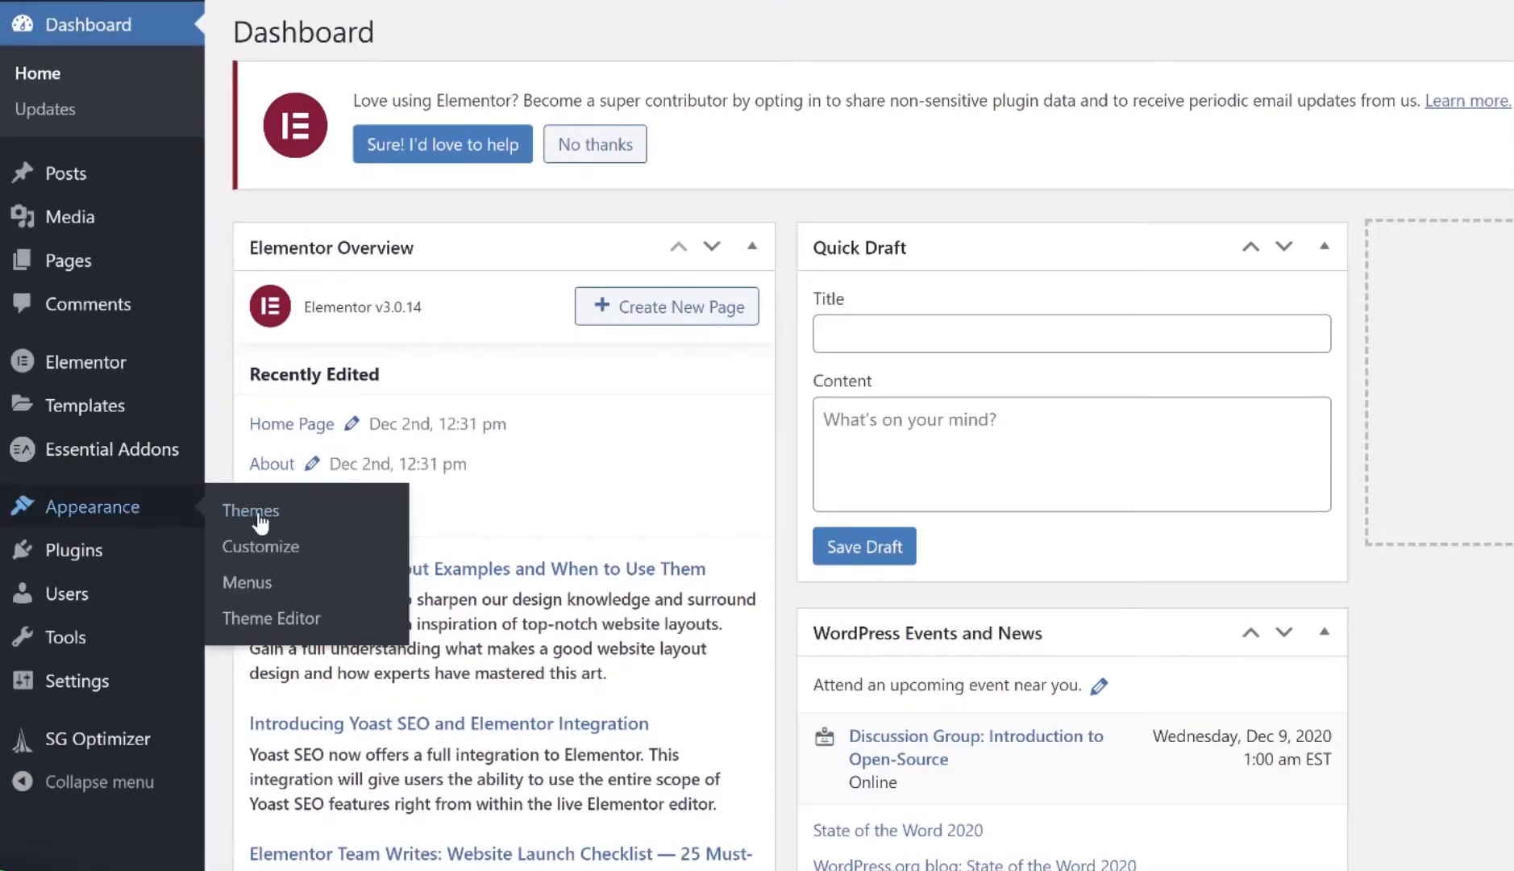
Go to Appearance > Themes showing Hello Elementor active with Twenty Nineteen and Twenty Twenty.
left_click(250, 513)
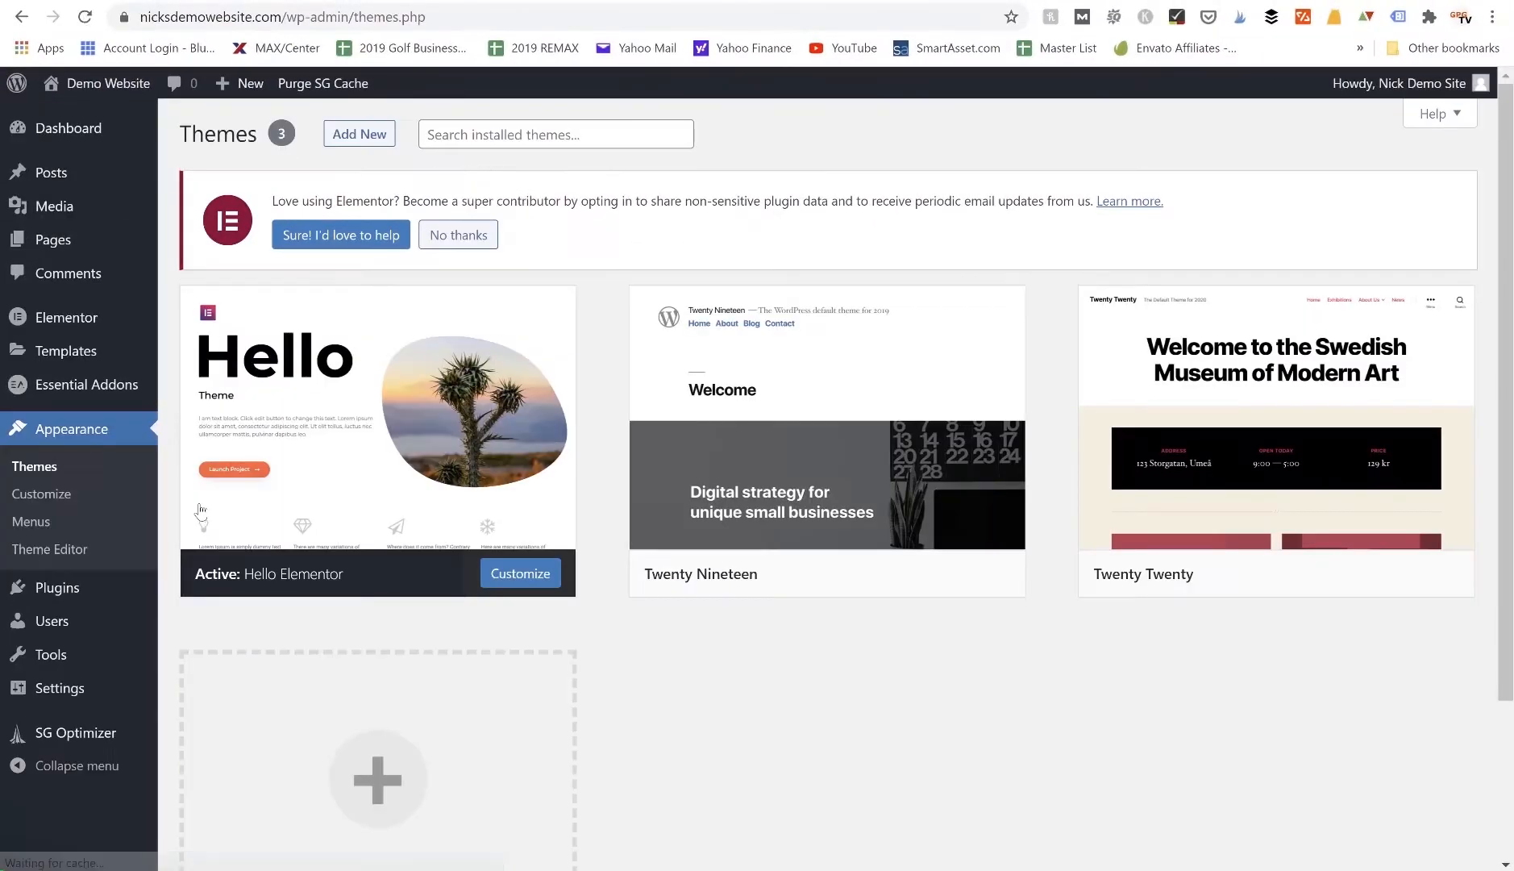
mouse_move(627, 537)
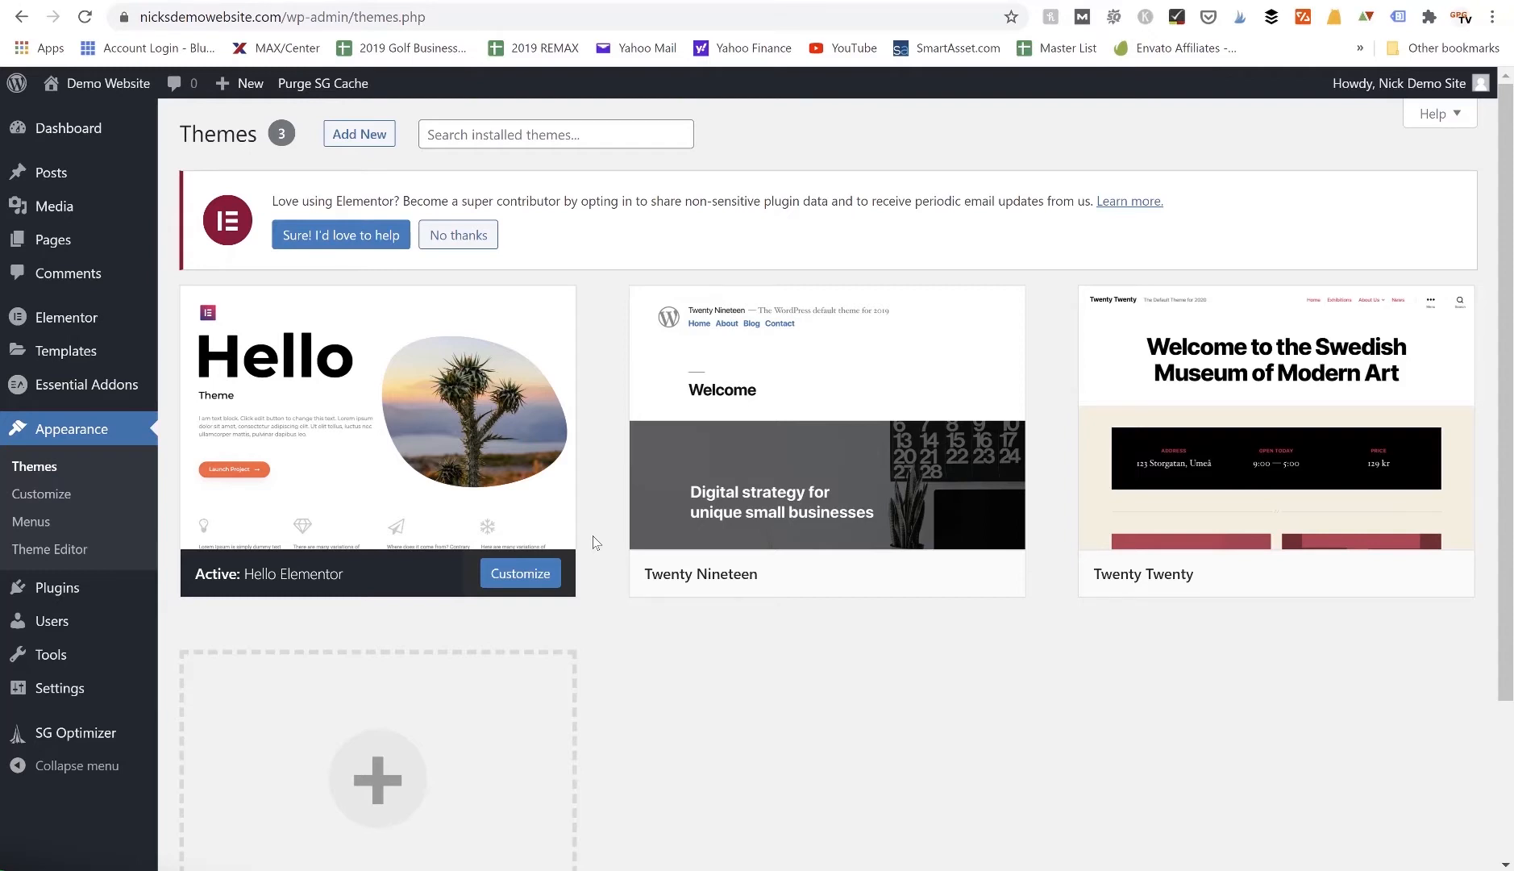
scroll("down", 3)
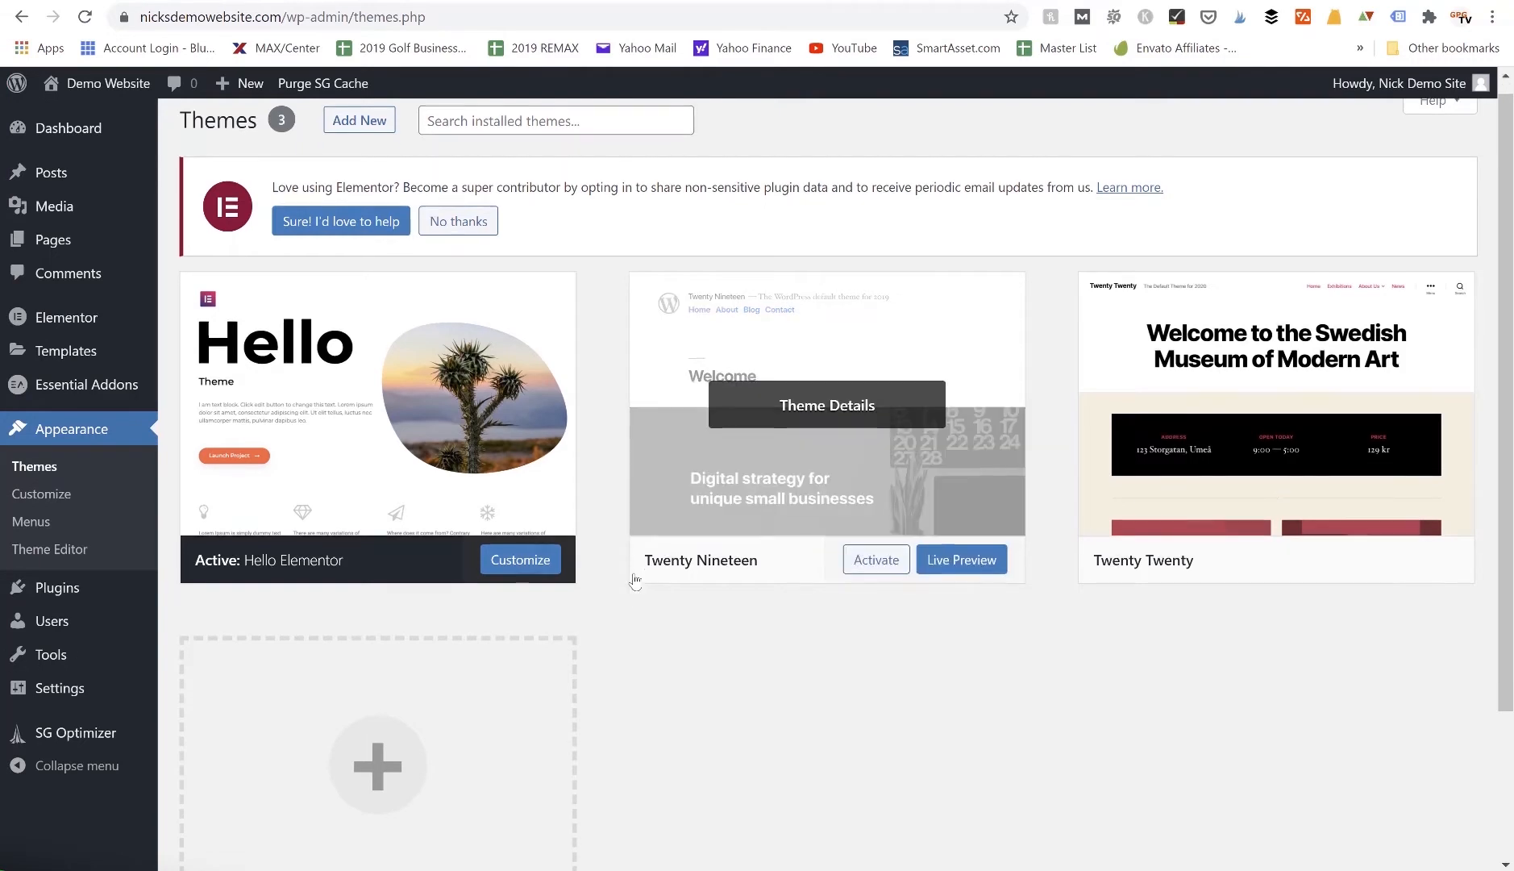
scroll("down", 3)
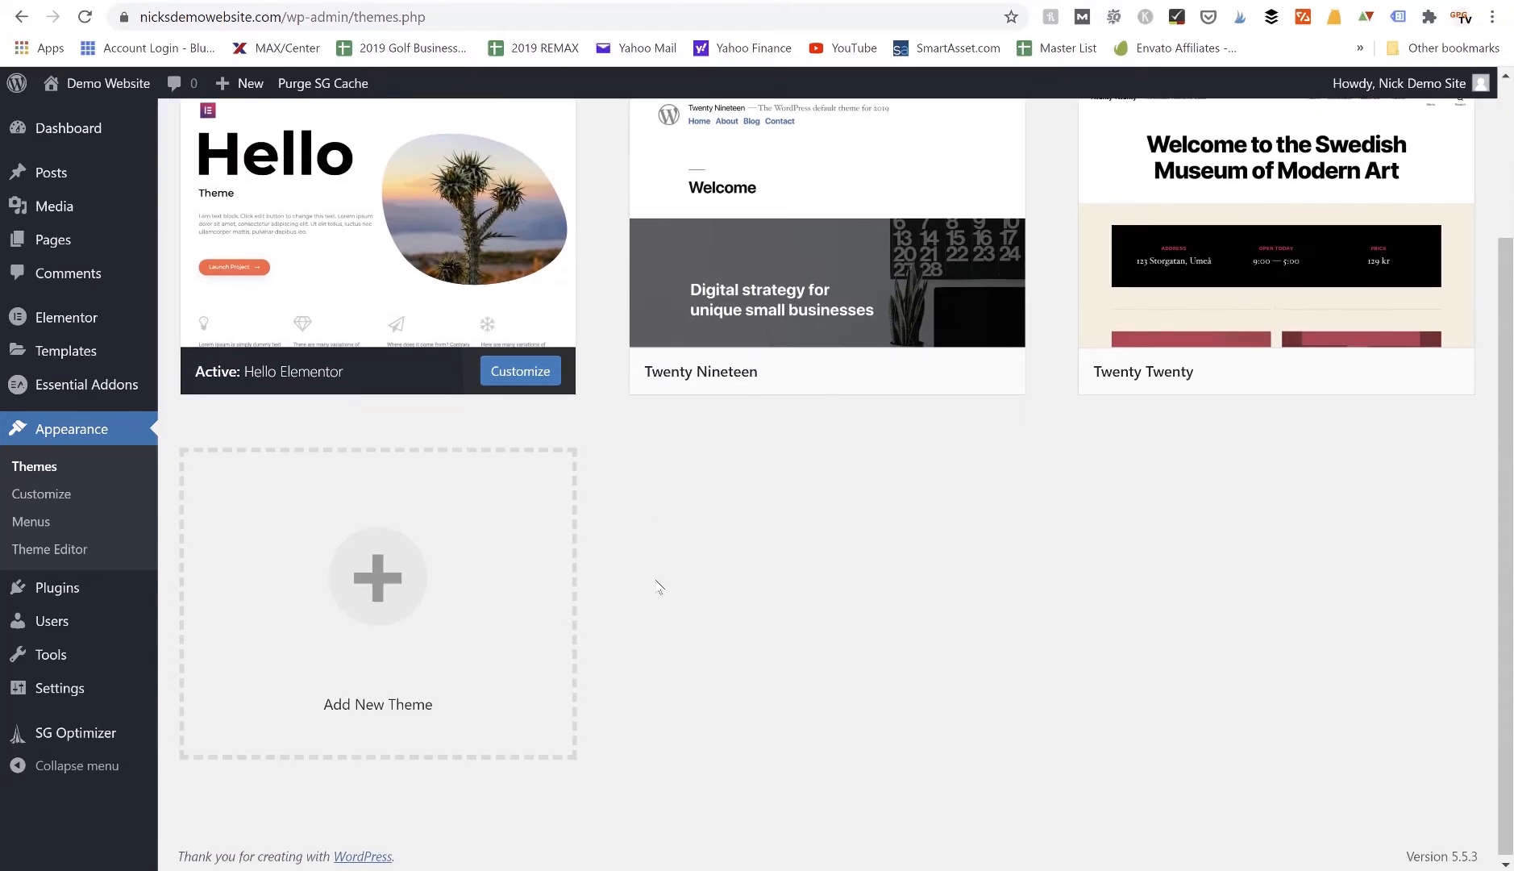
mouse_move(378, 577)
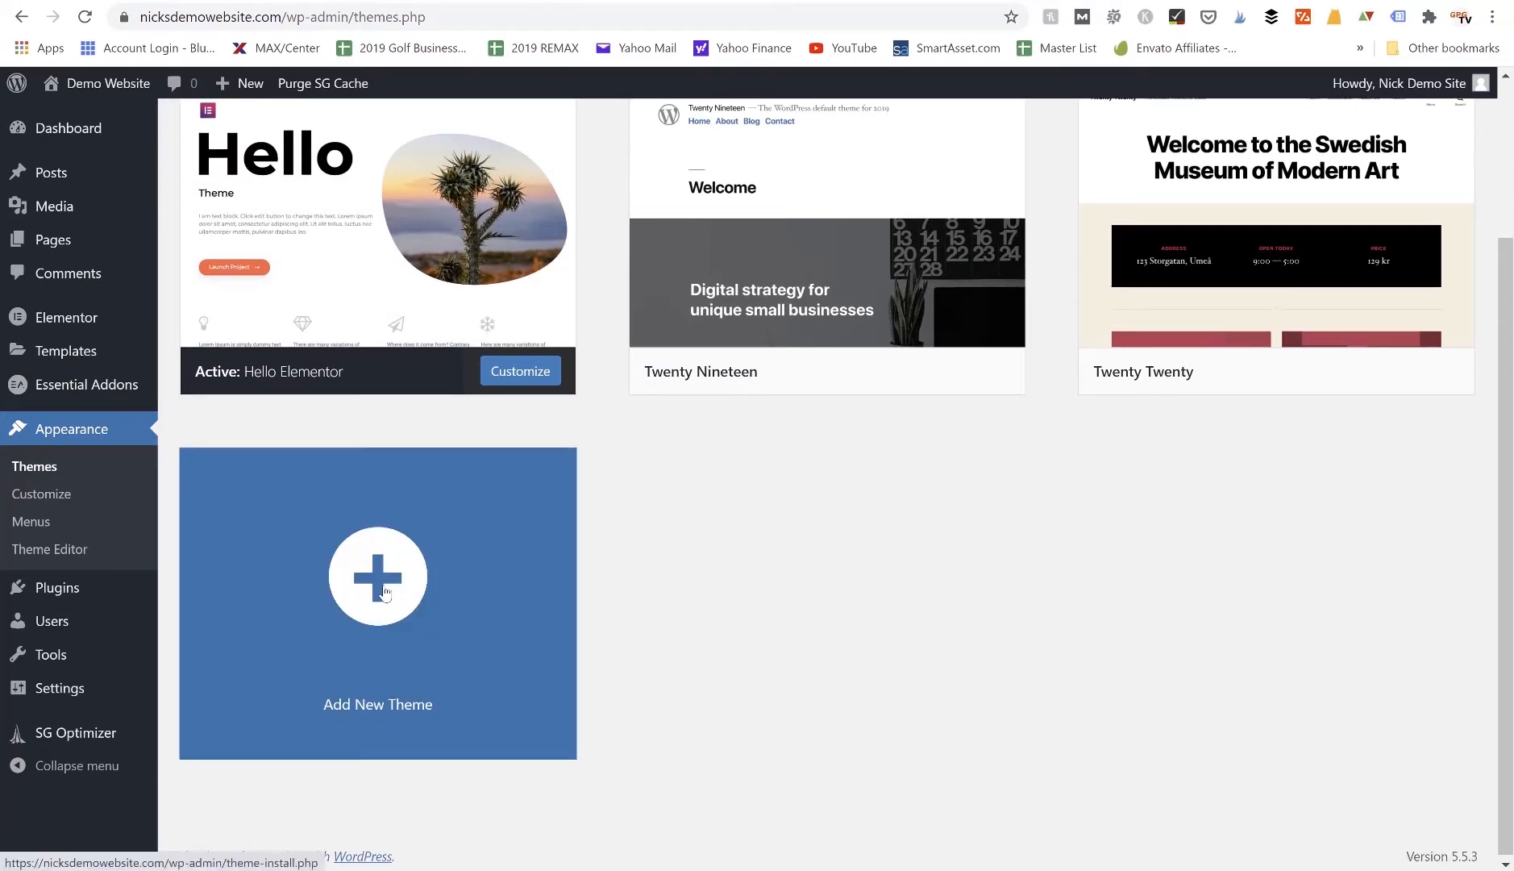
Browse the Add Themes featured catalogue including StyleBlog, Kidzoo Lite, True News and HB Education.
left_click(377, 576)
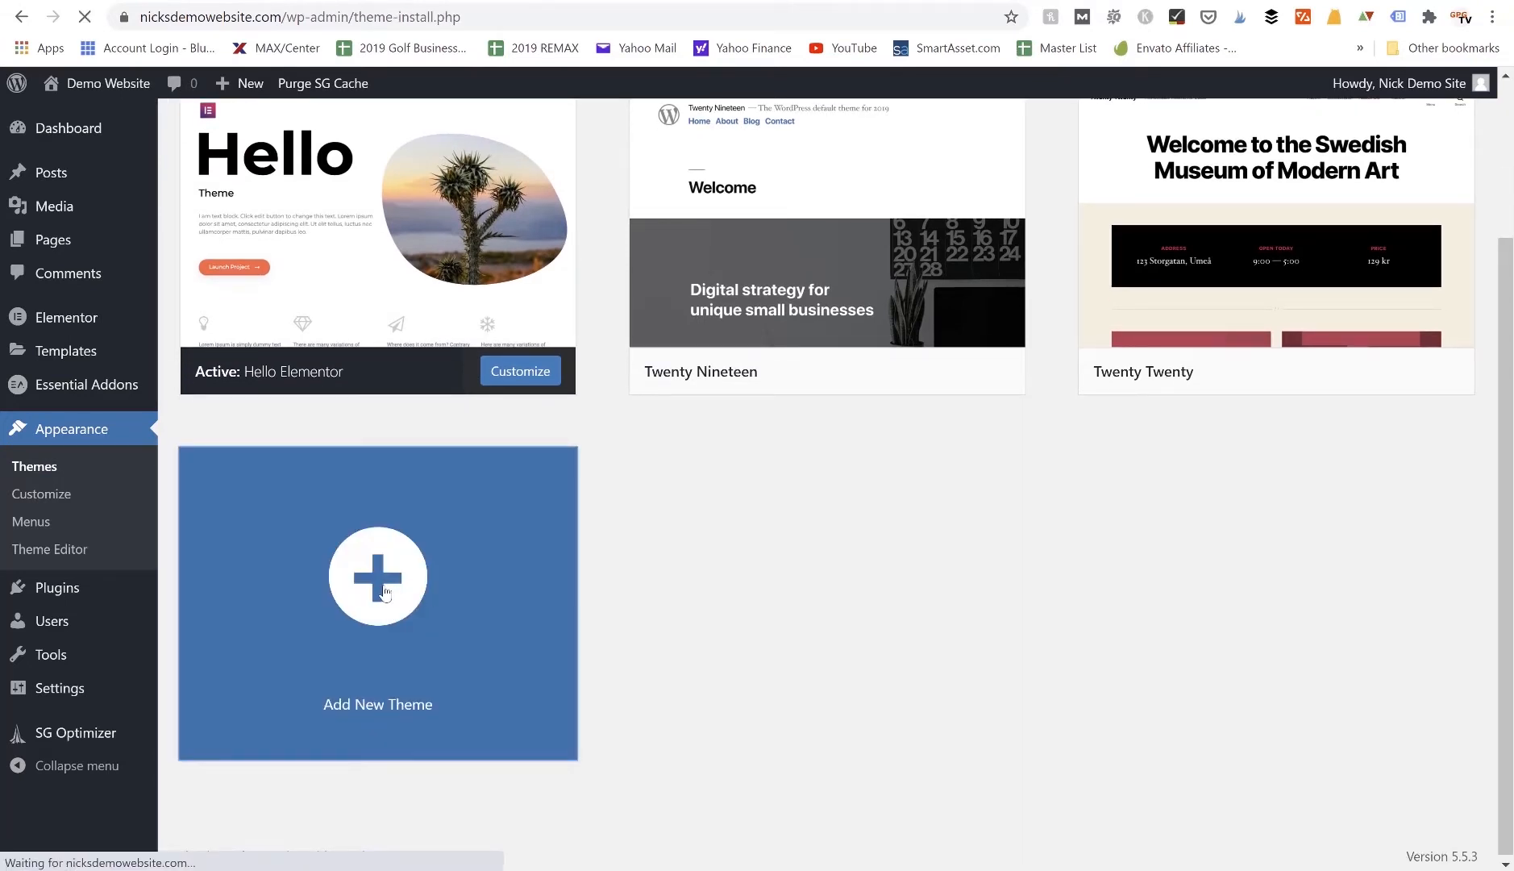
left_click(377, 576)
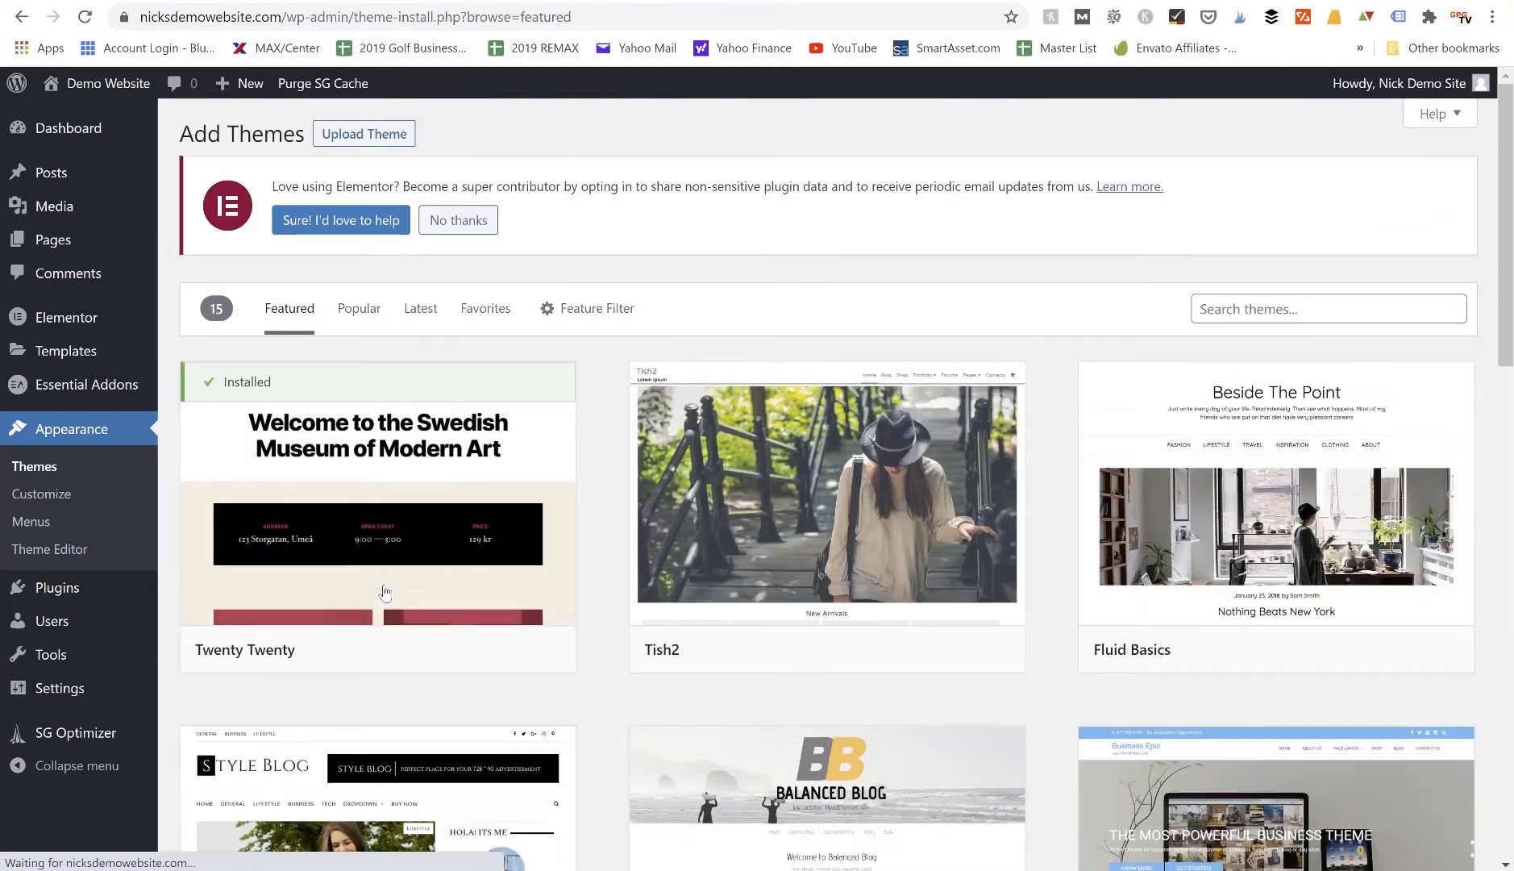
scroll("down", 3)
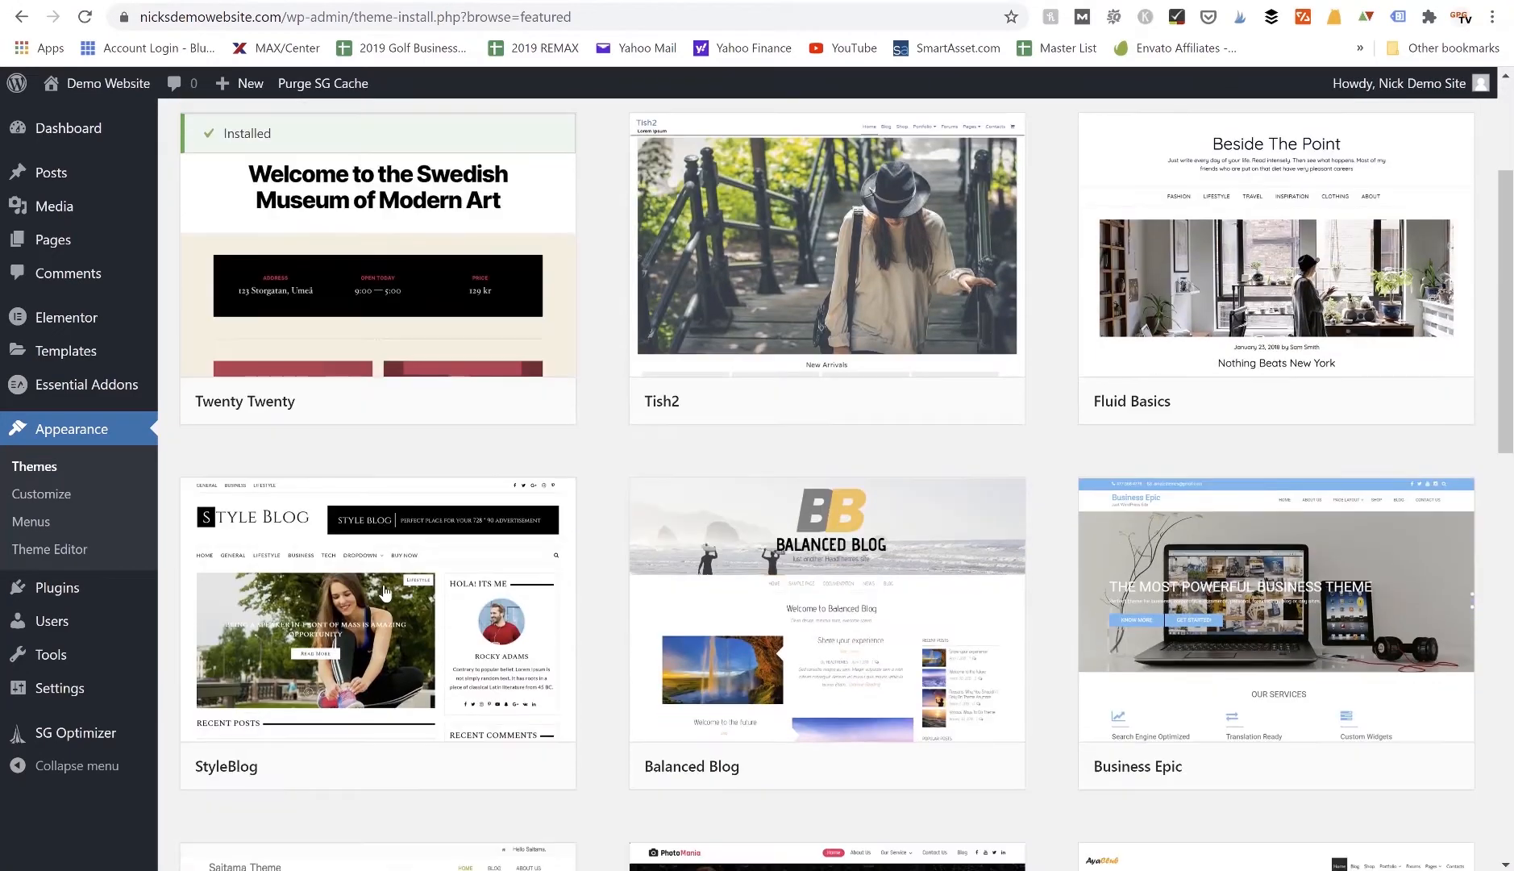
scroll("down", 3)
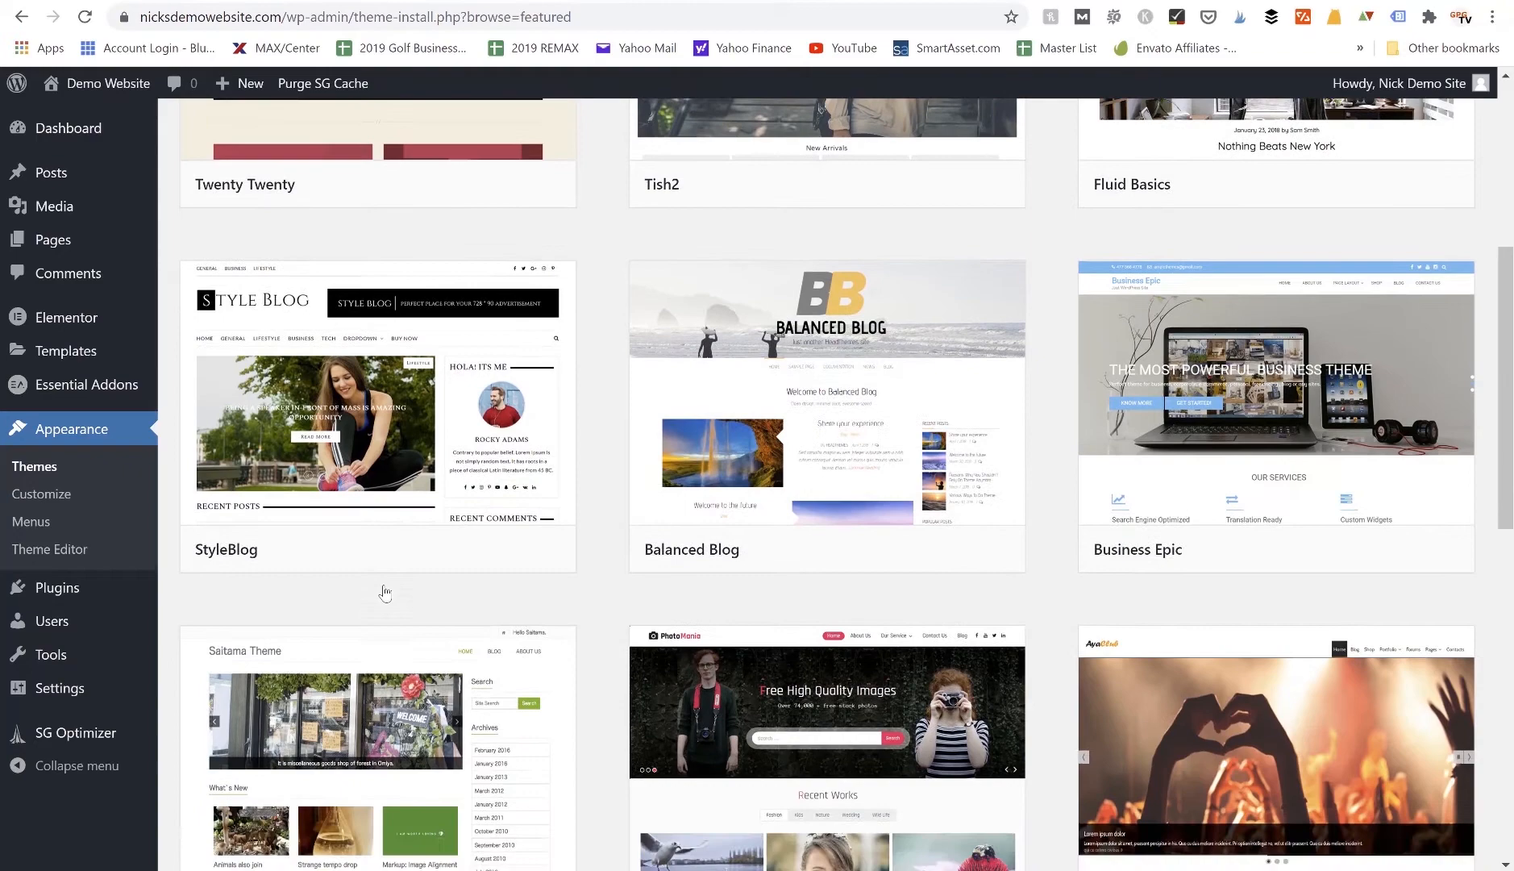
scroll("down", 3)
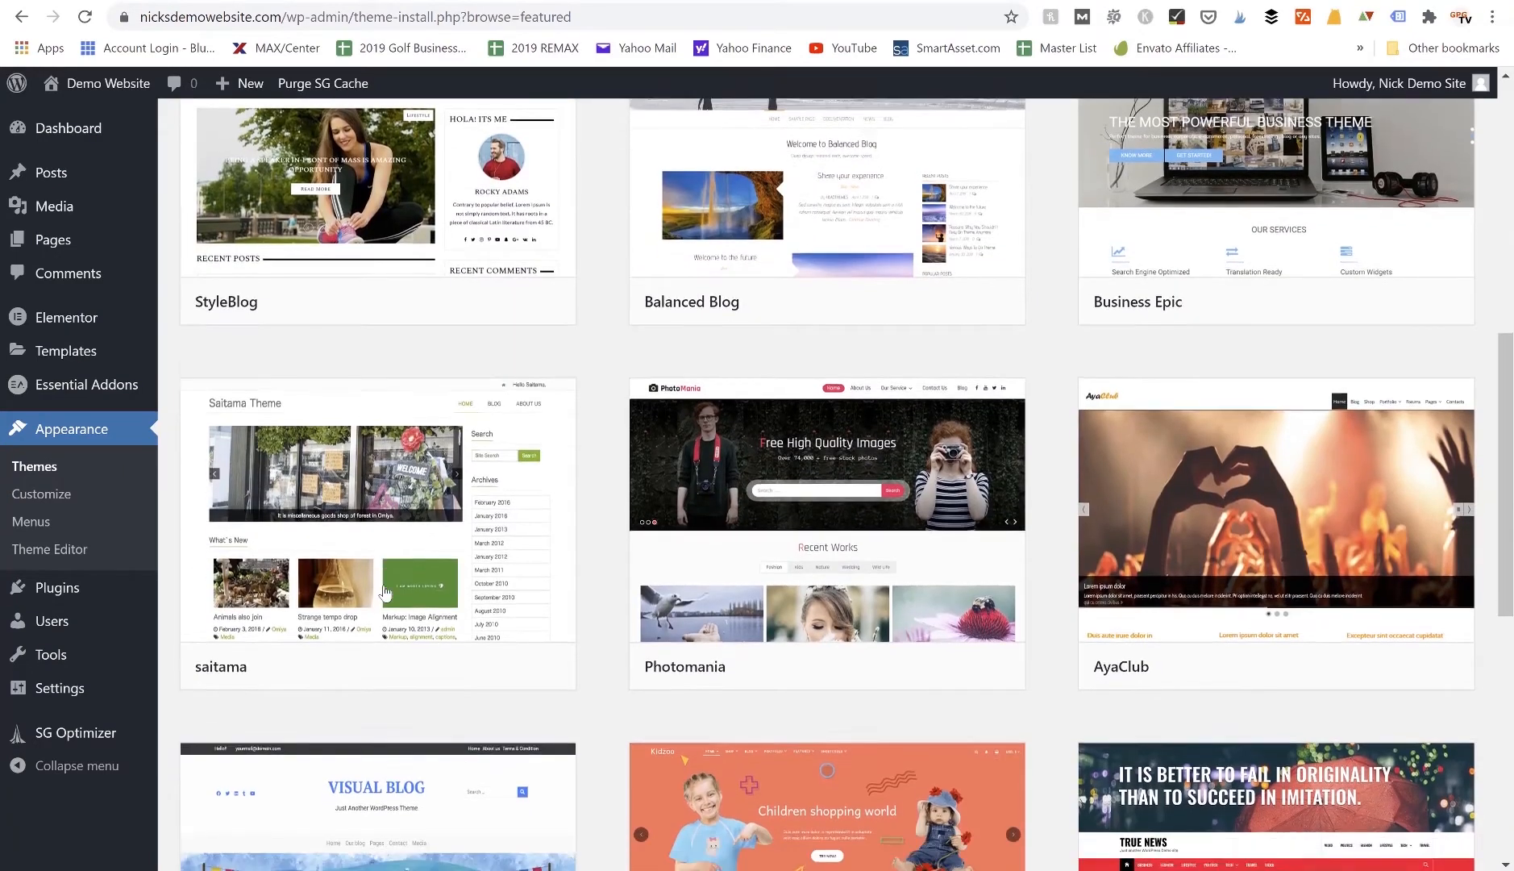
scroll("down", 3)
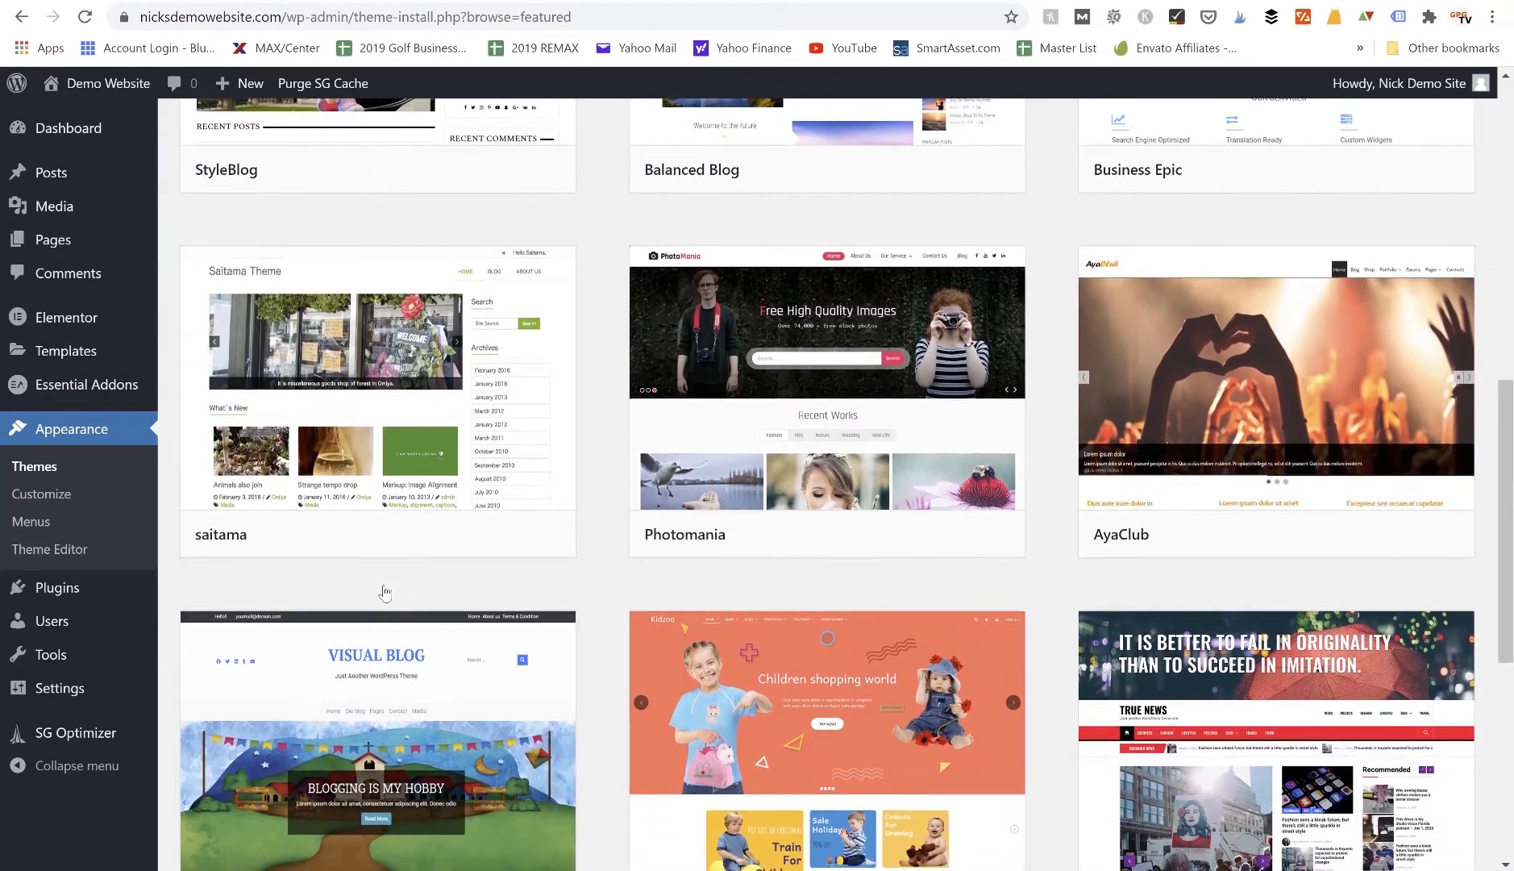
scroll("down", 3)
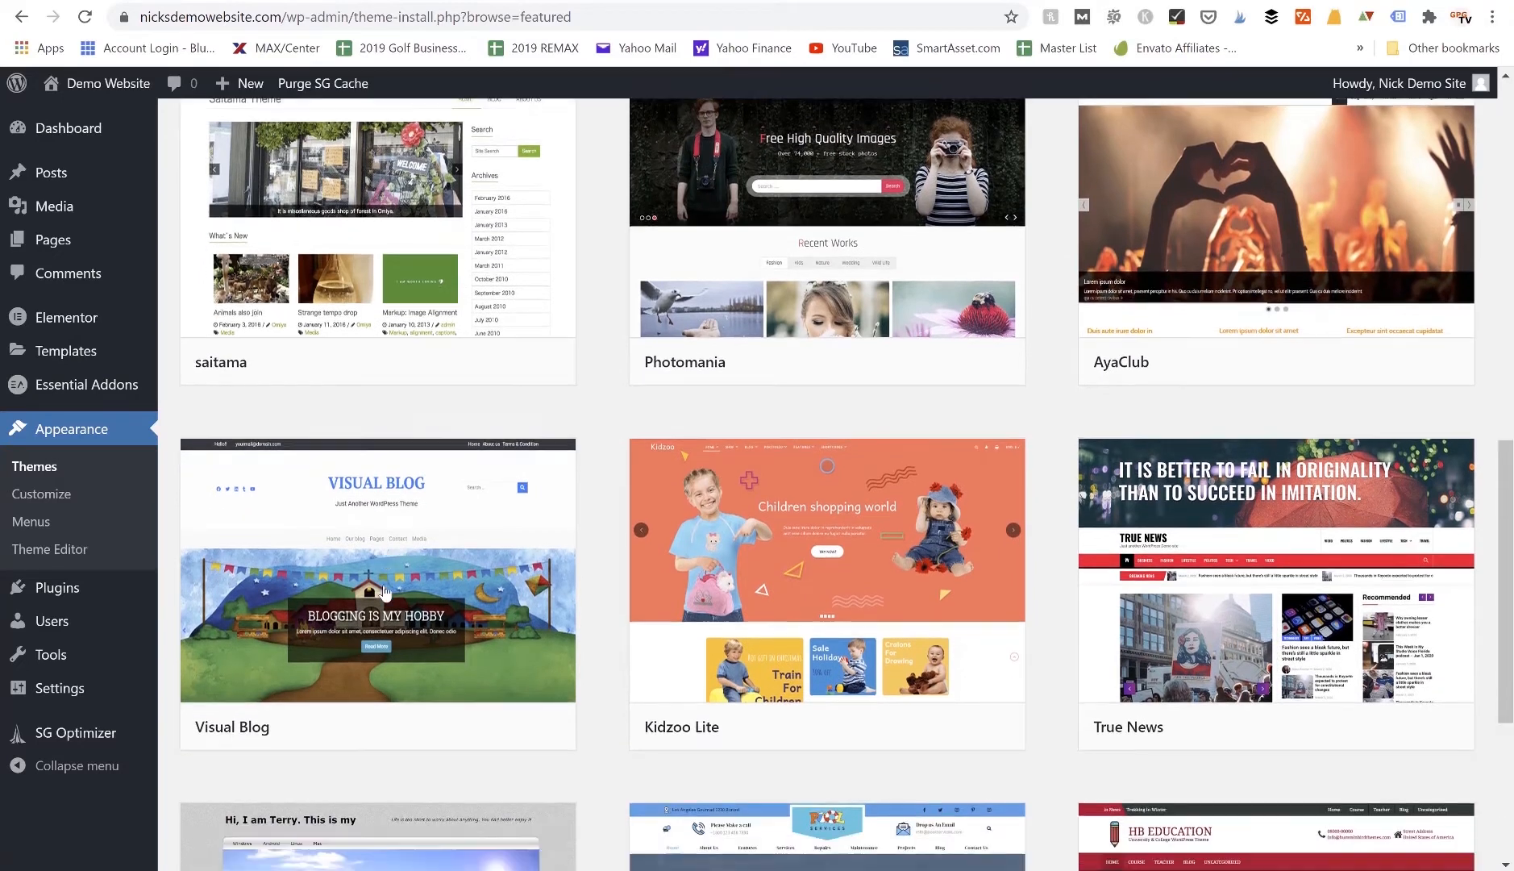
scroll("down", 3)
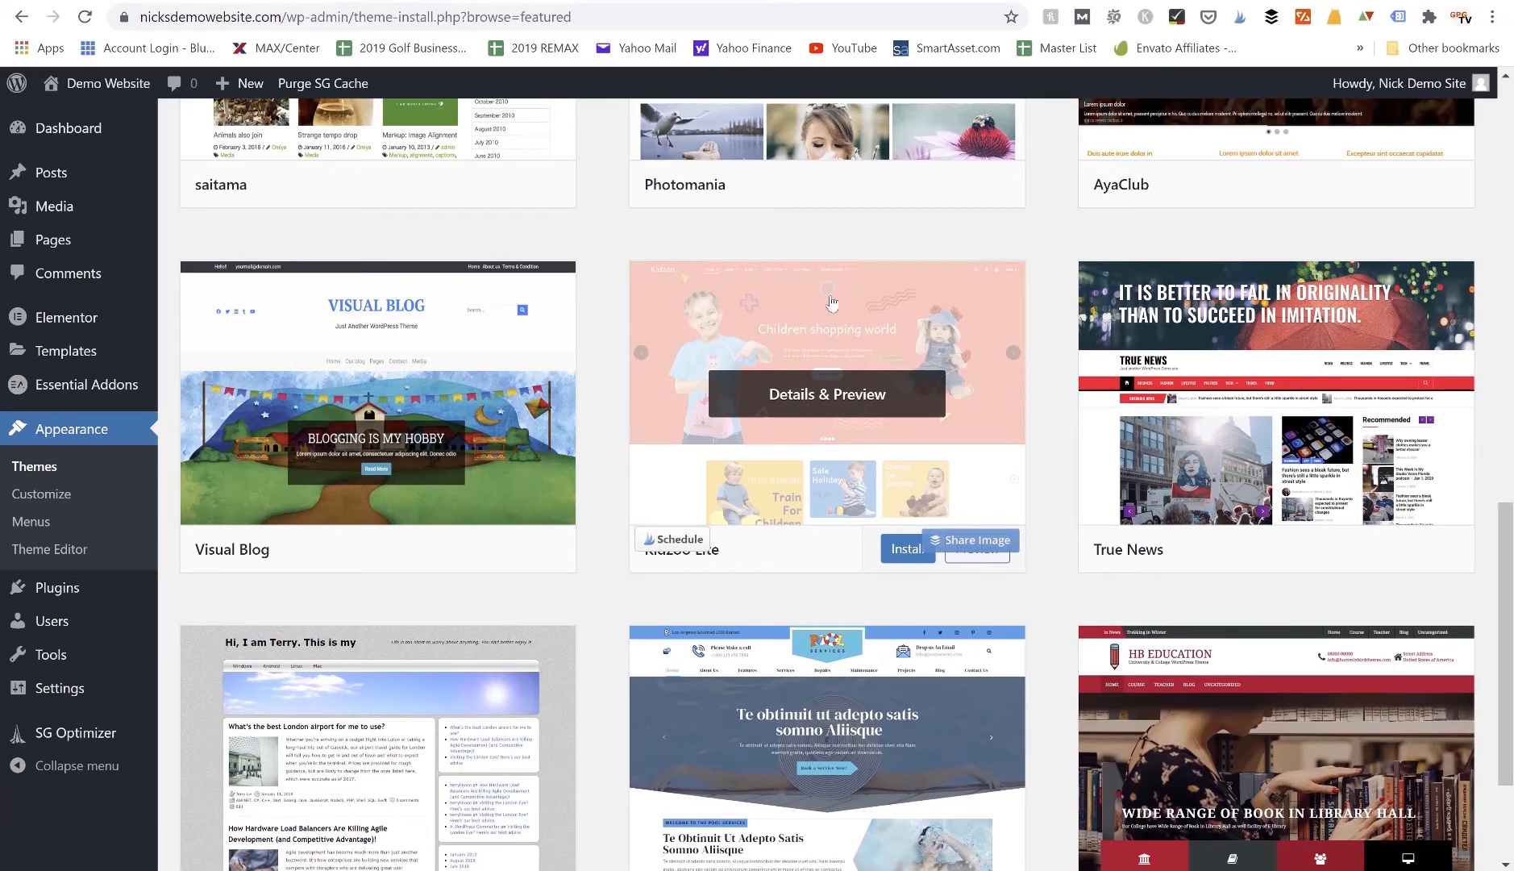
mouse_move(619, 398)
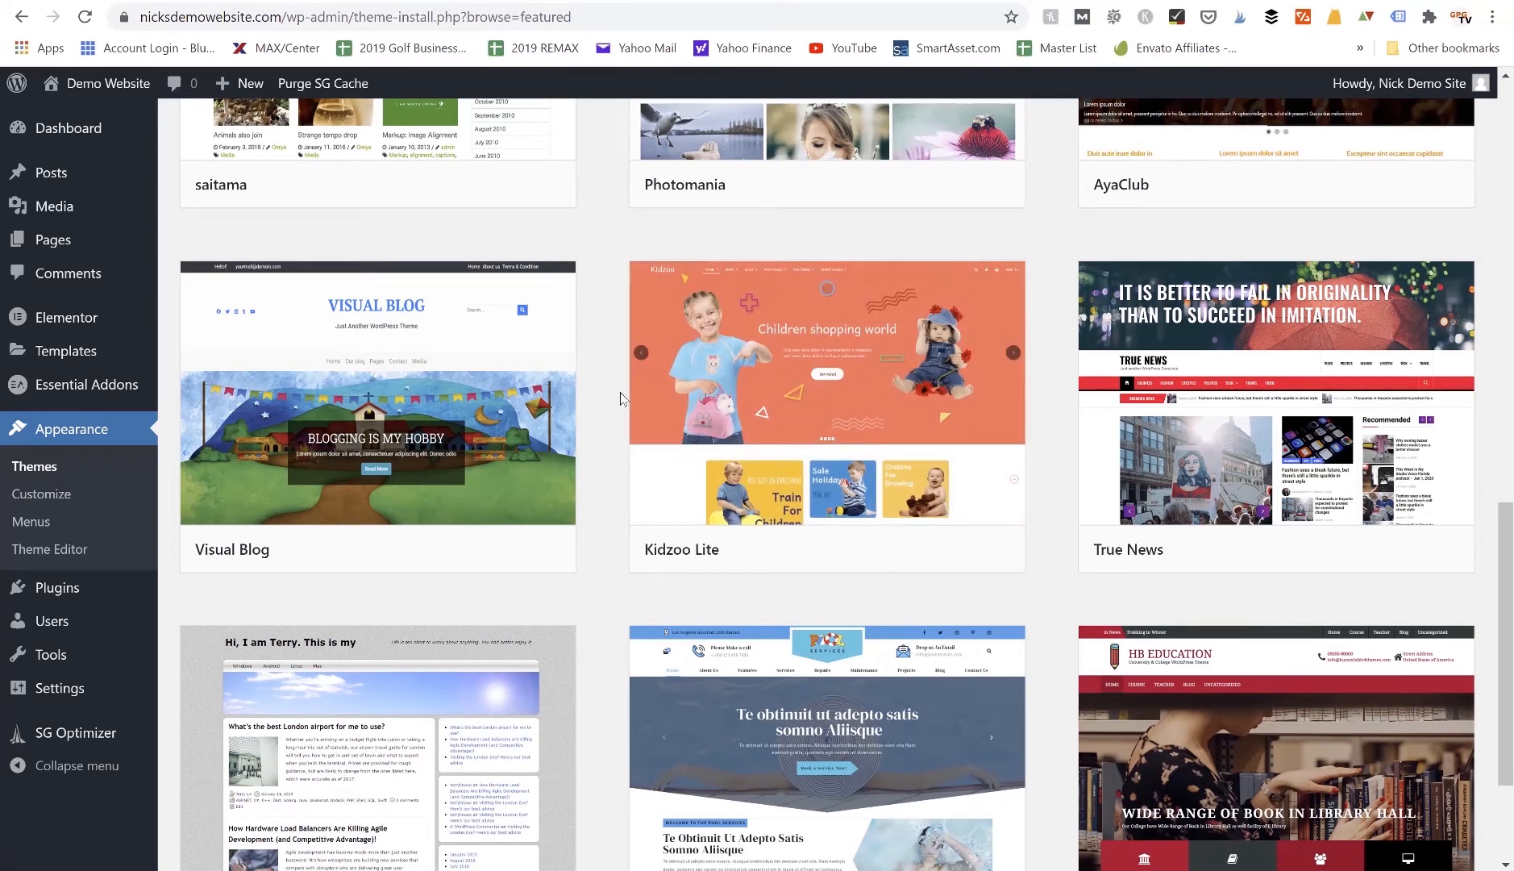
mouse_move(617, 424)
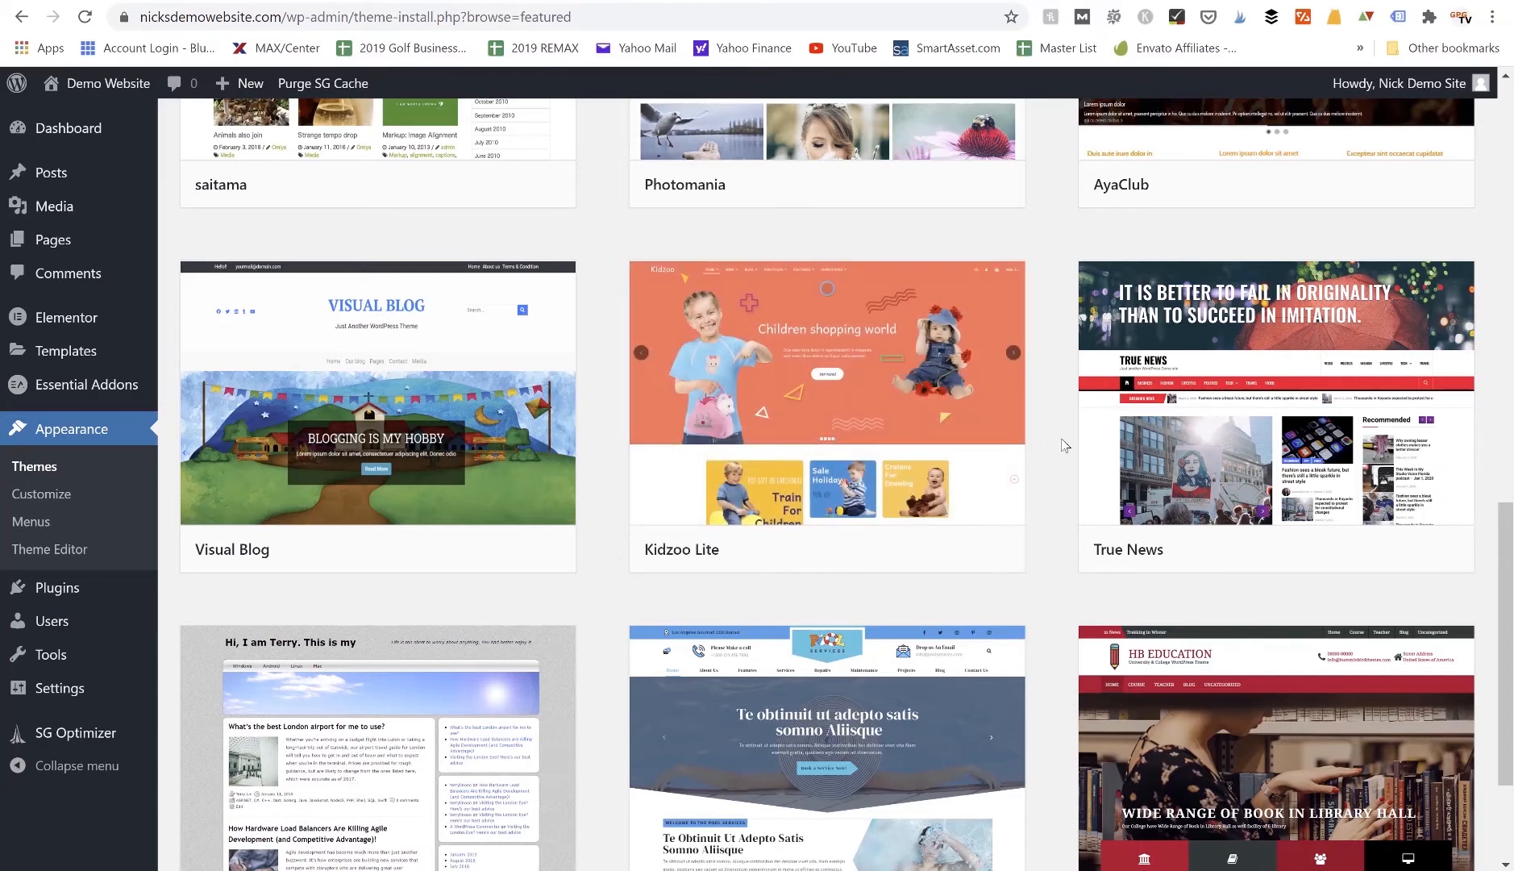
scroll("down", 3)
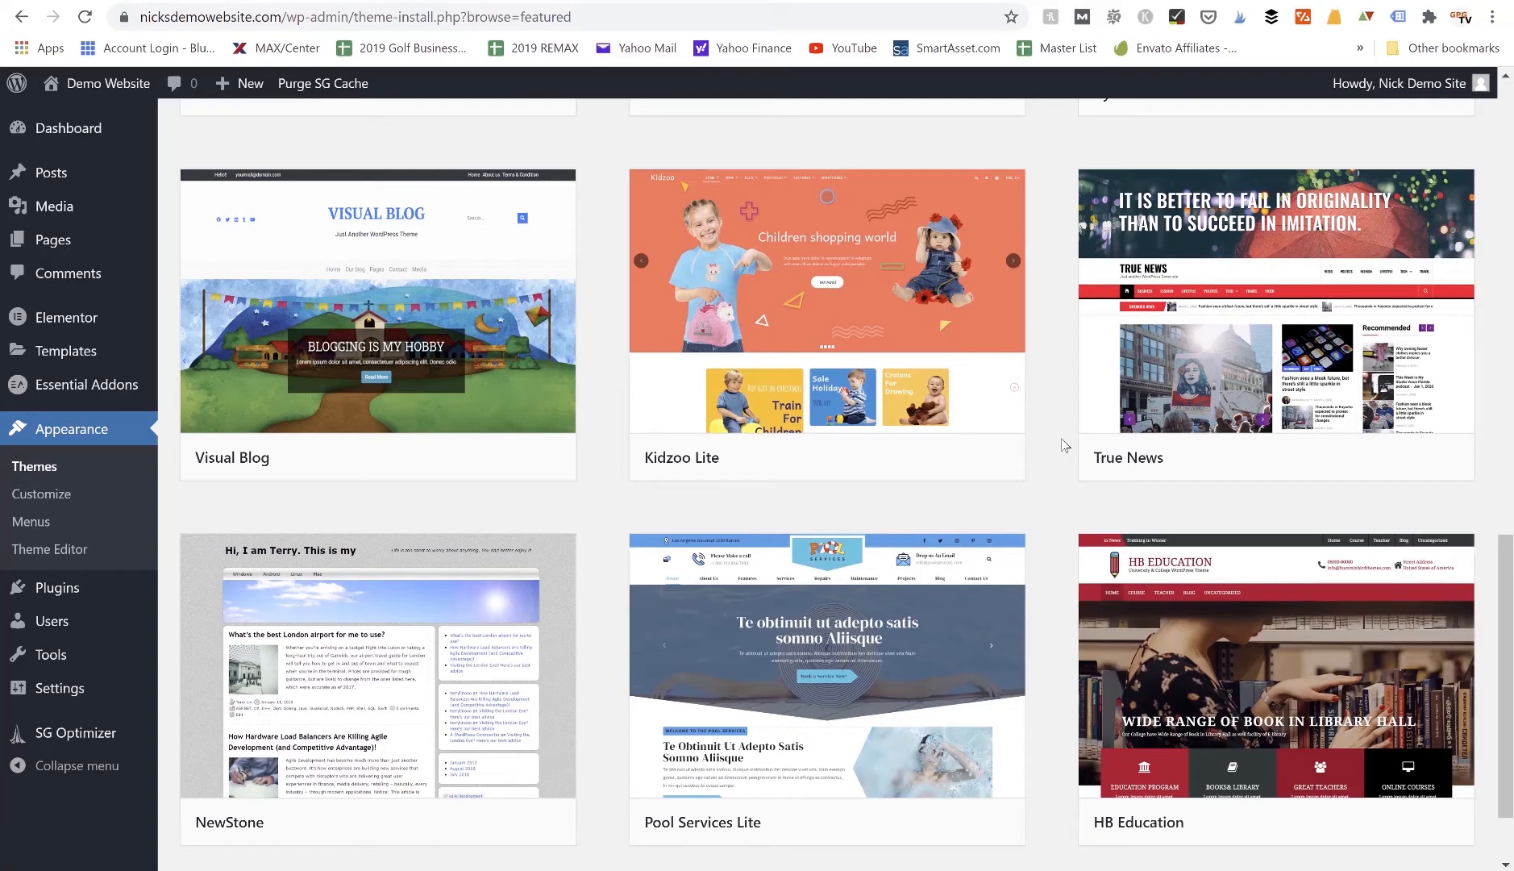
mouse_move(915, 413)
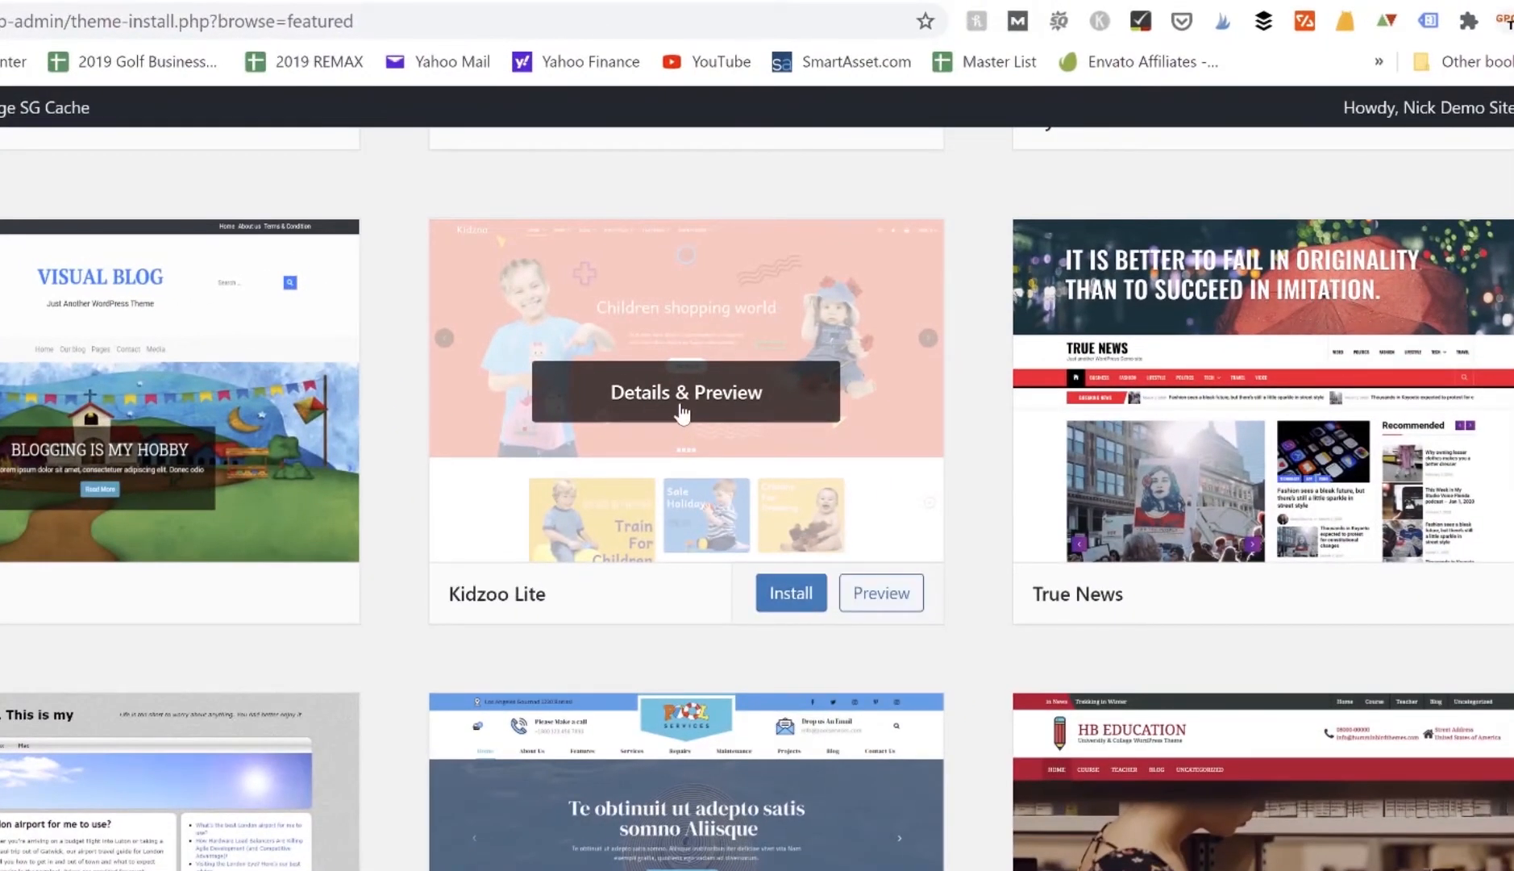
Install Kidzoo Lite so it is listed on the Themes page while Hello Elementor stays active.
left_click(790, 594)
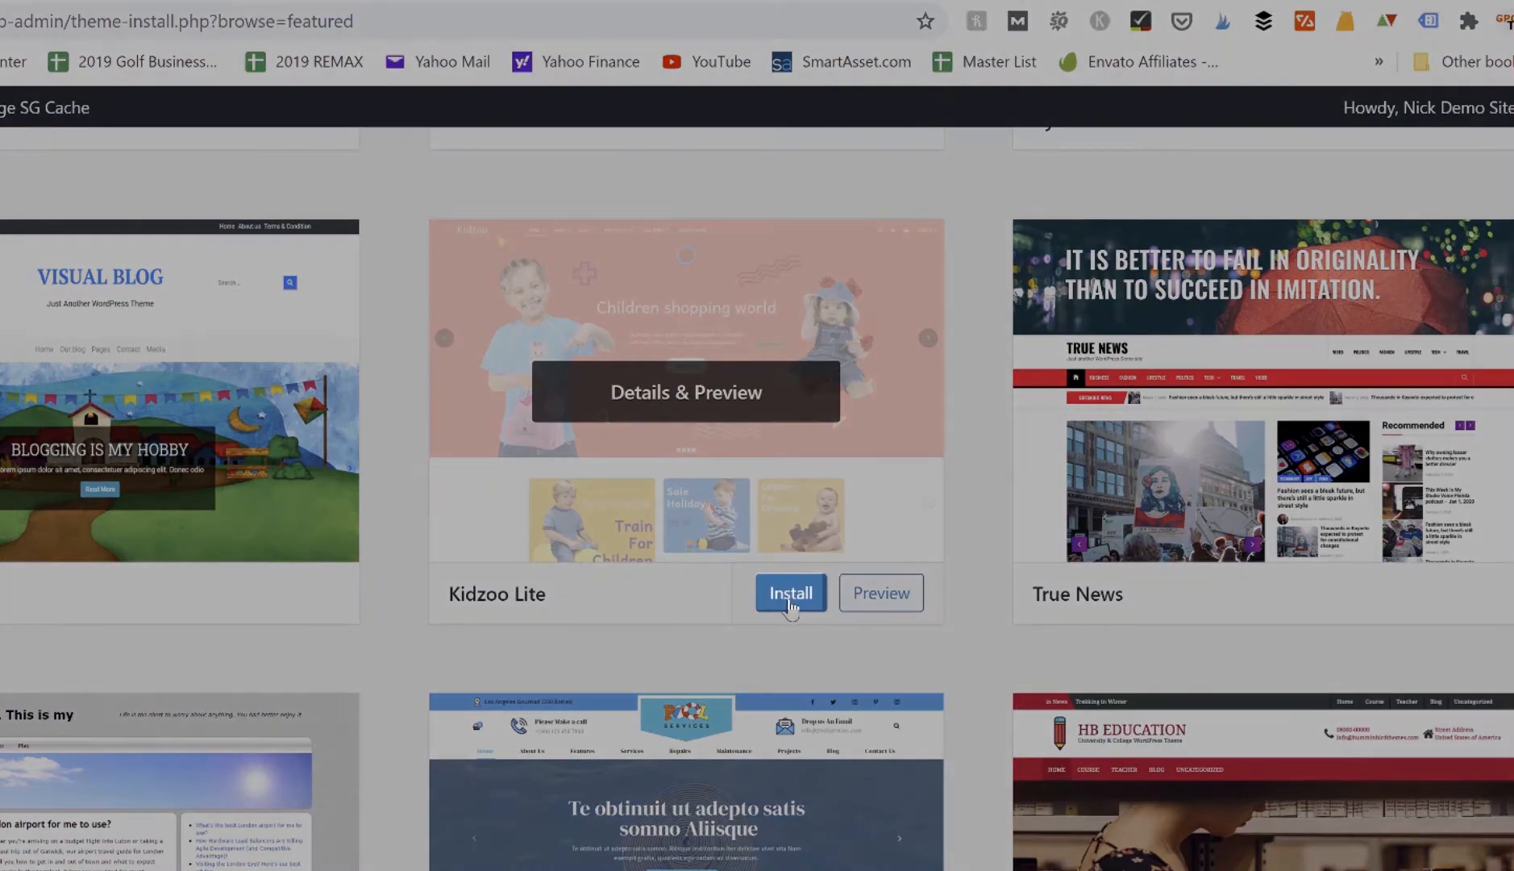
left_click(789, 593)
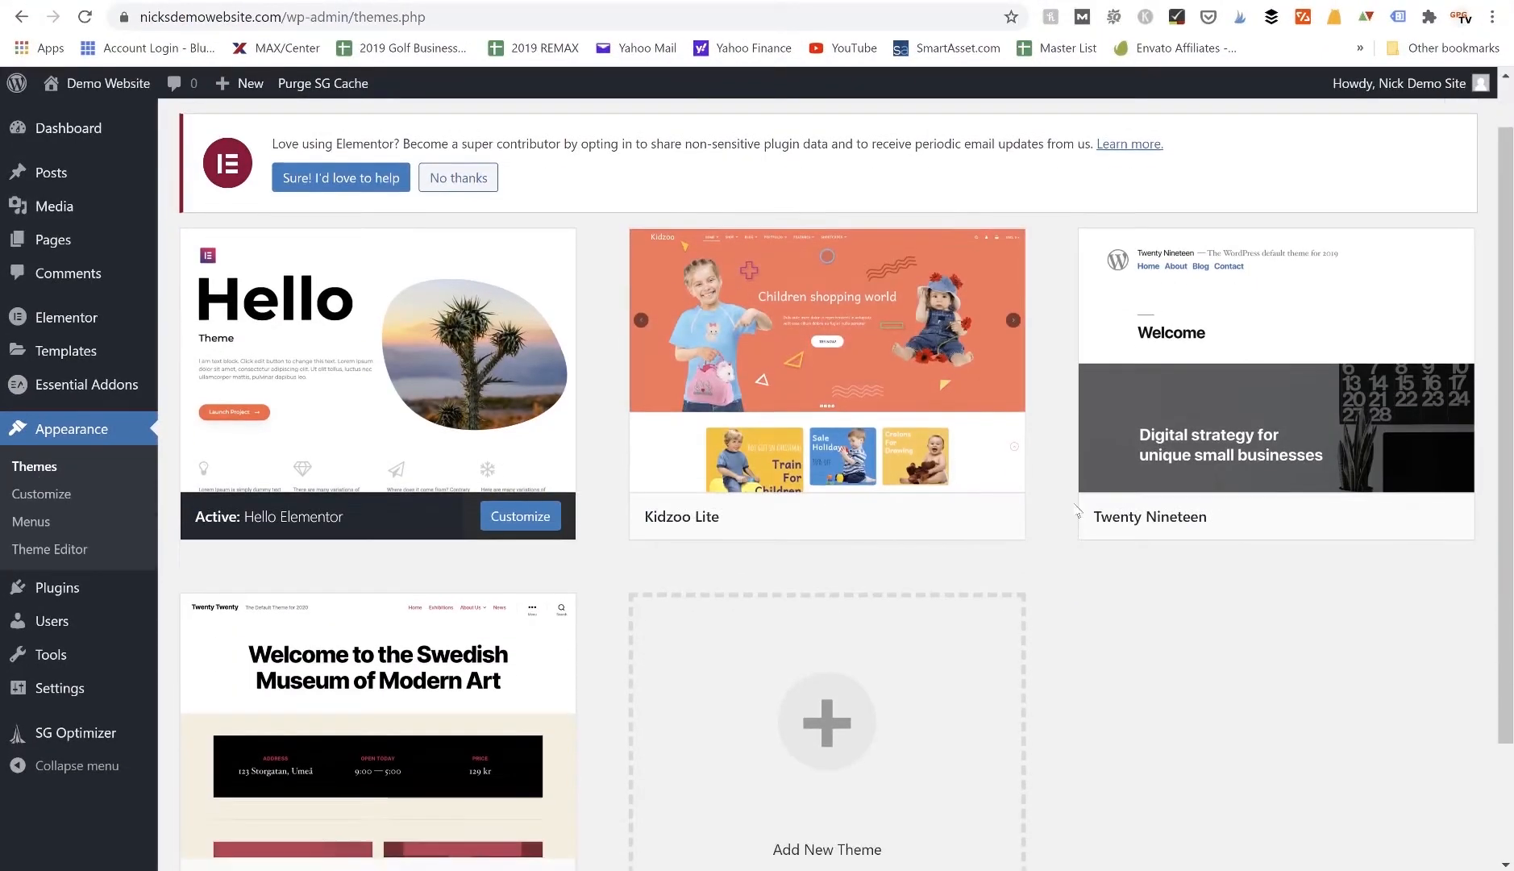
left_click(458, 177)
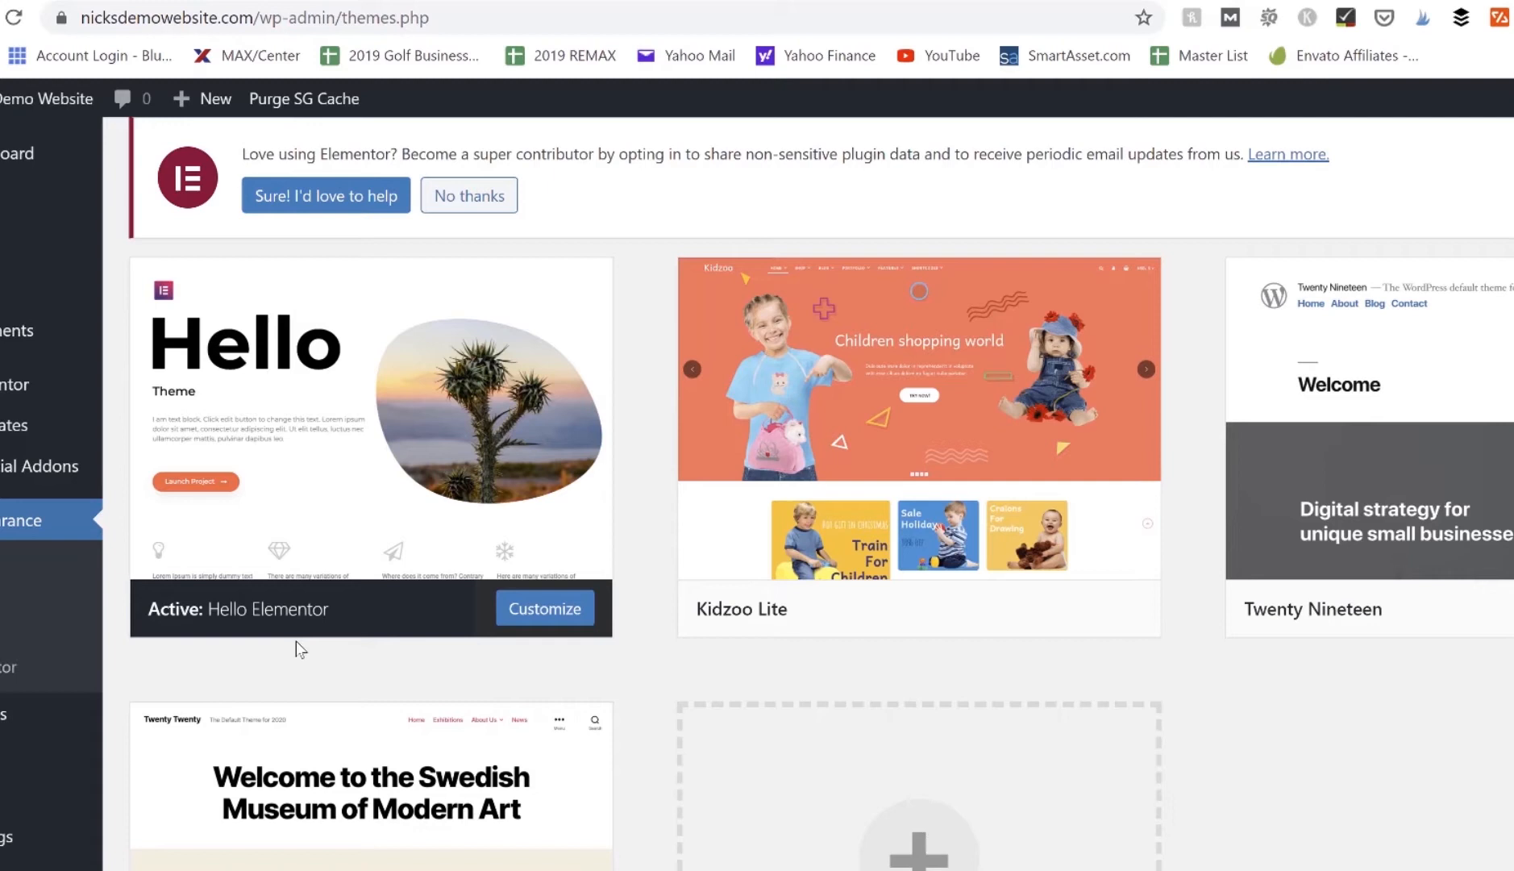
mouse_move(363, 663)
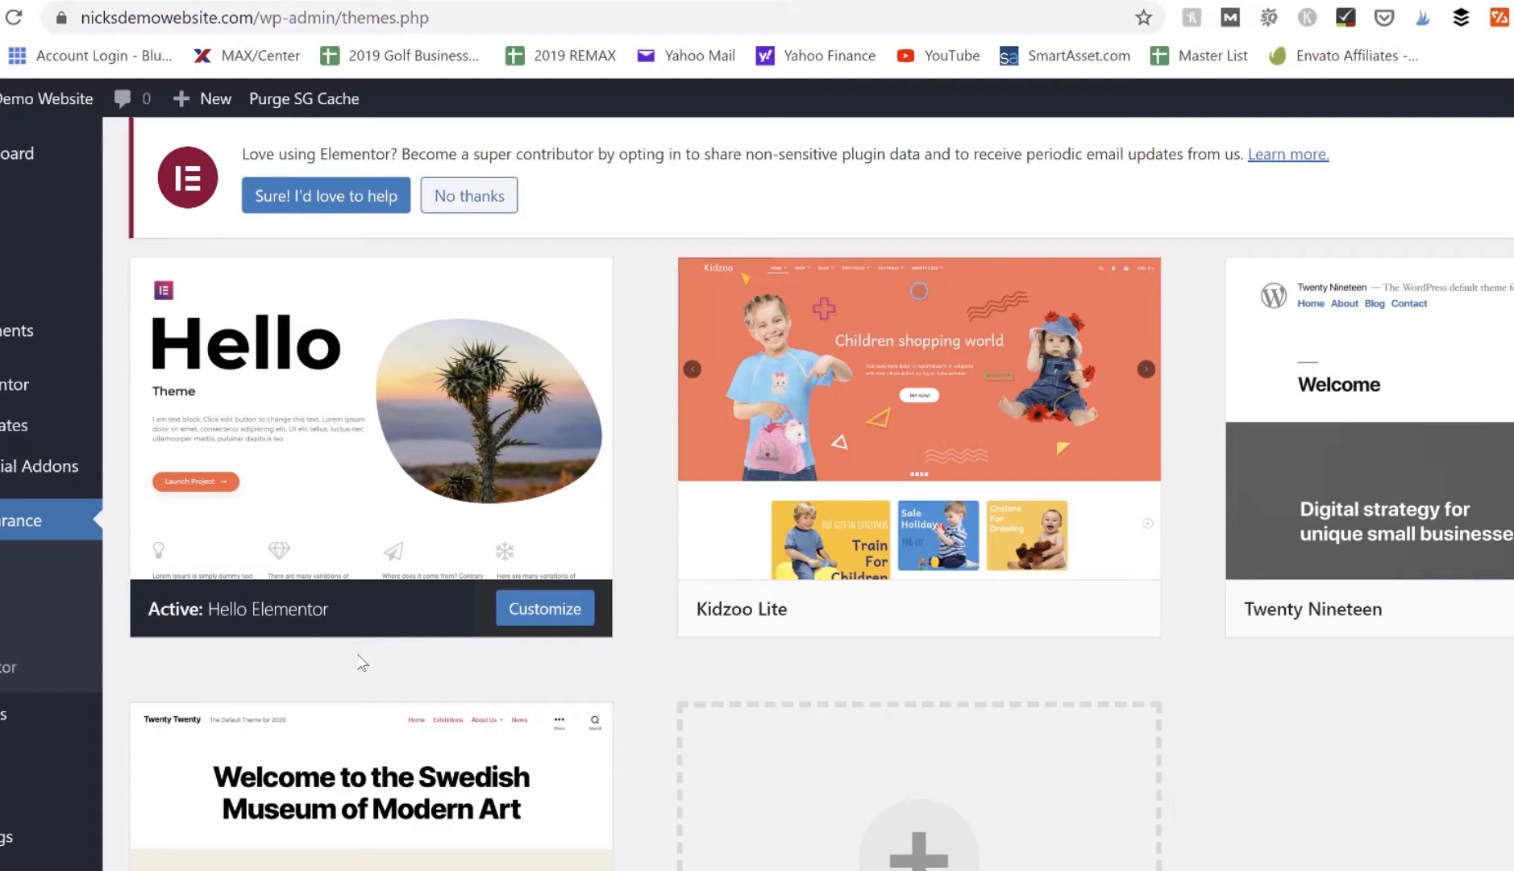
mouse_move(805, 639)
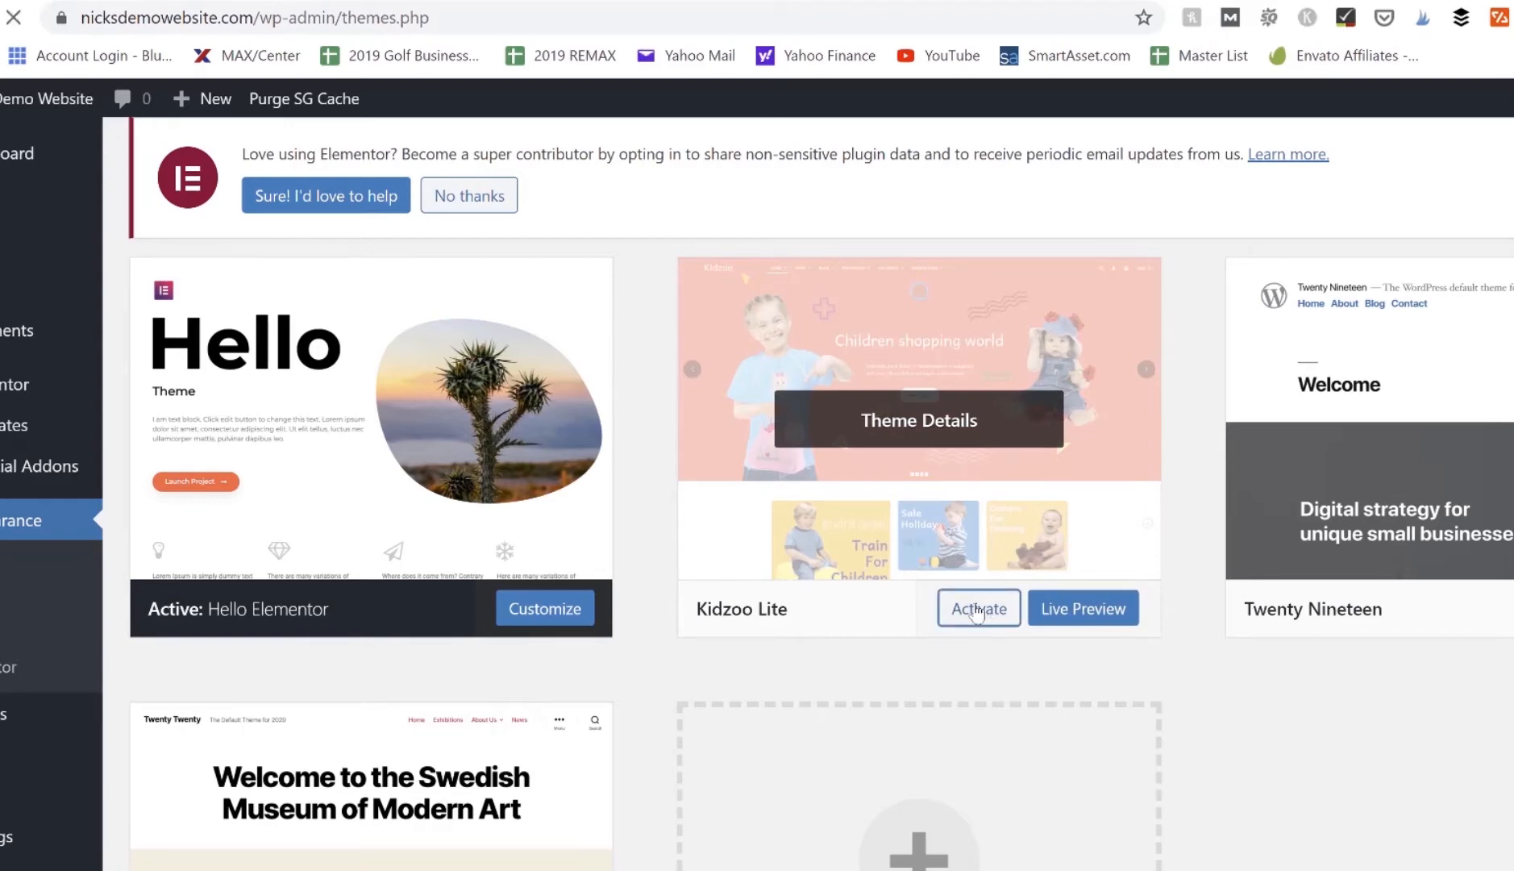
left_click(977, 608)
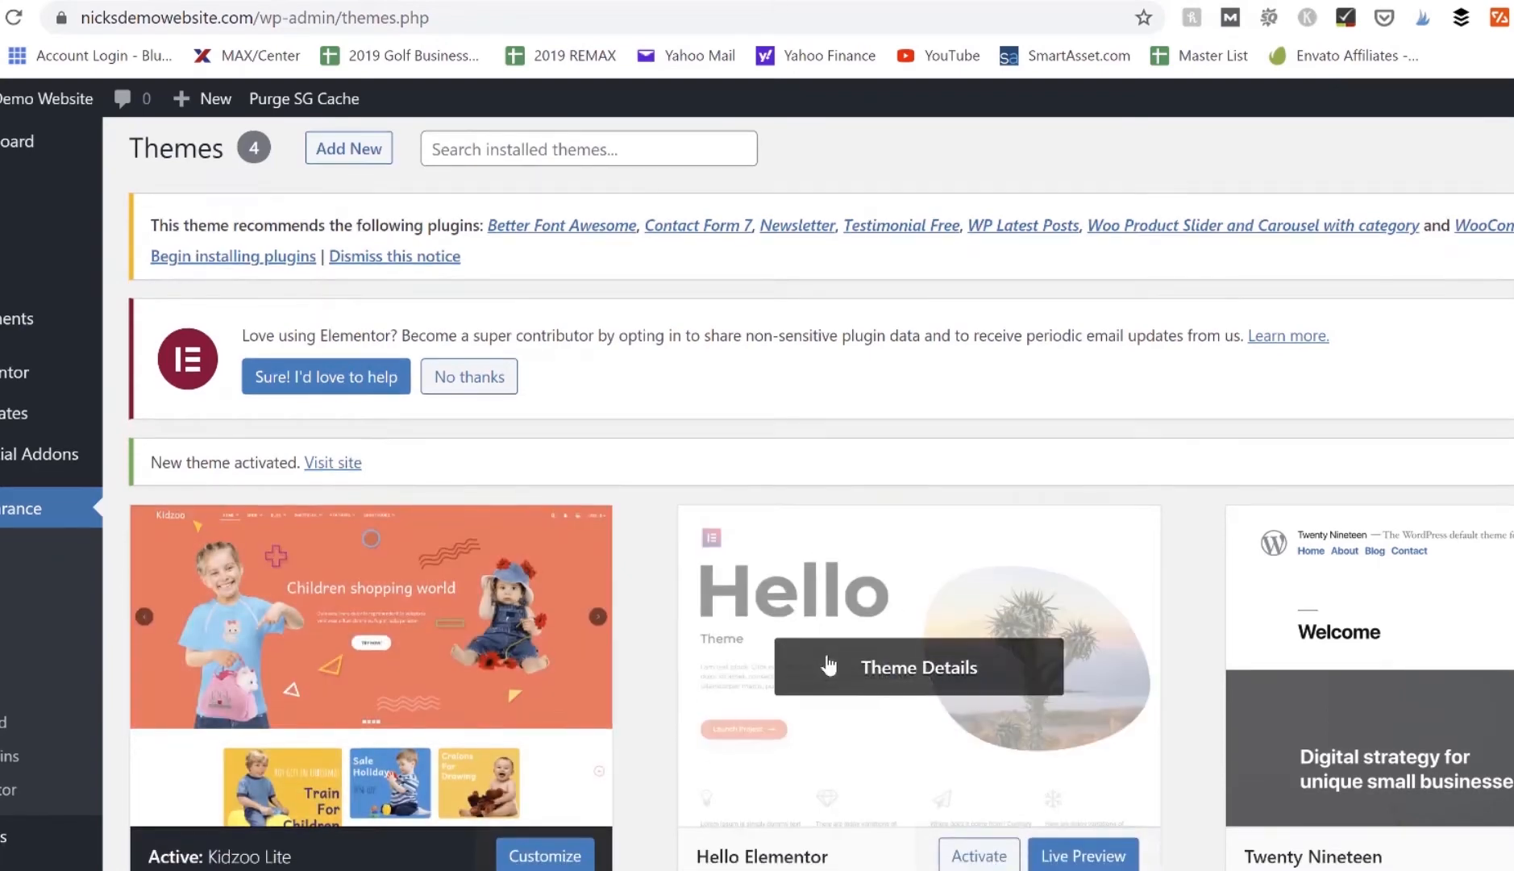
scroll("down", 3)
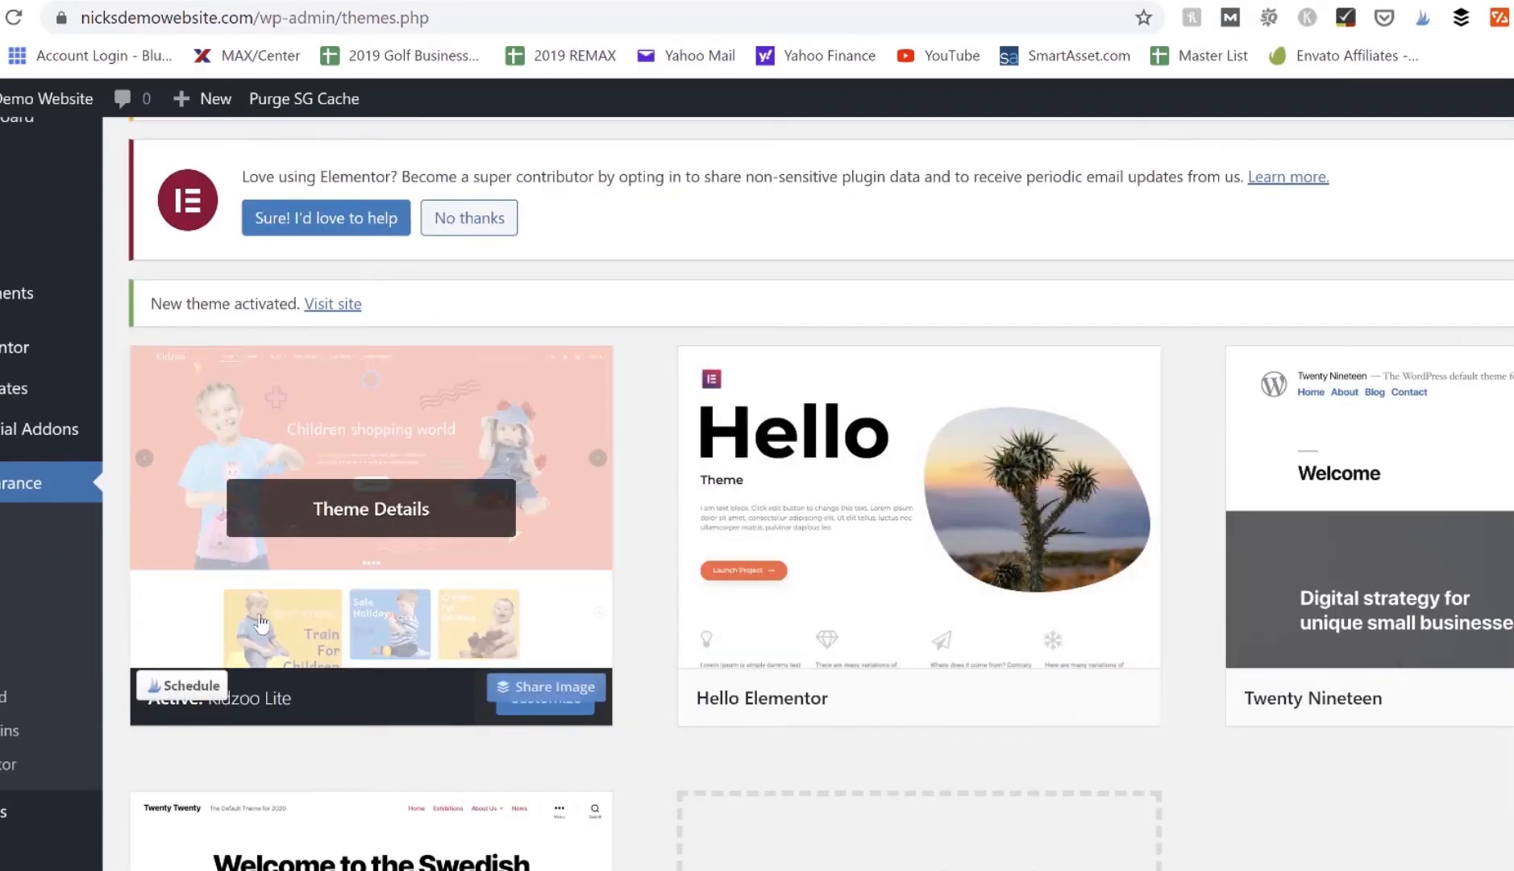
mouse_move(177, 744)
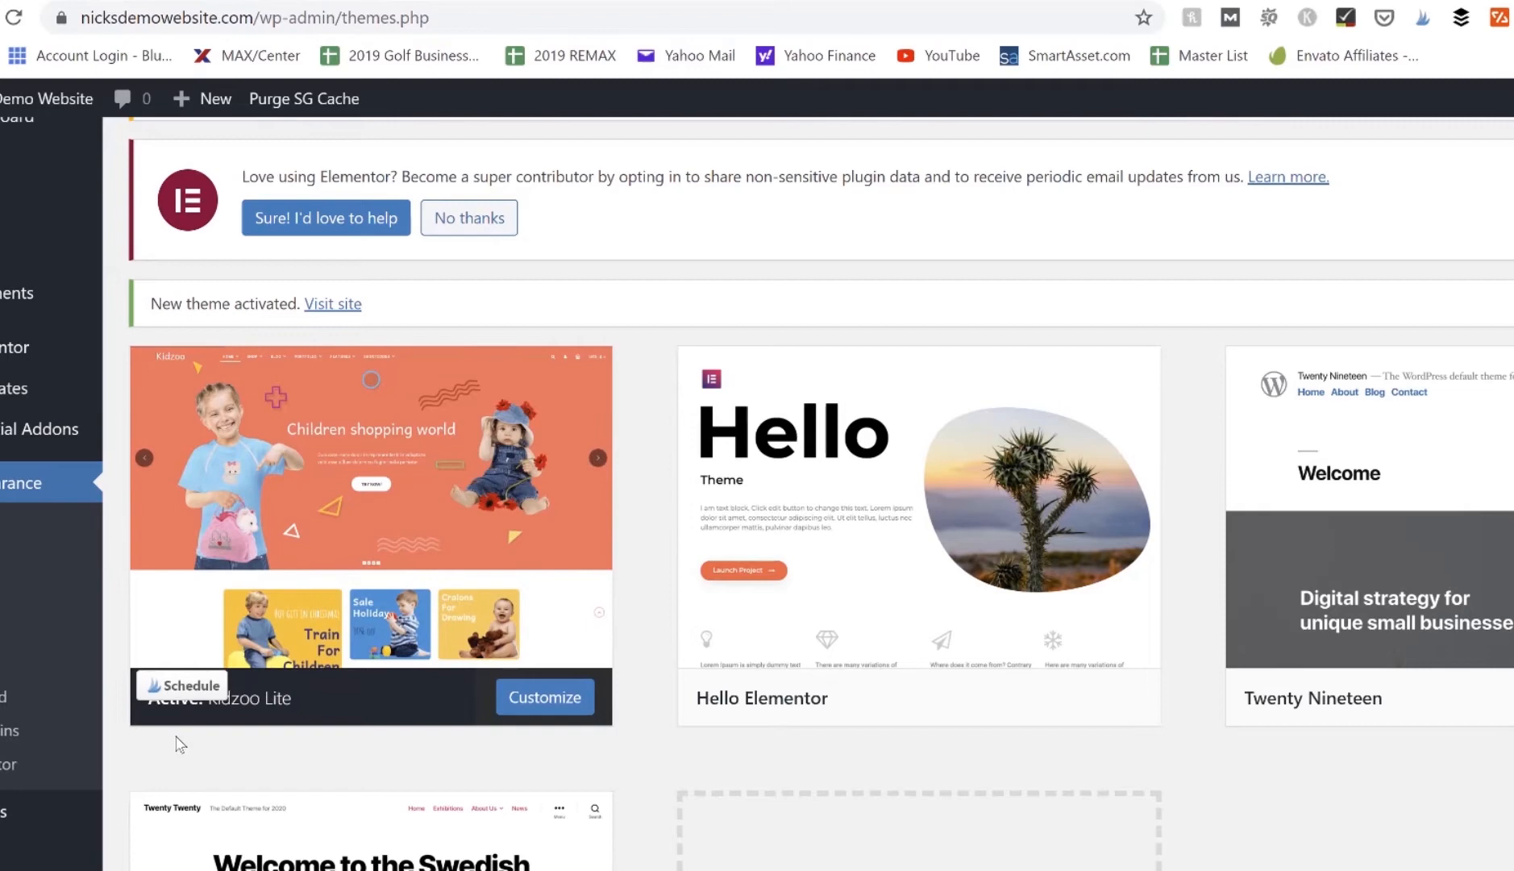
mouse_move(622, 735)
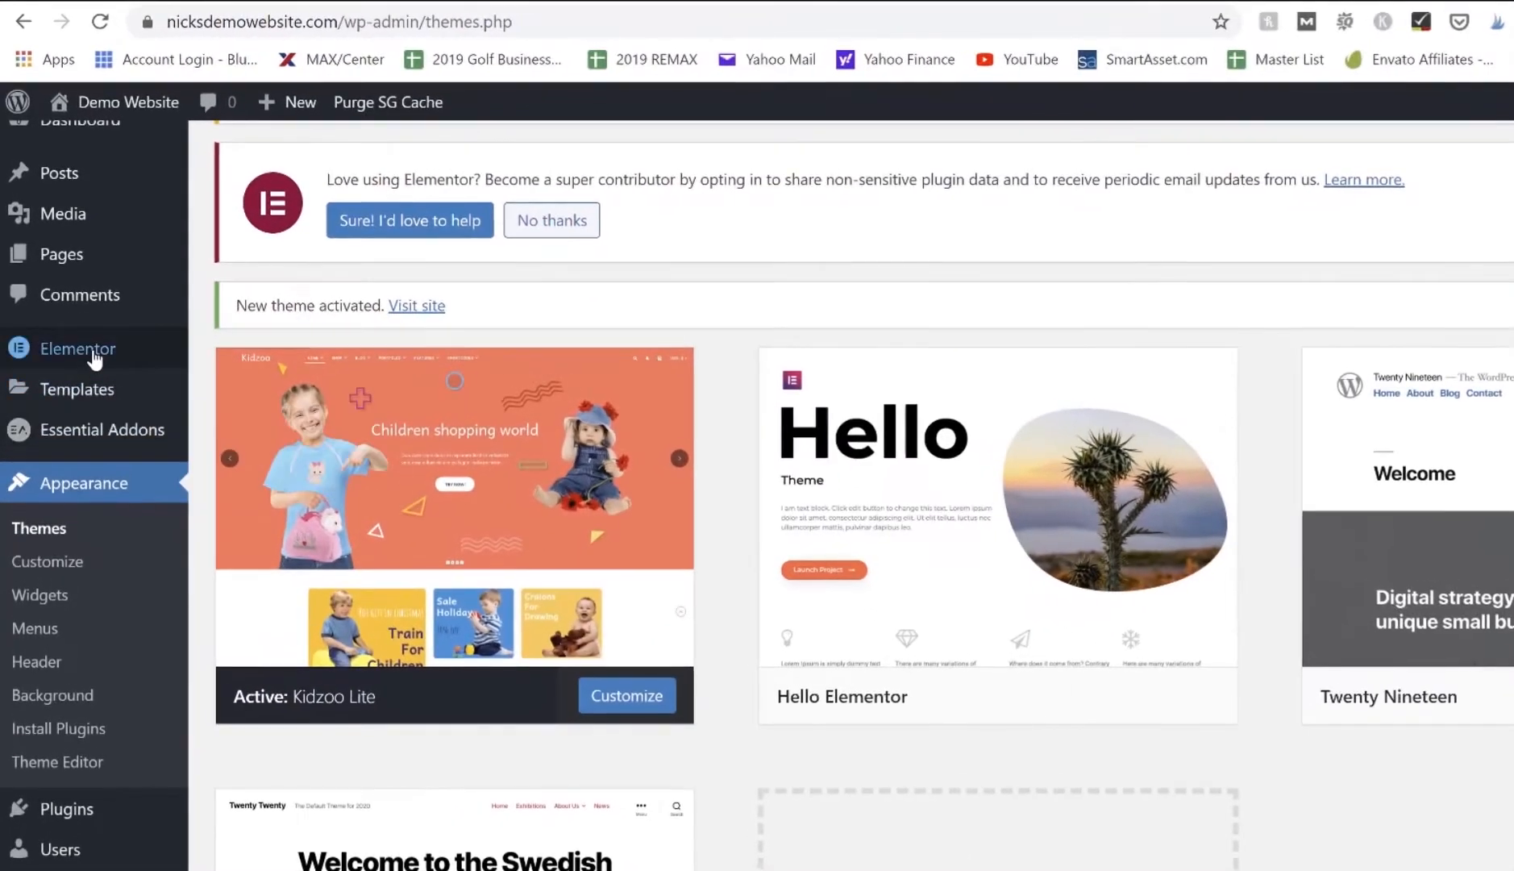
mouse_move(77, 348)
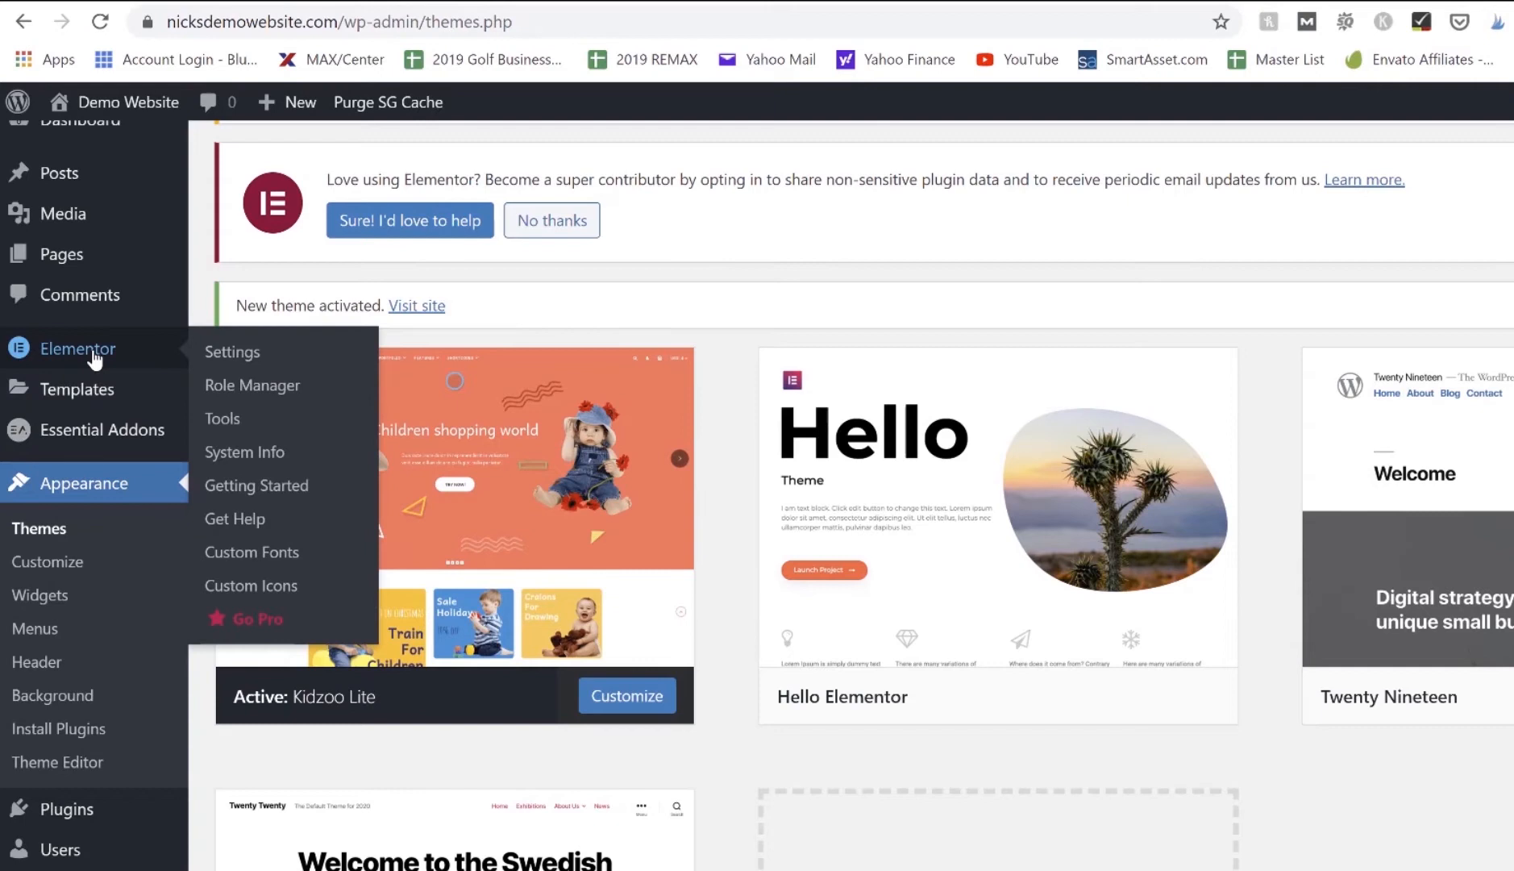
mouse_move(100, 355)
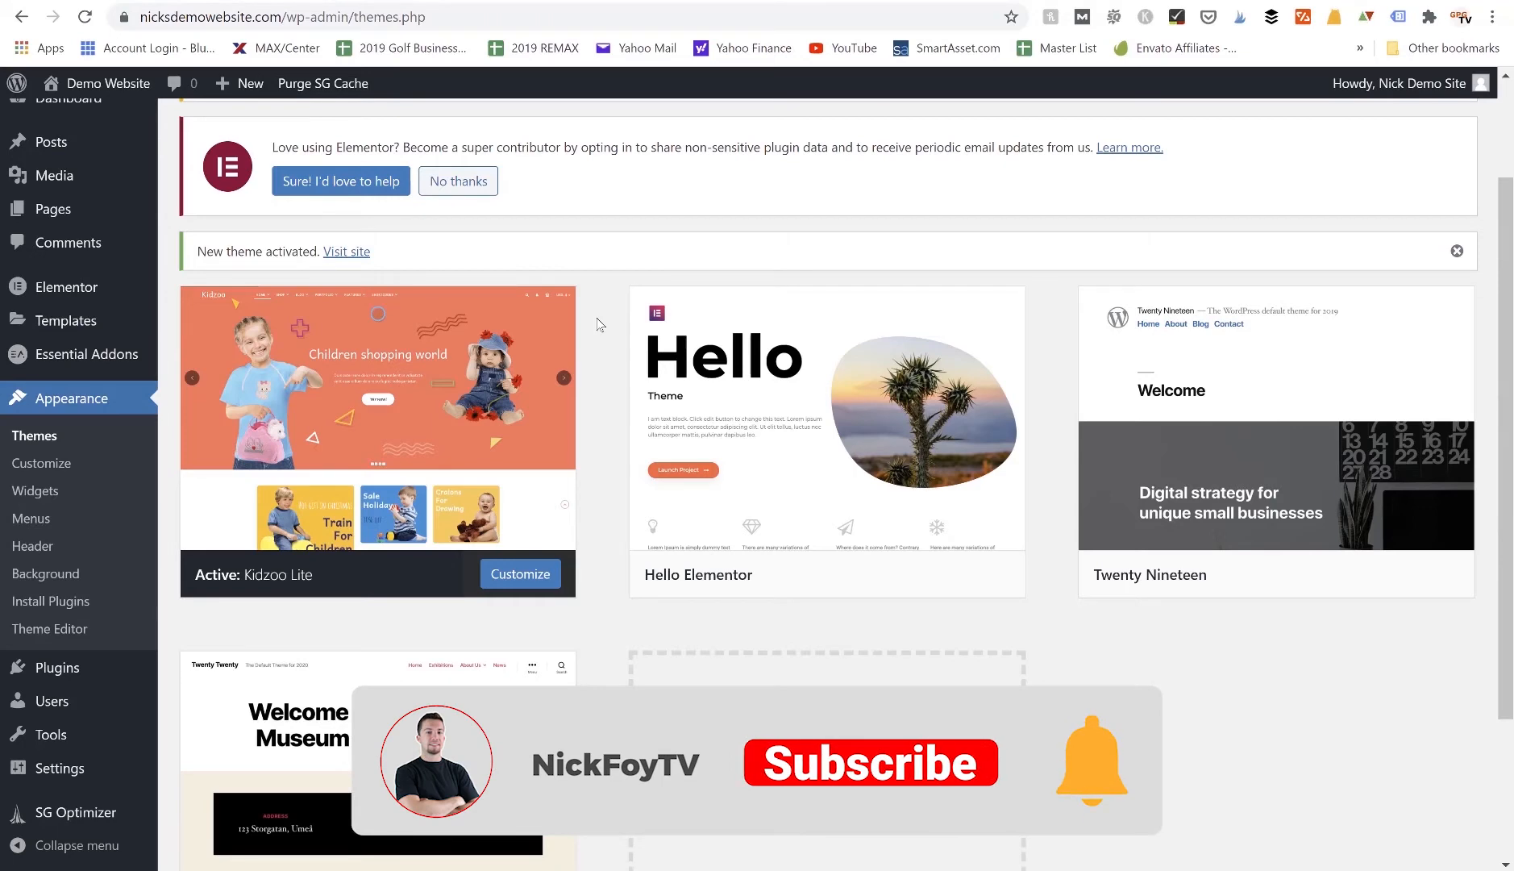
Switch to the themeforest.net browser tab showing premium WordPress themes.
left_click(870, 763)
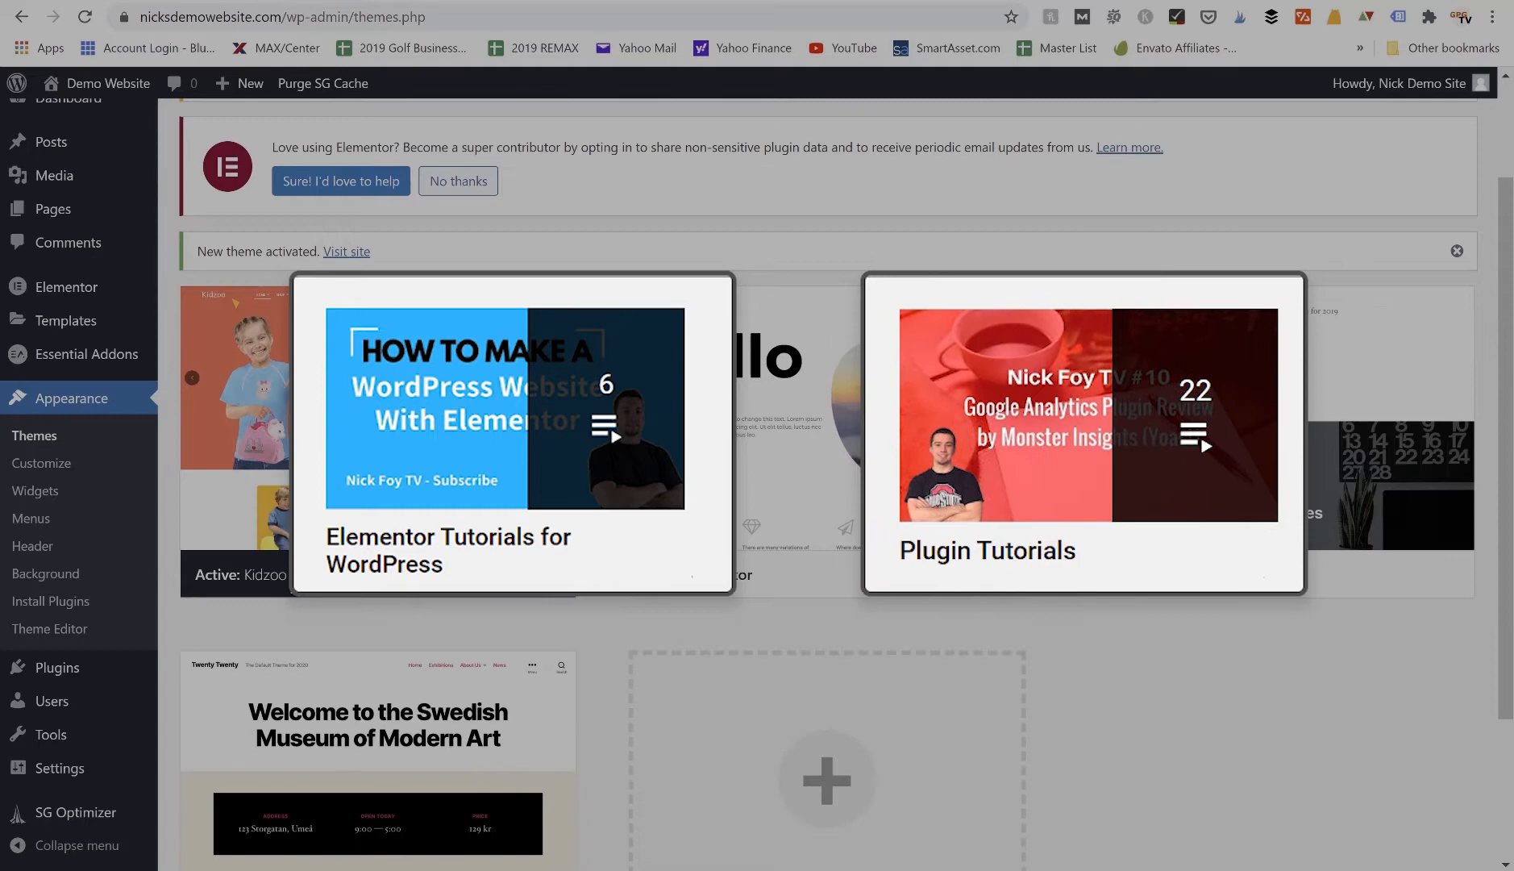
scroll("down", 3)
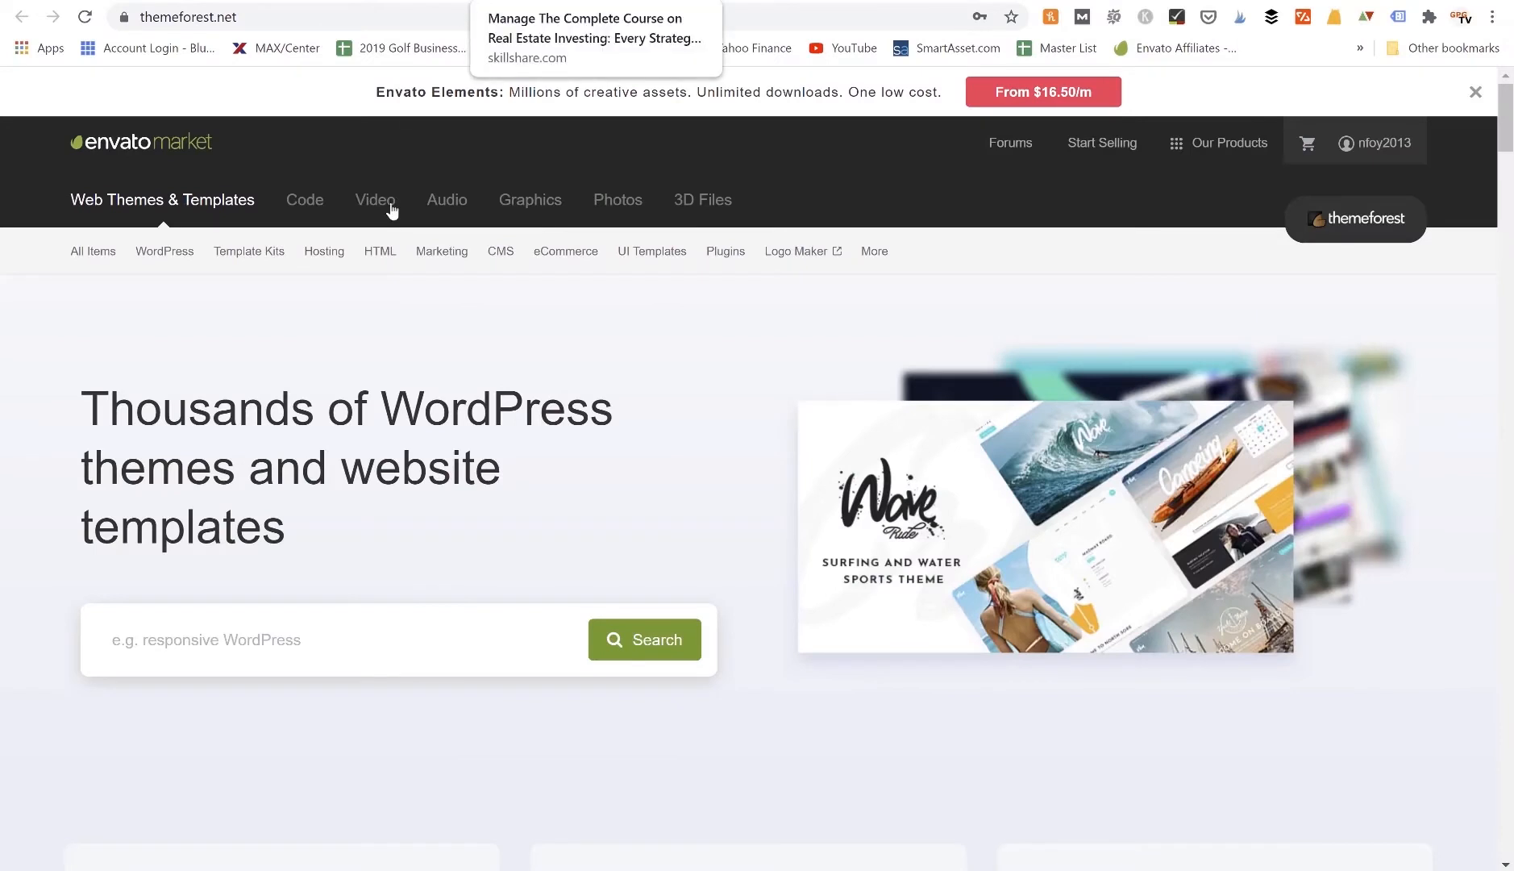
Filter ThemeForest to the 175 Real Estate WordPress themes sorted by best sellers.
left_click(164, 251)
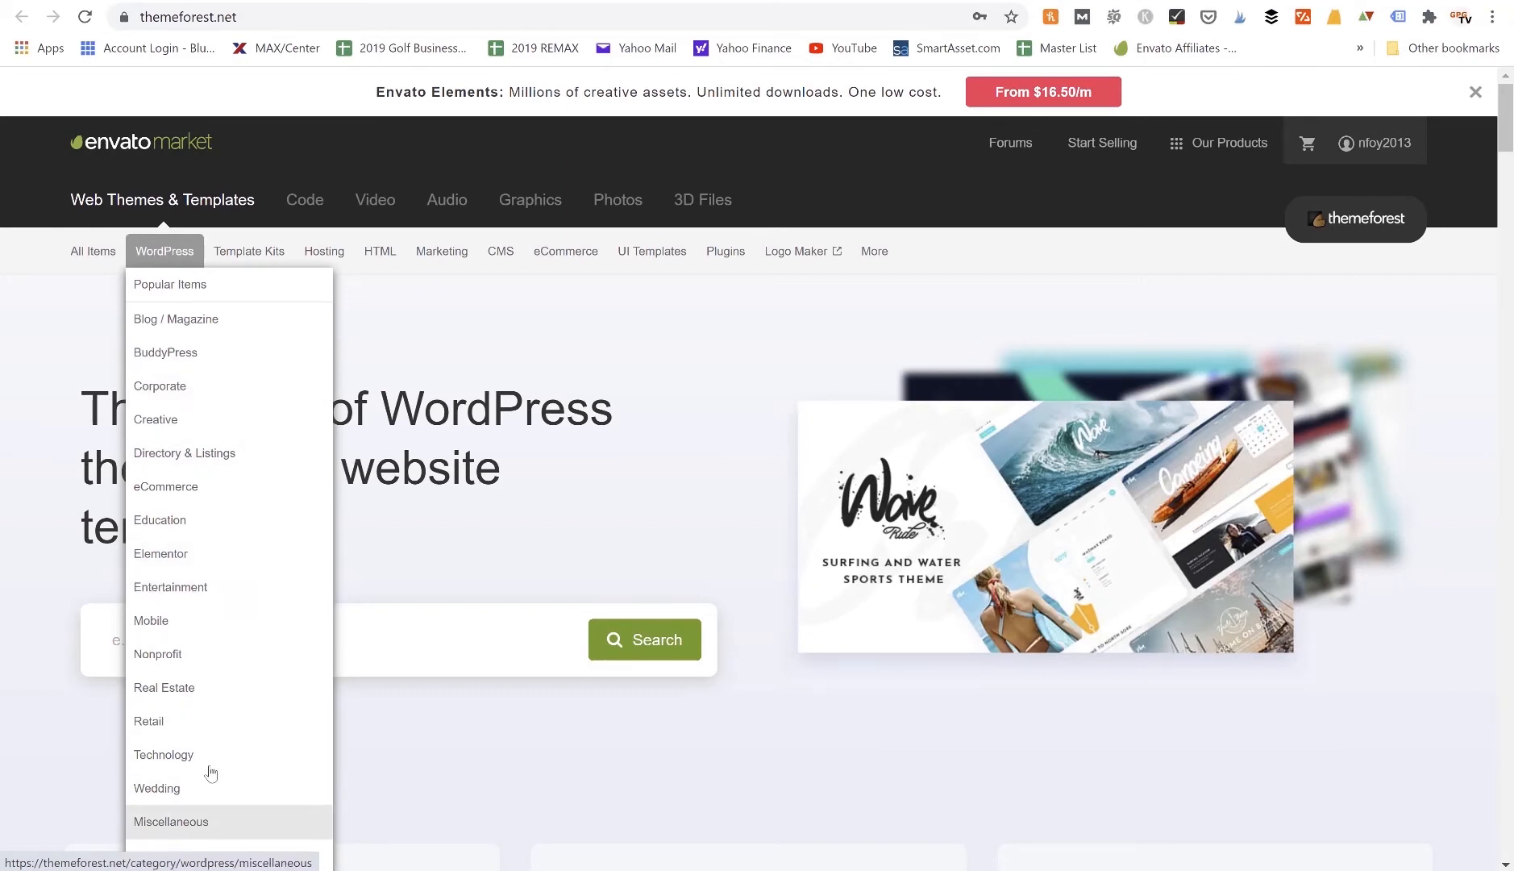
mouse_move(158, 653)
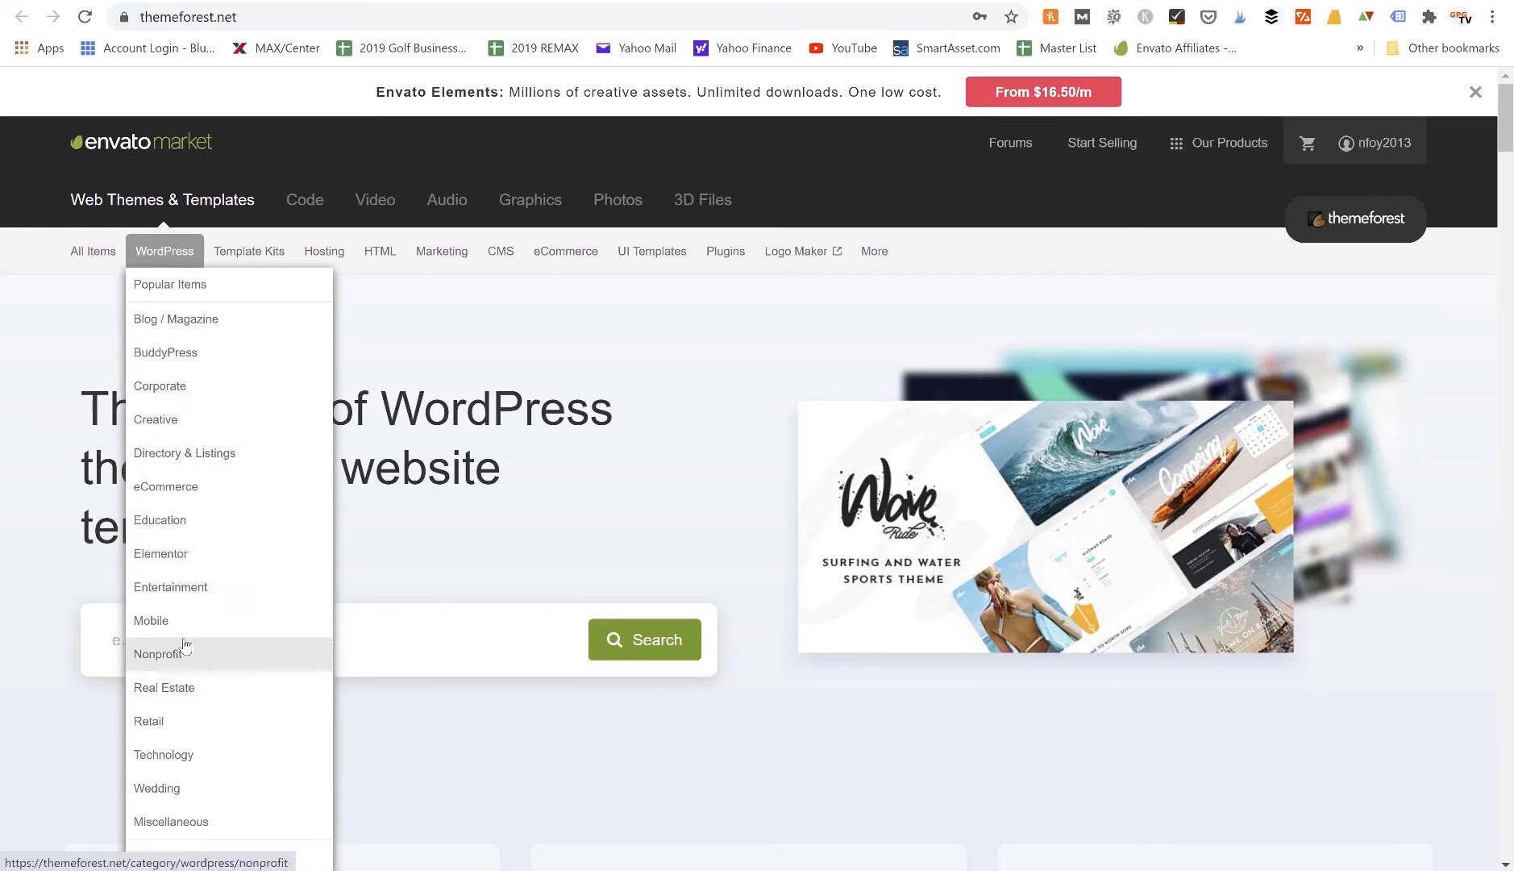
left_click(163, 687)
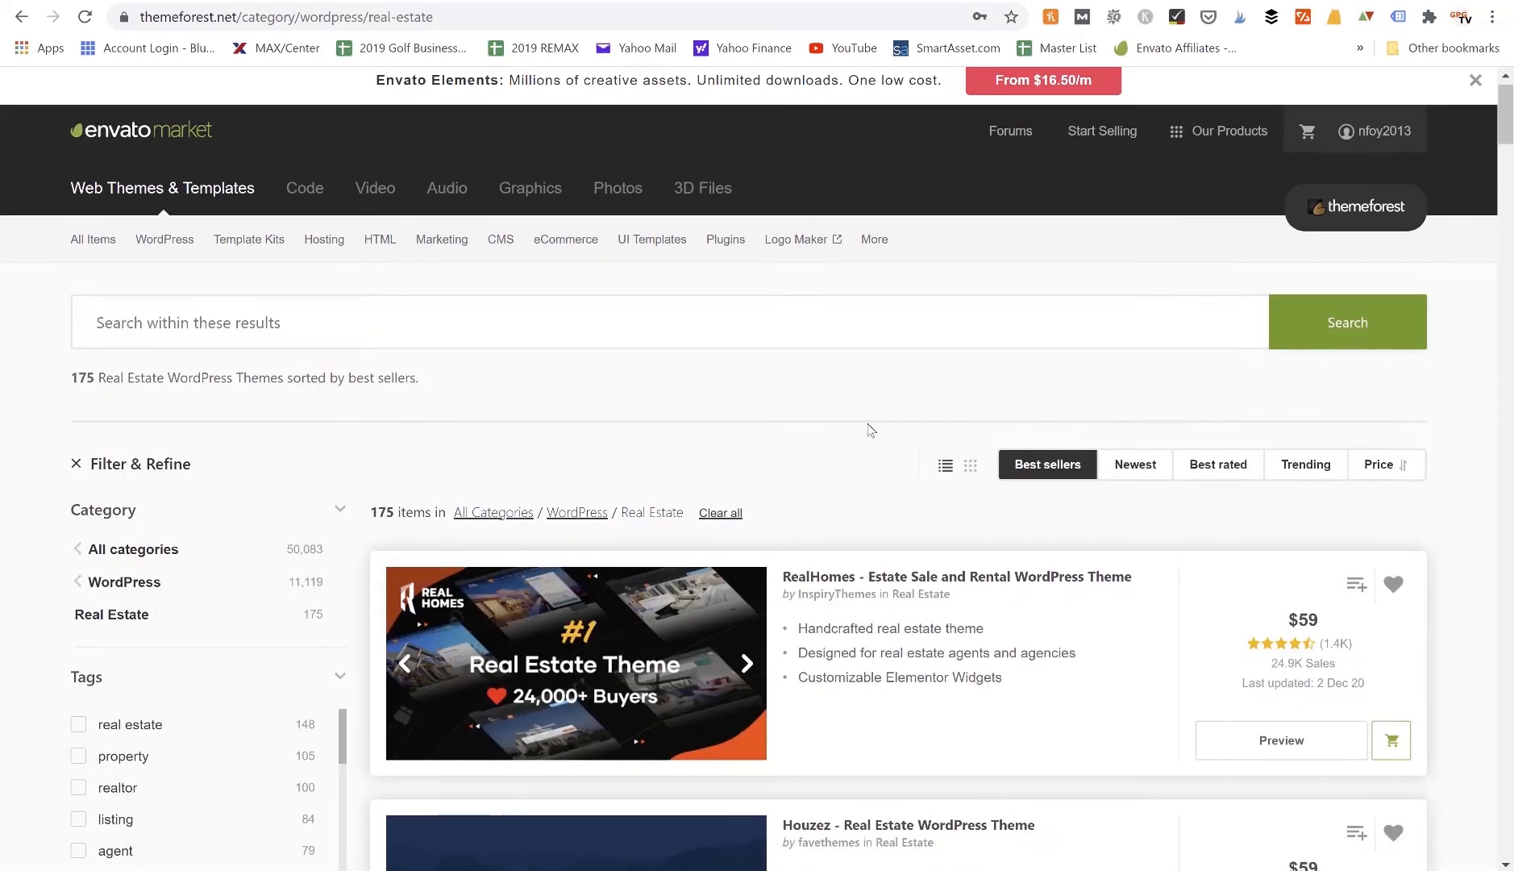
scroll("down", 3)
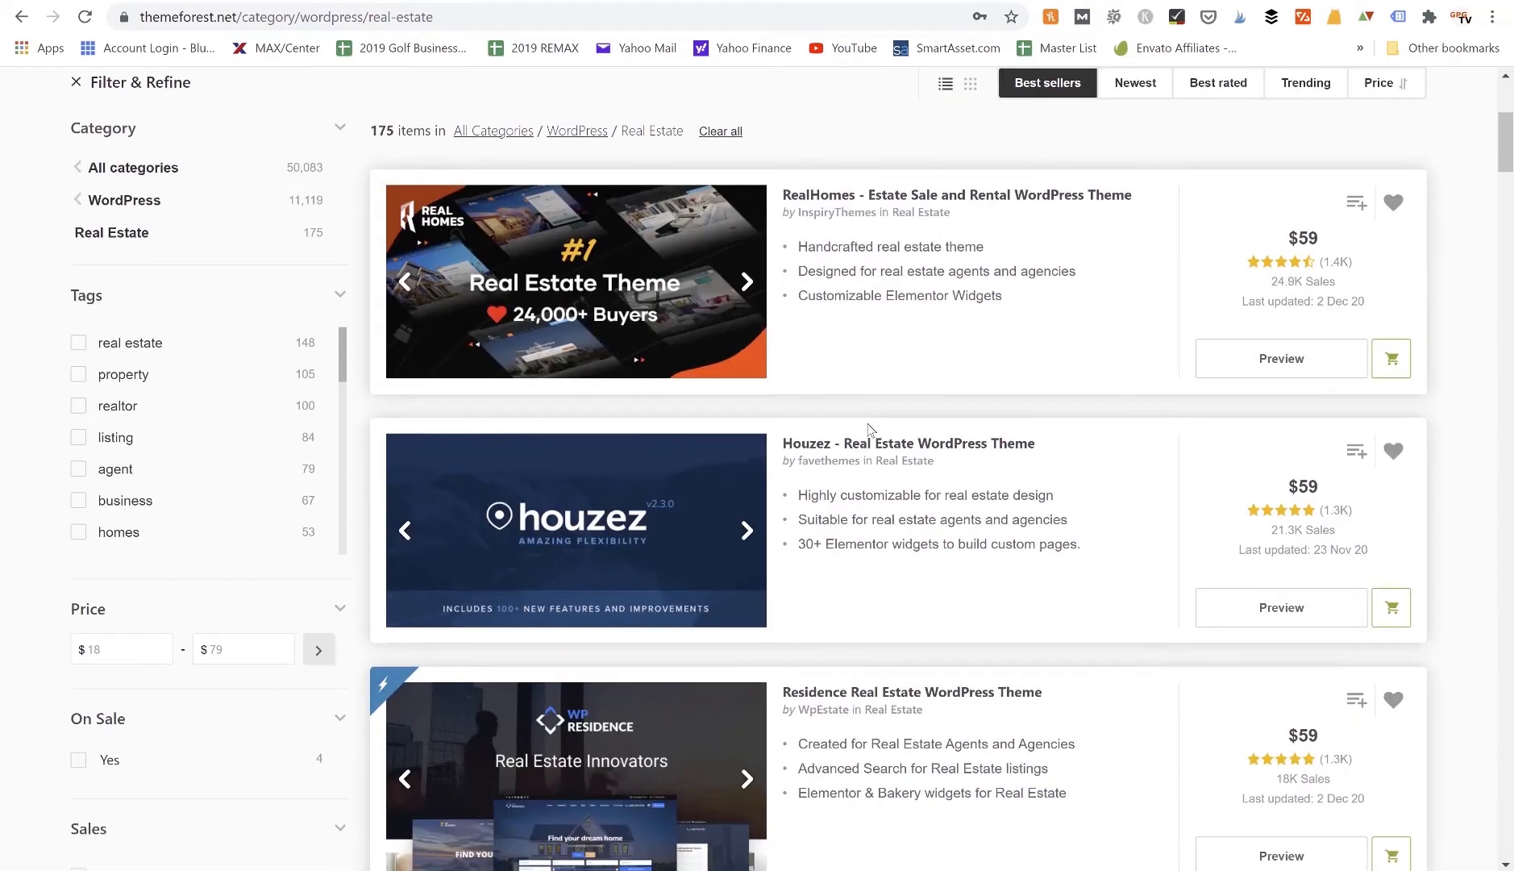
scroll("down", 3)
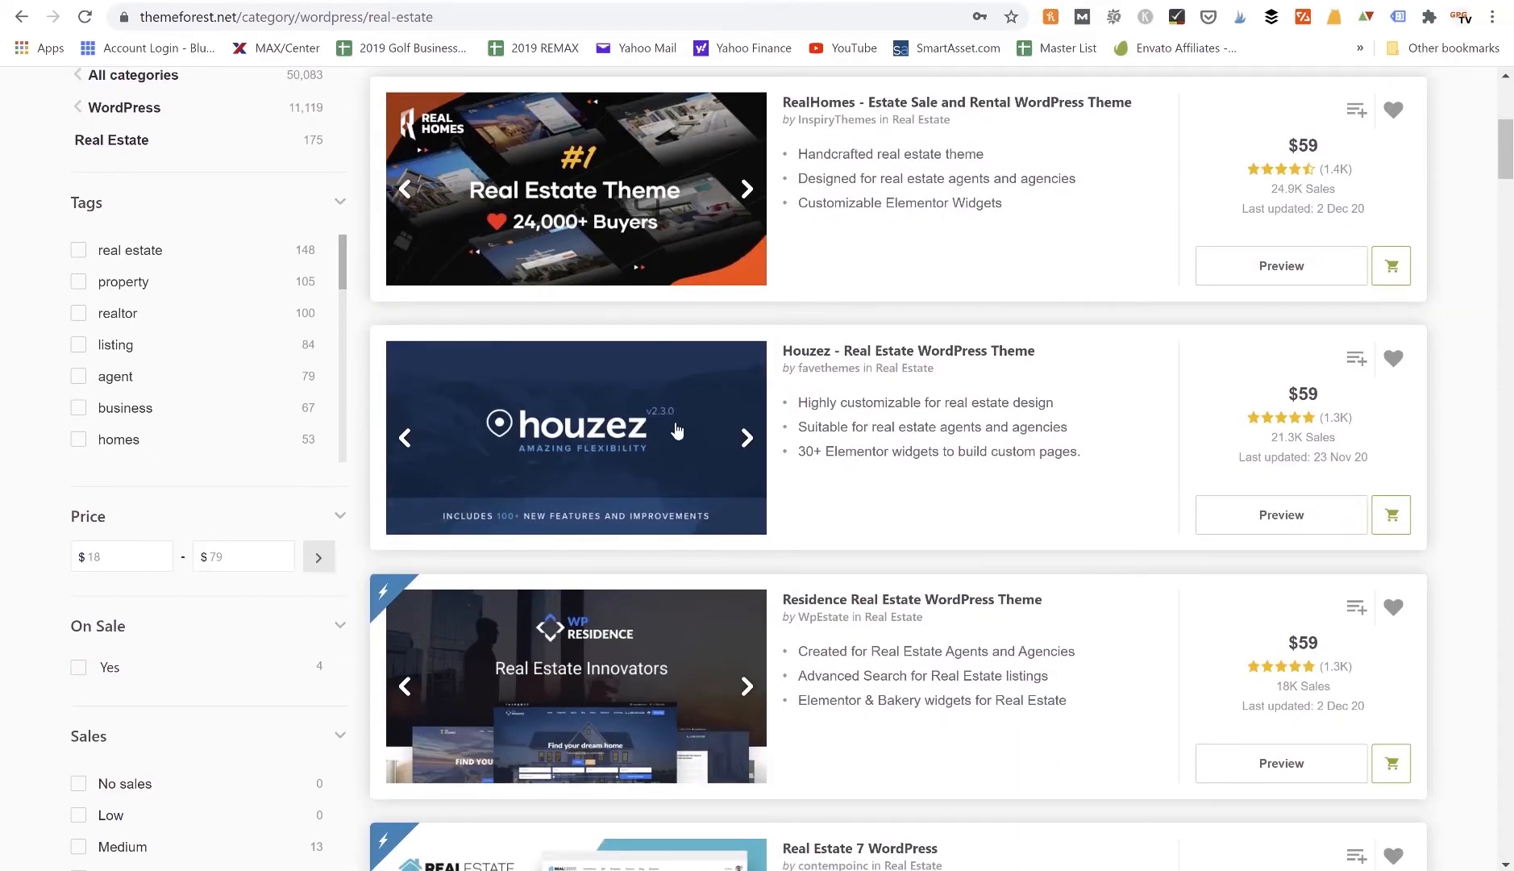
mouse_move(587, 442)
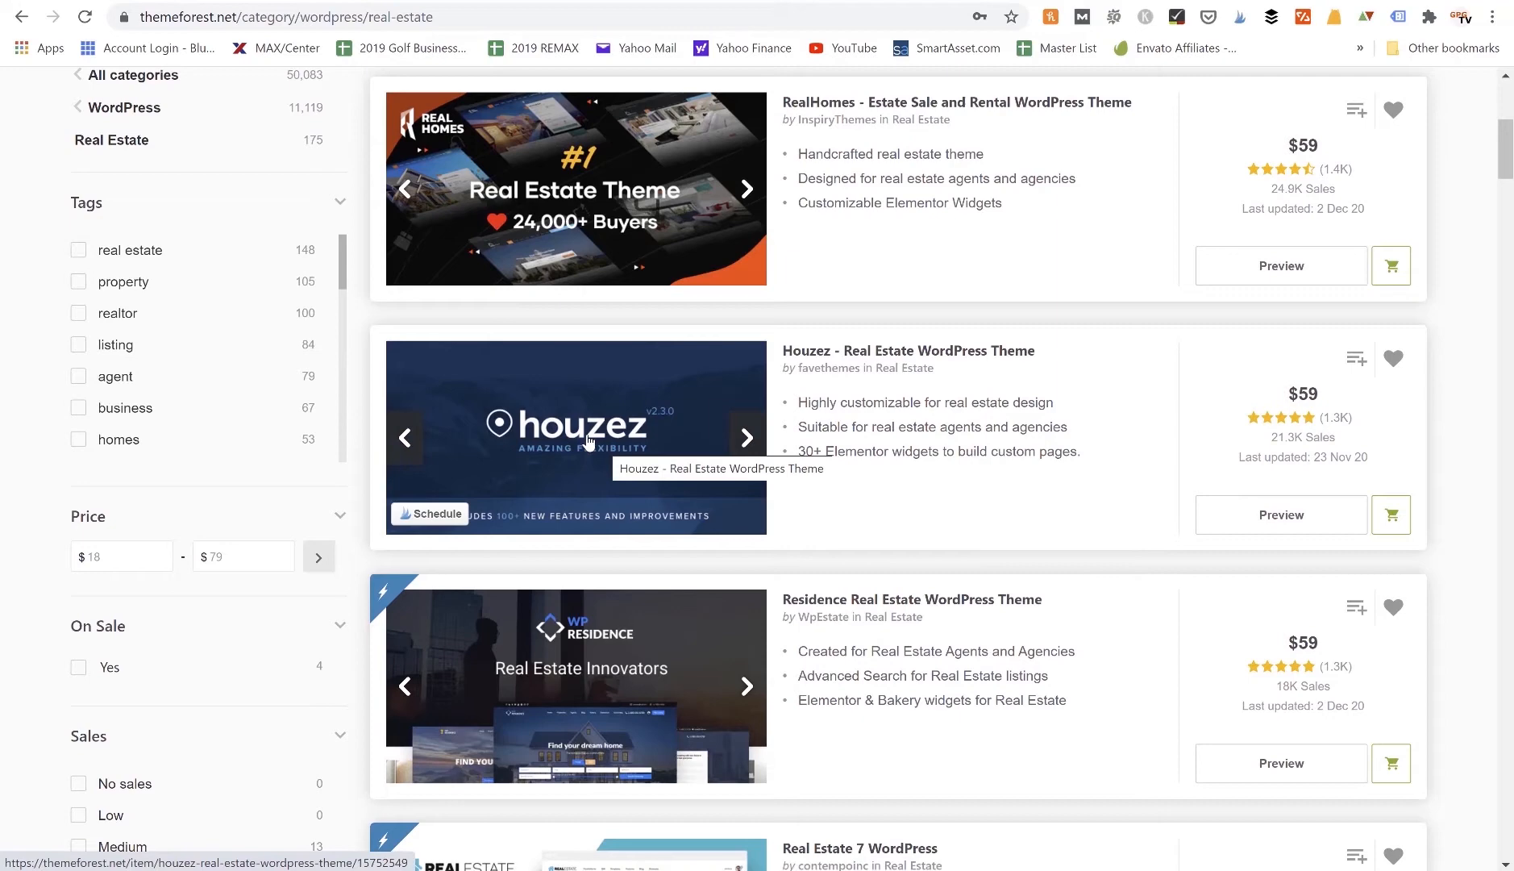
View the Houzez real estate theme's details and its live preview site.
left_click(577, 437)
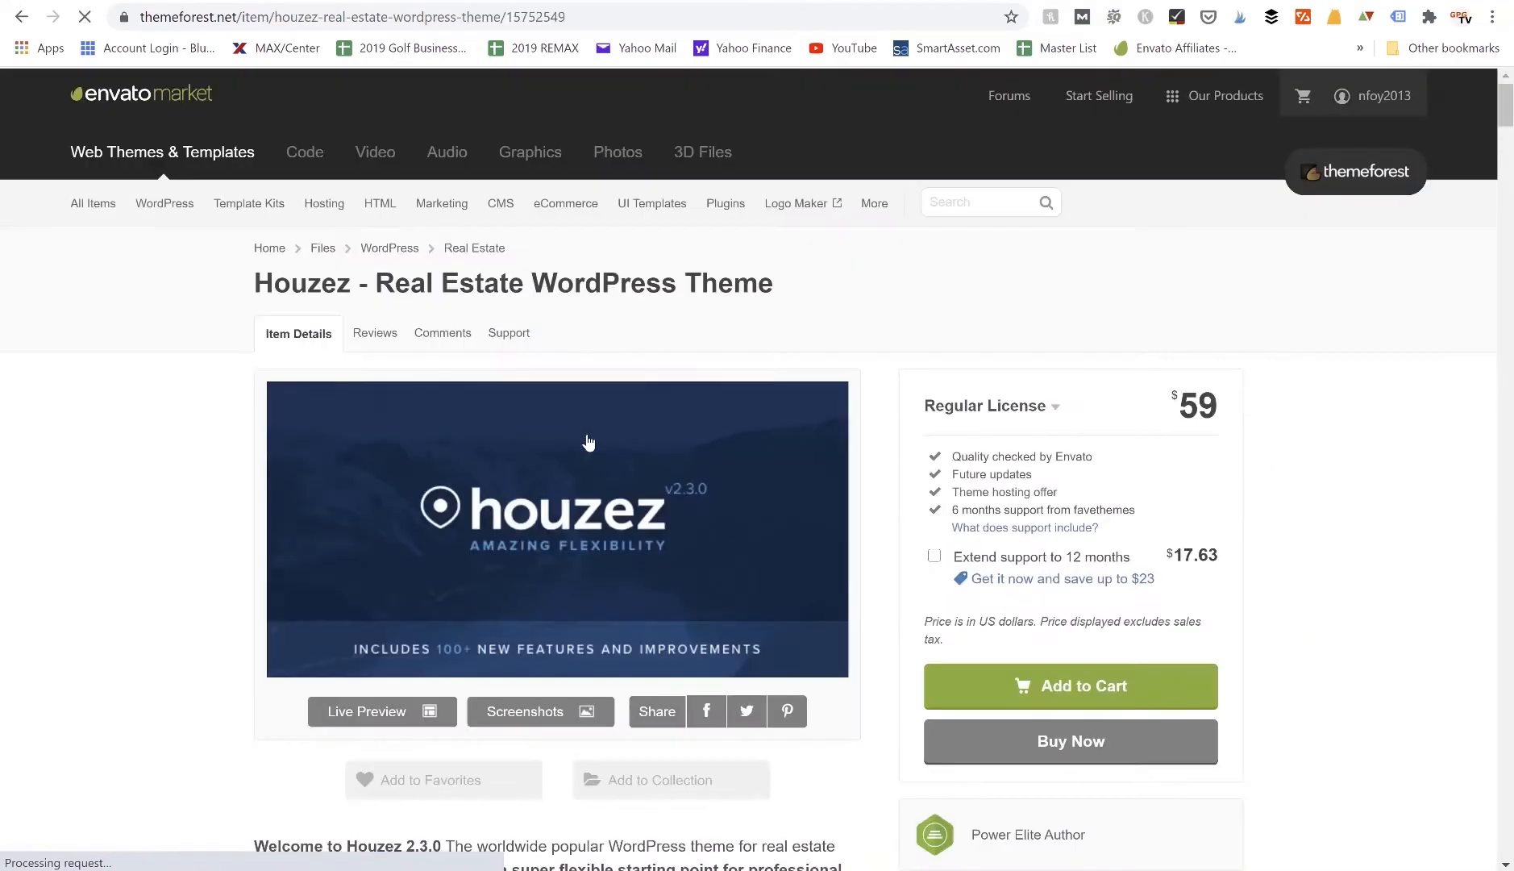
scroll("down", 3)
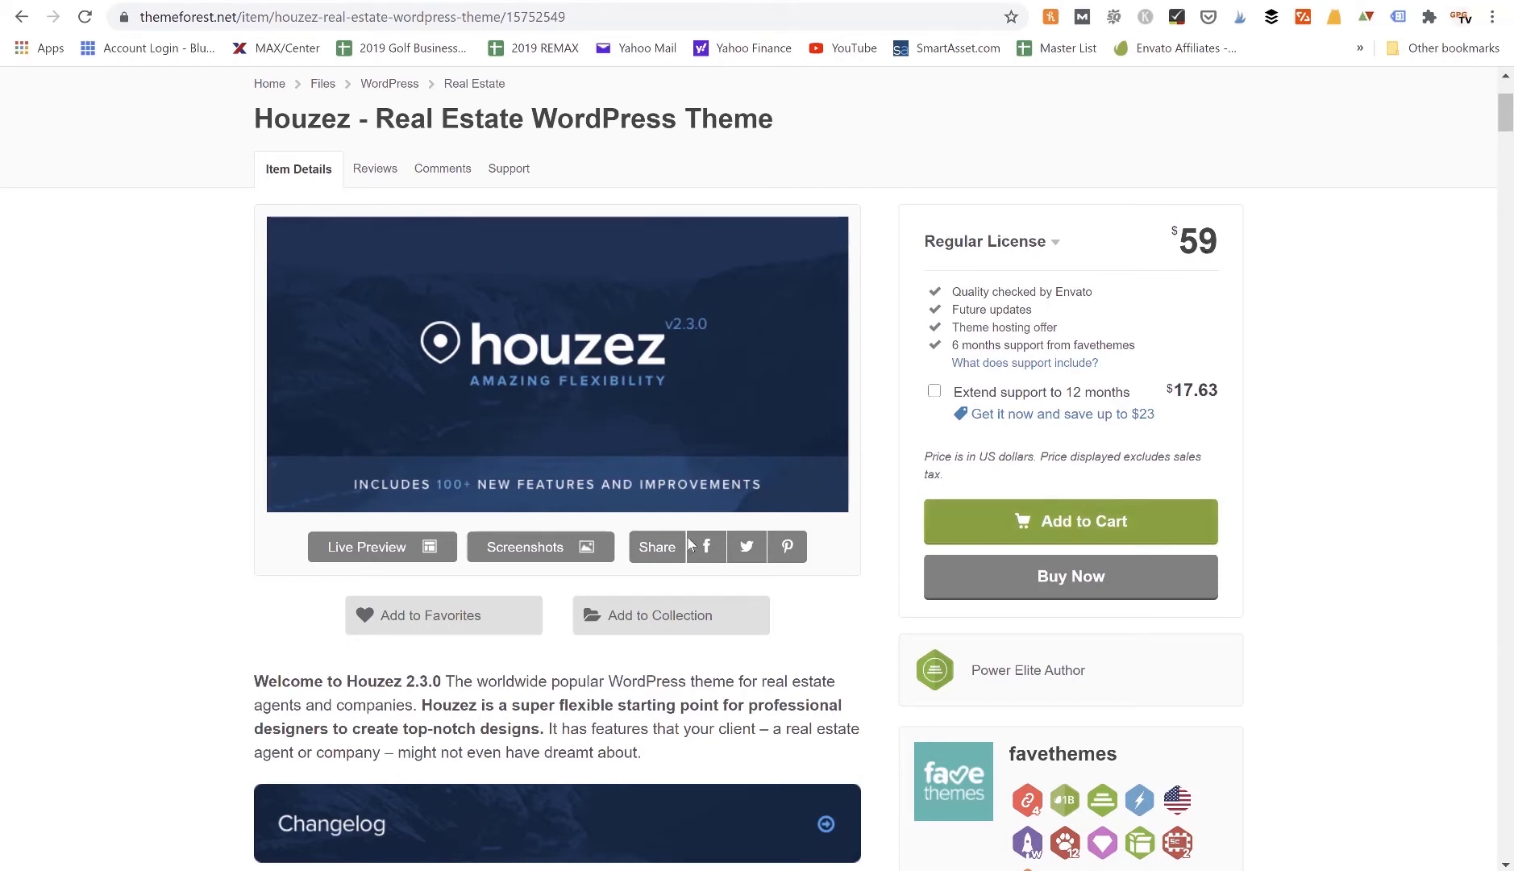
left_click(366, 547)
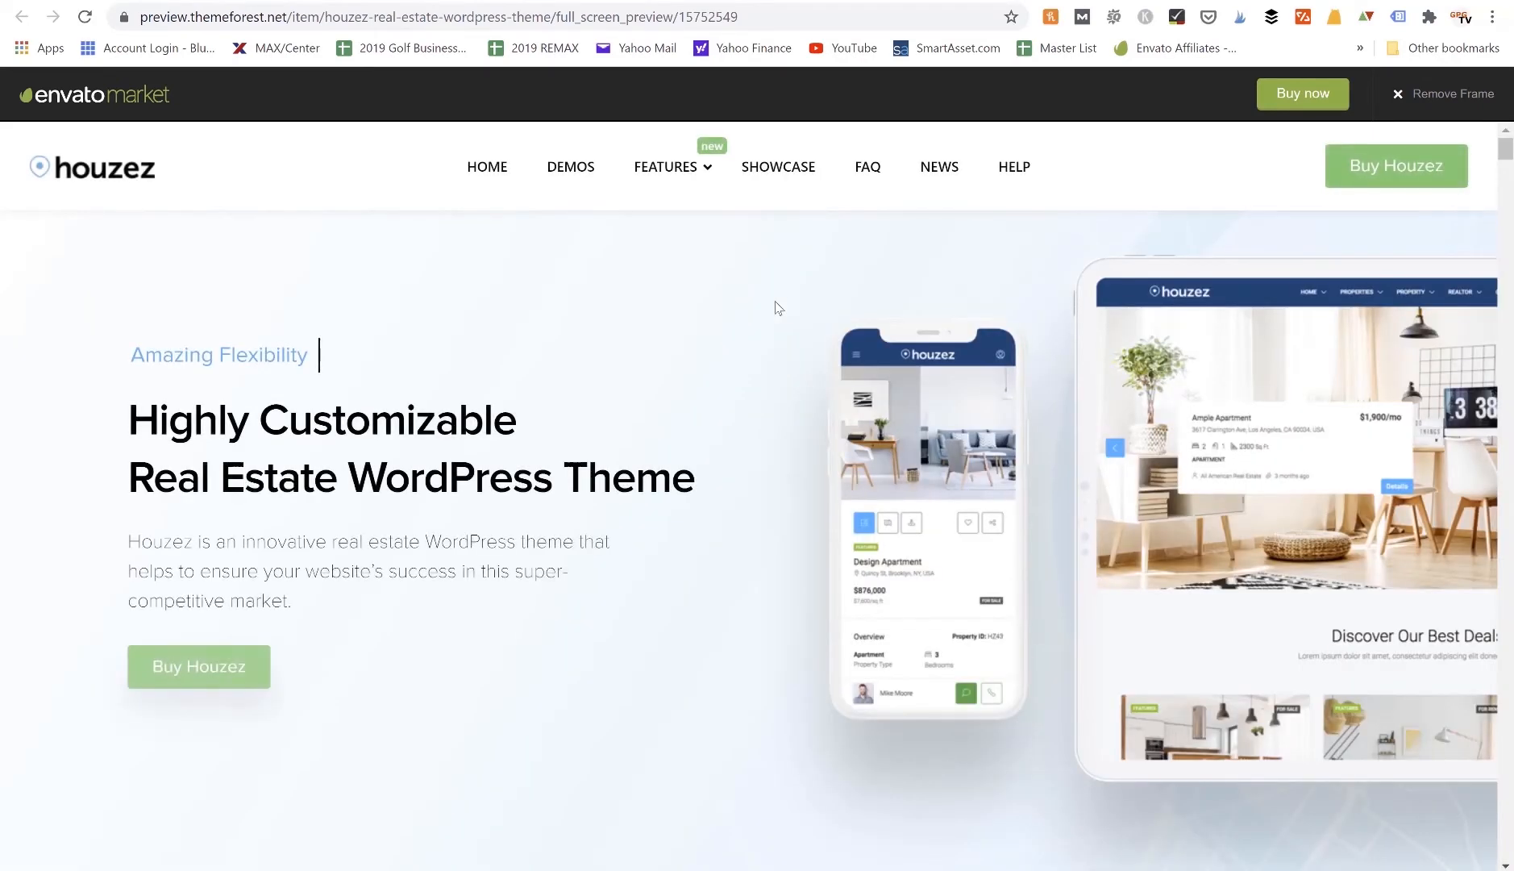
scroll("down", 3)
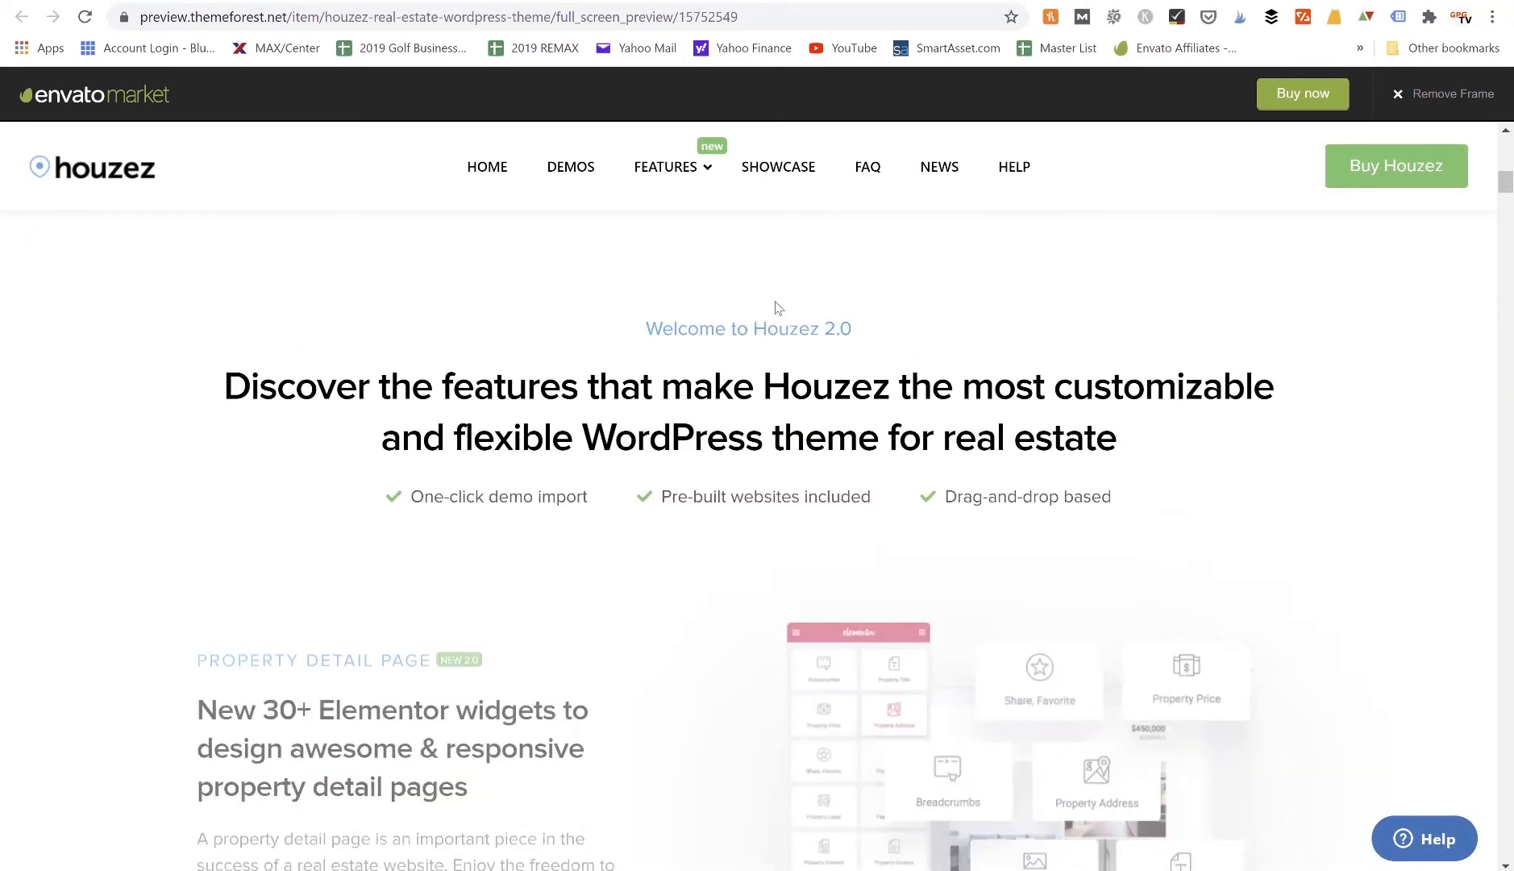
scroll("down", 3)
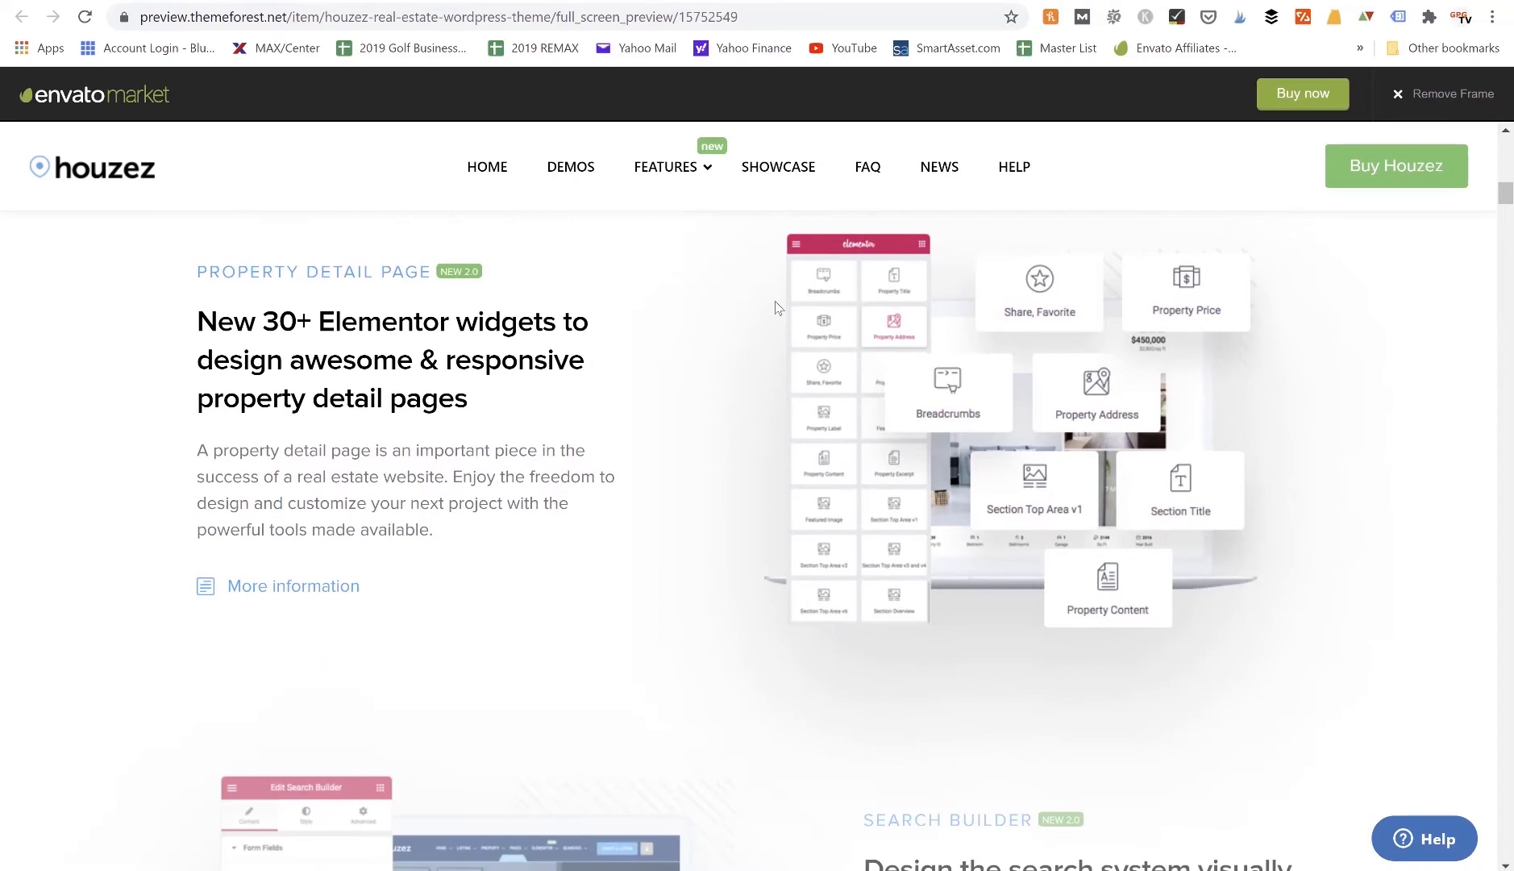
scroll("down", 3)
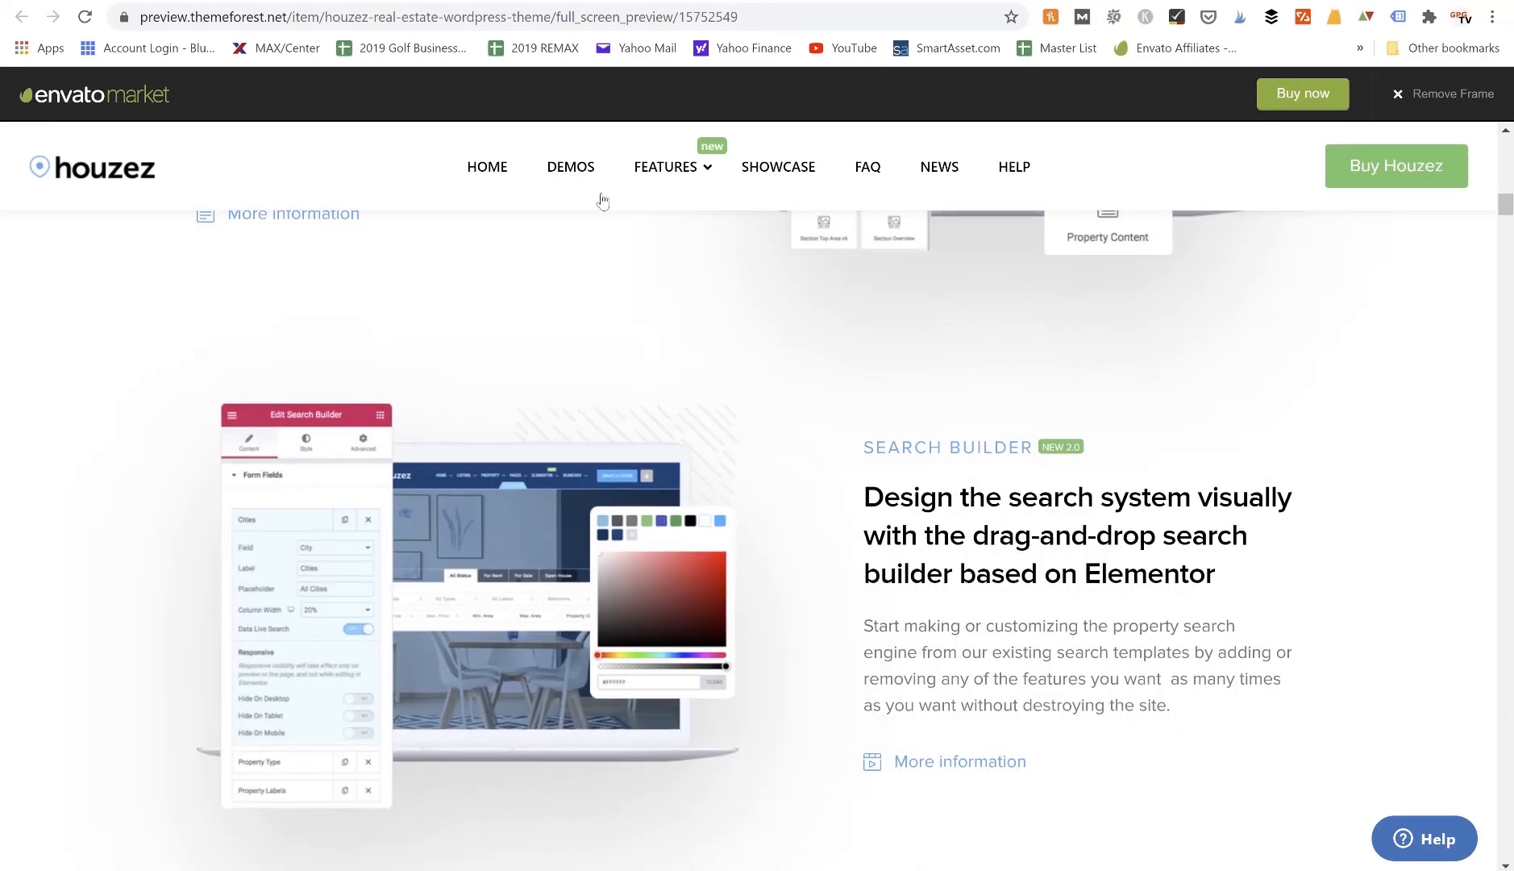
mouse_move(569, 166)
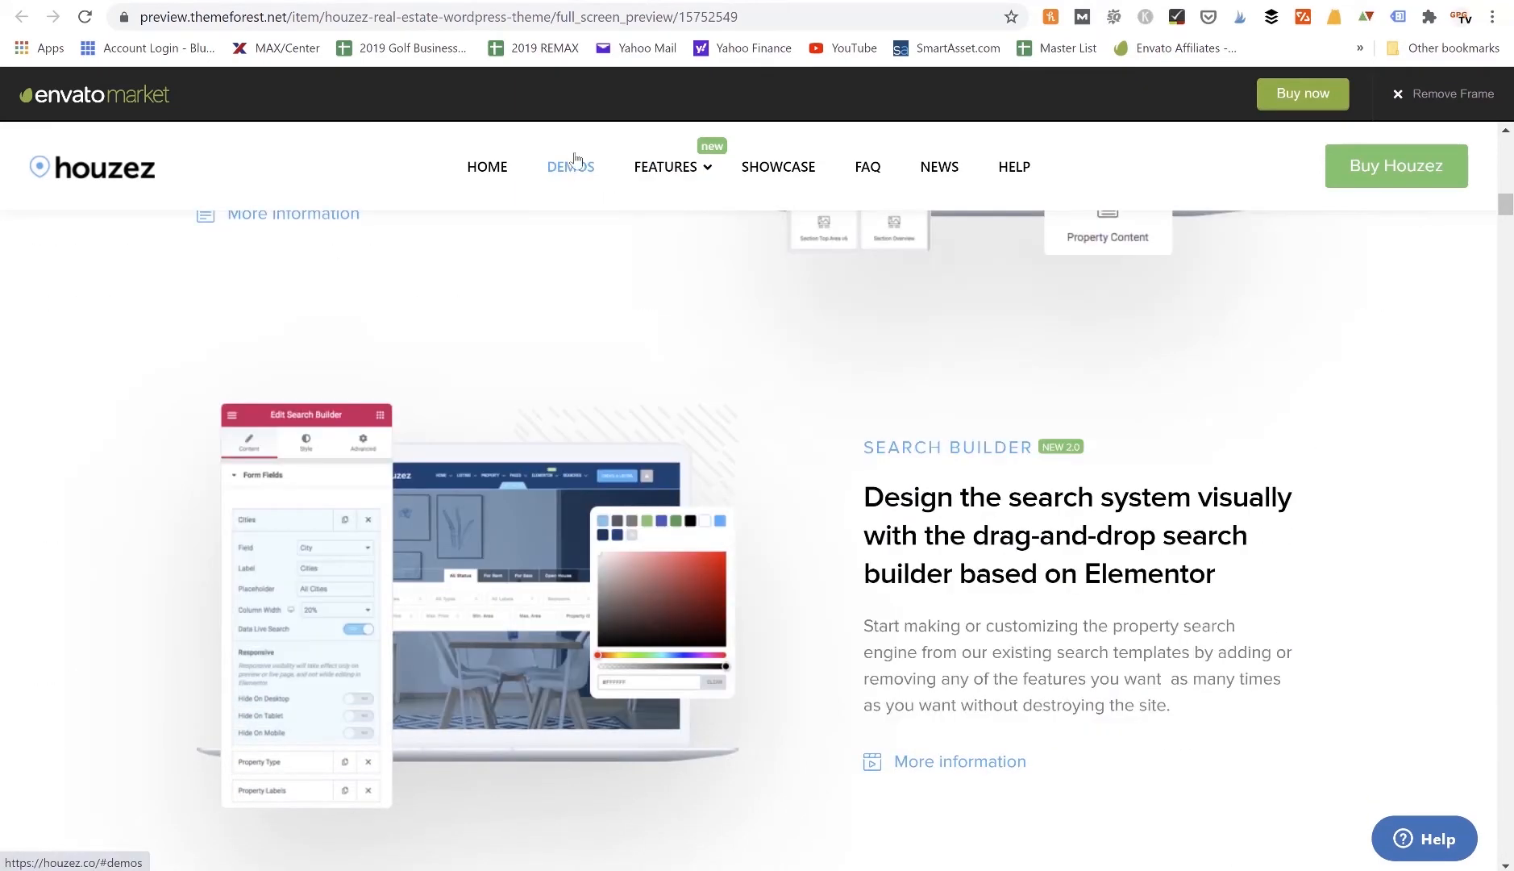
Browse through Houzez's pre-built demo websites.
left_click(569, 166)
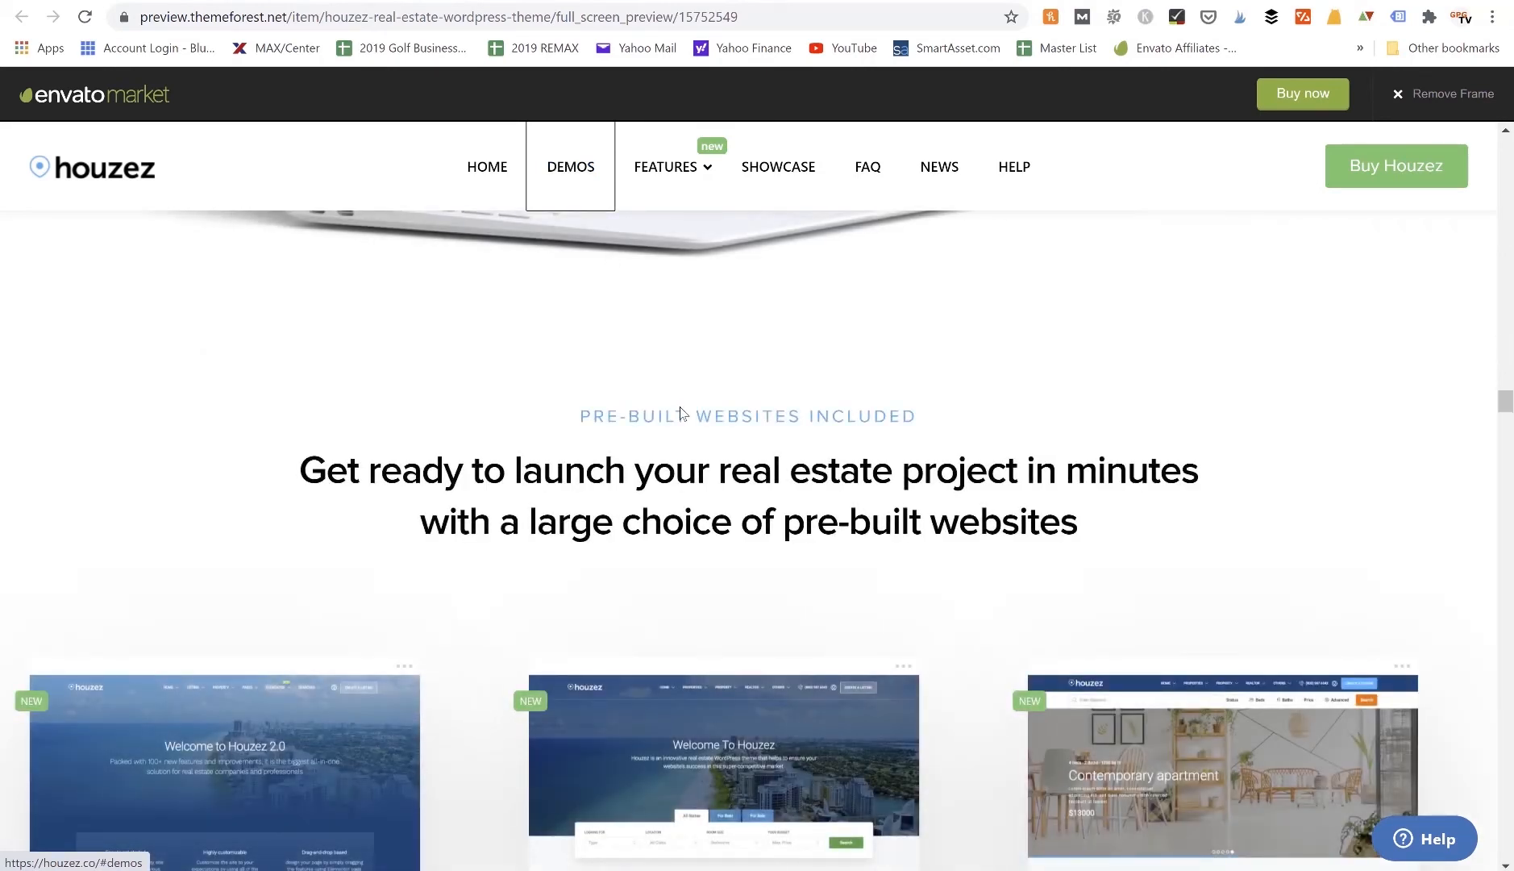
scroll("down", 3)
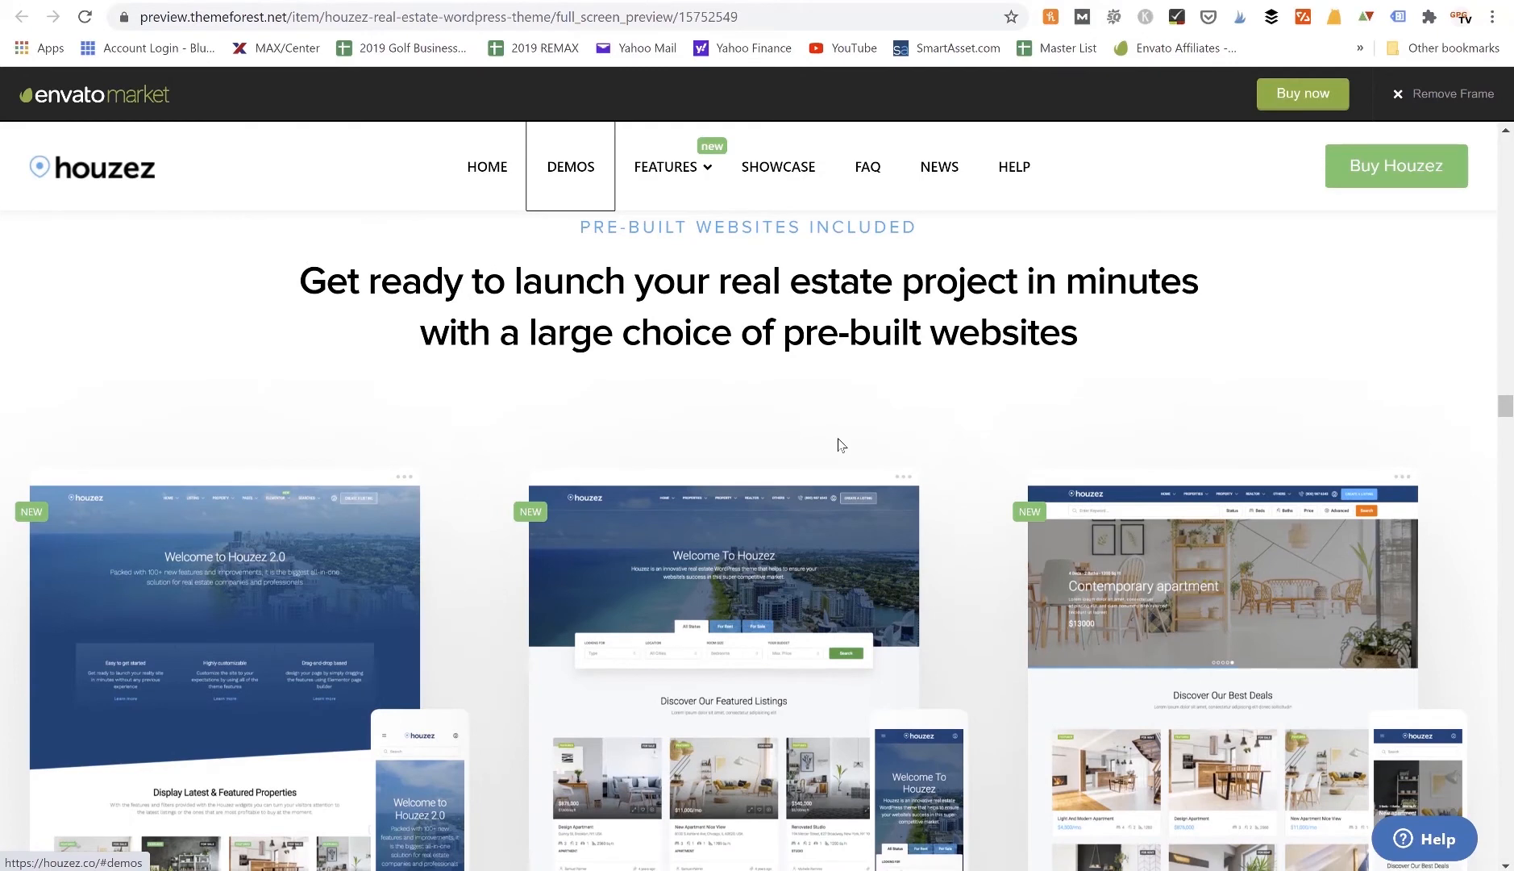
scroll("down", 3)
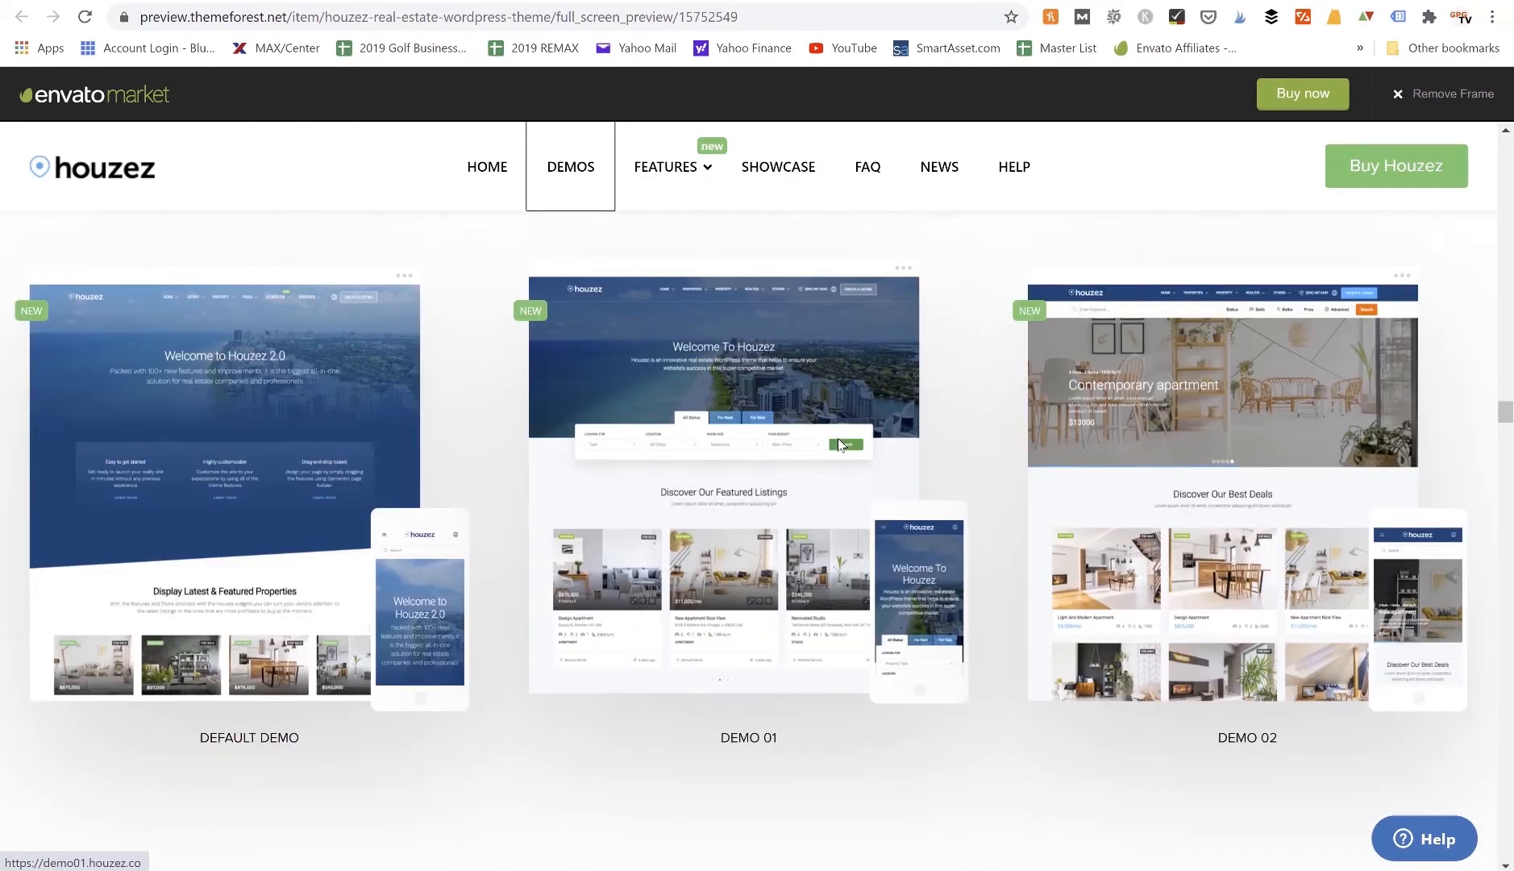
scroll("down", 3)
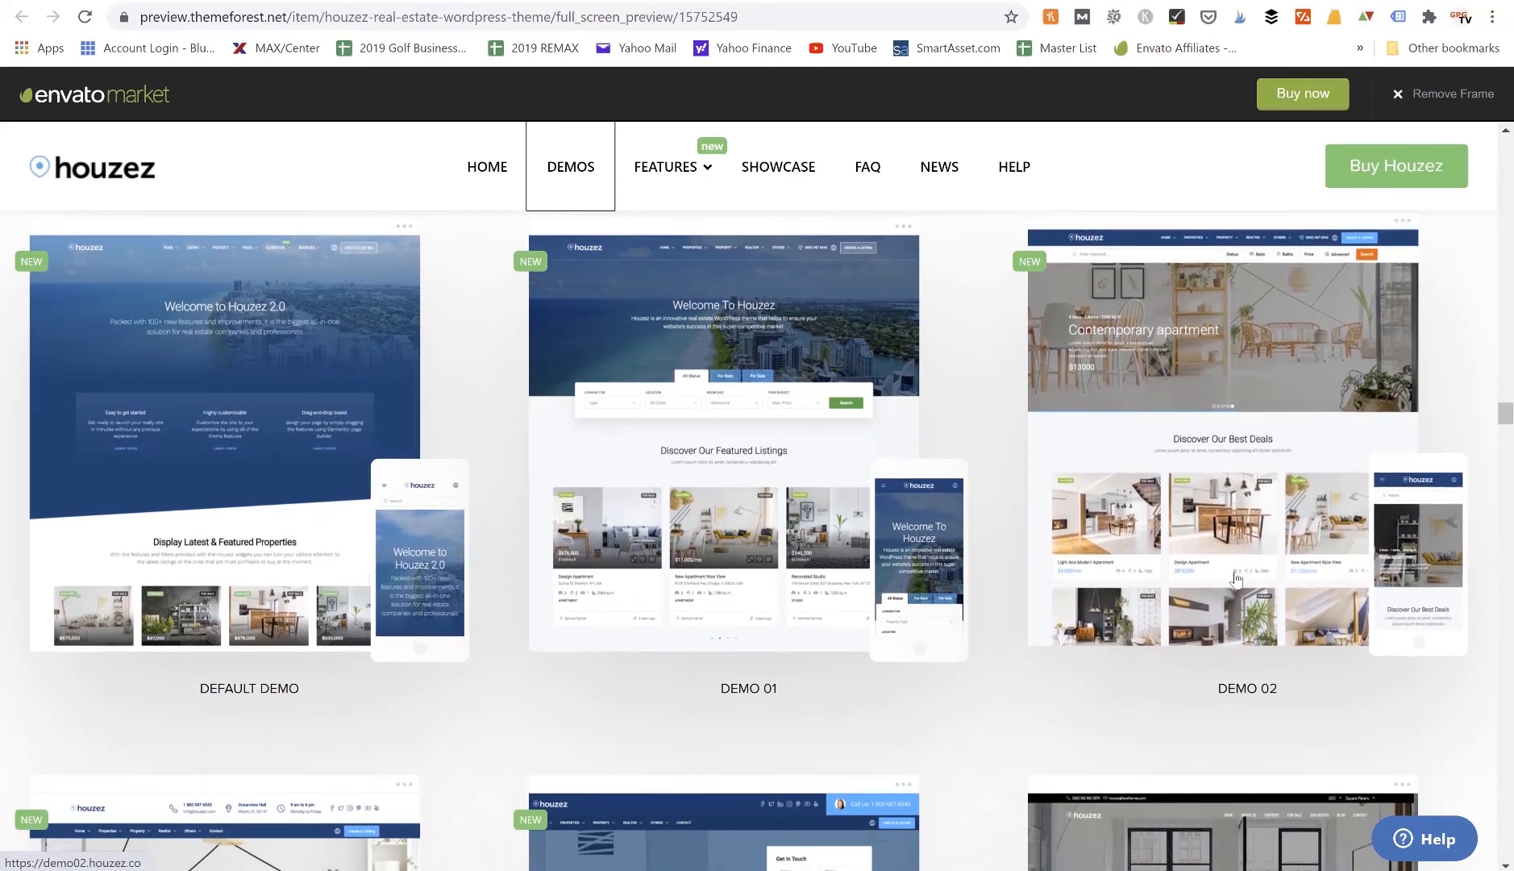
scroll("down", 3)
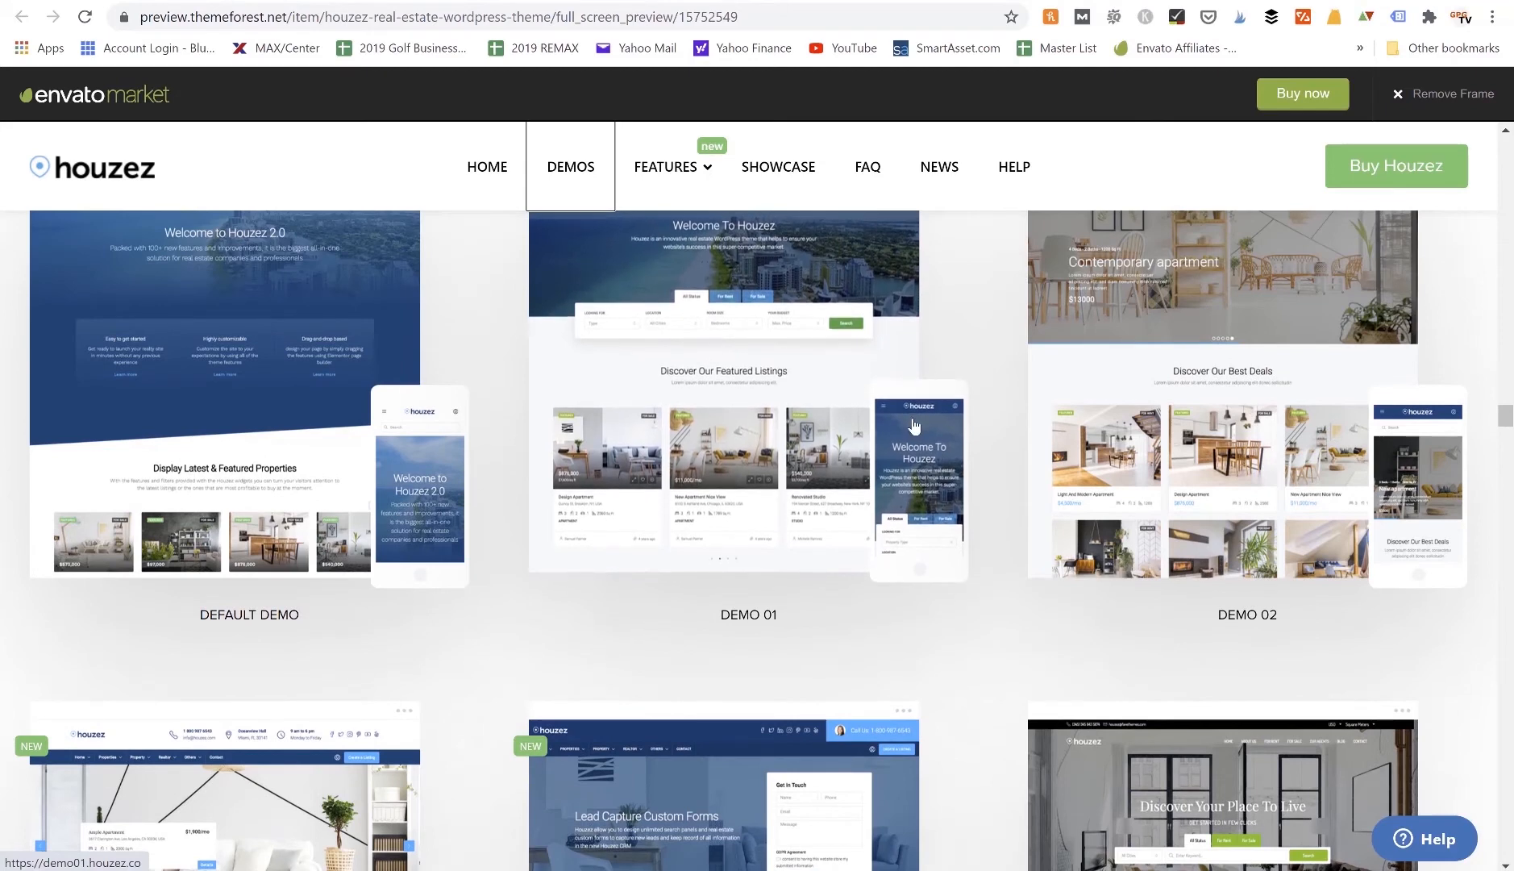
scroll("up", 3)
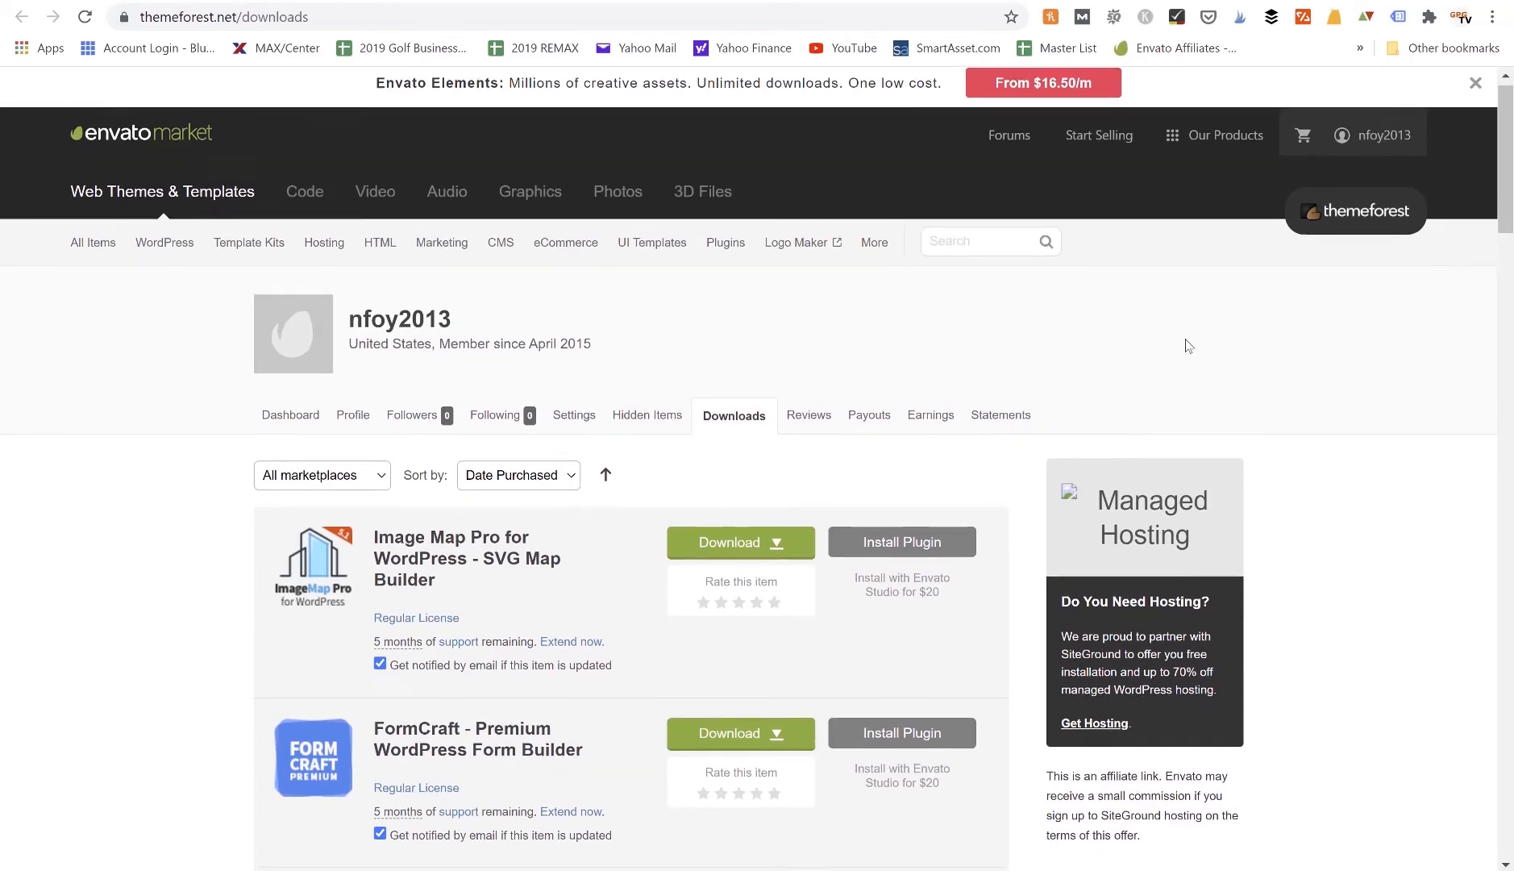
Find Gym Edge in the account Downloads list and bring up its download options.
scroll("down", 3)
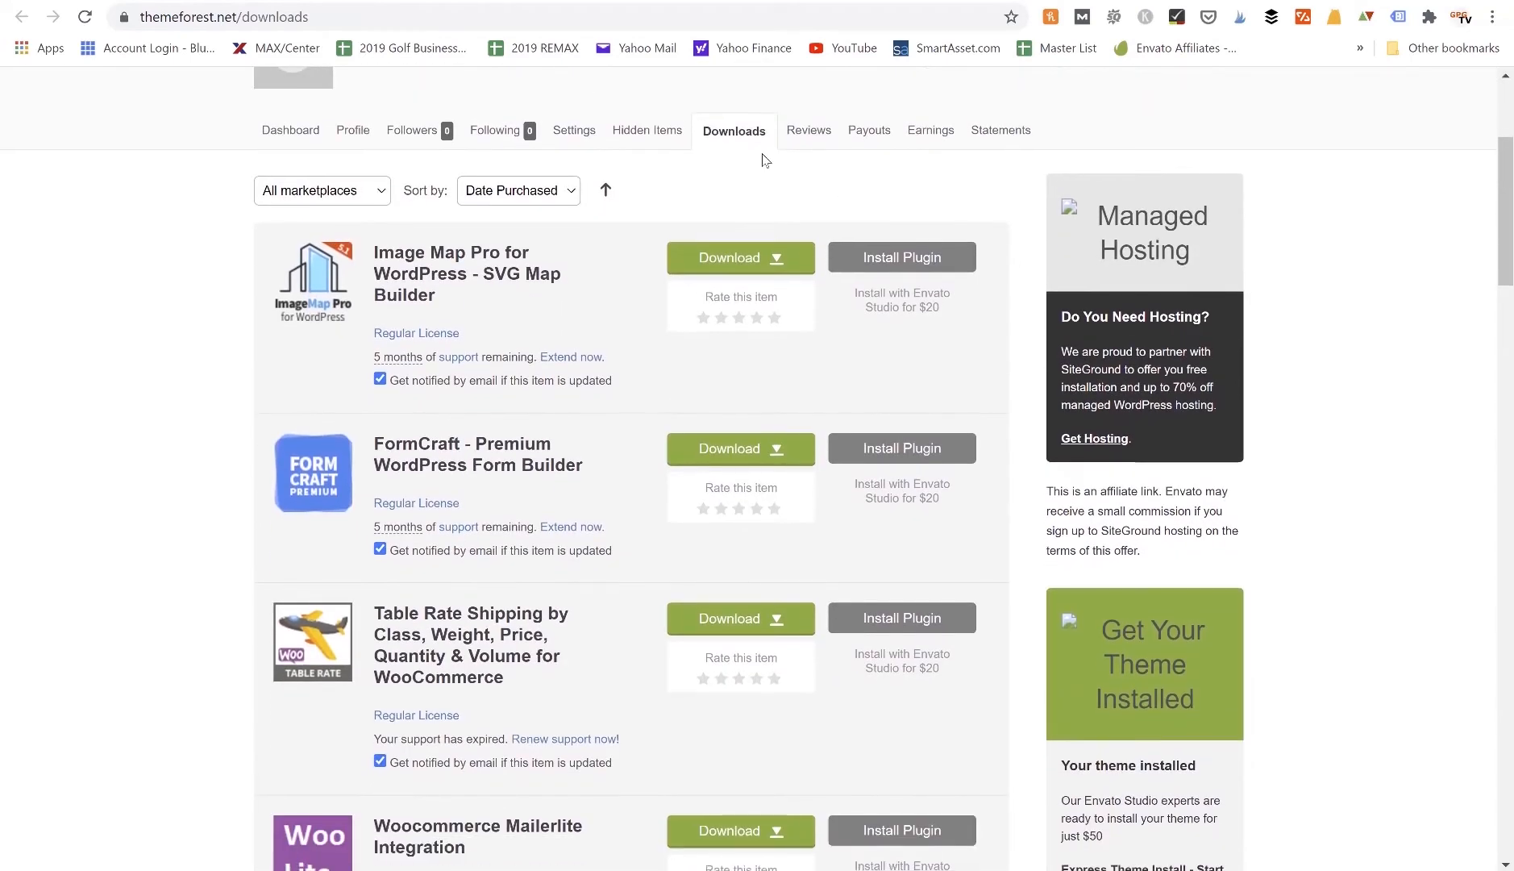
scroll("down", 3)
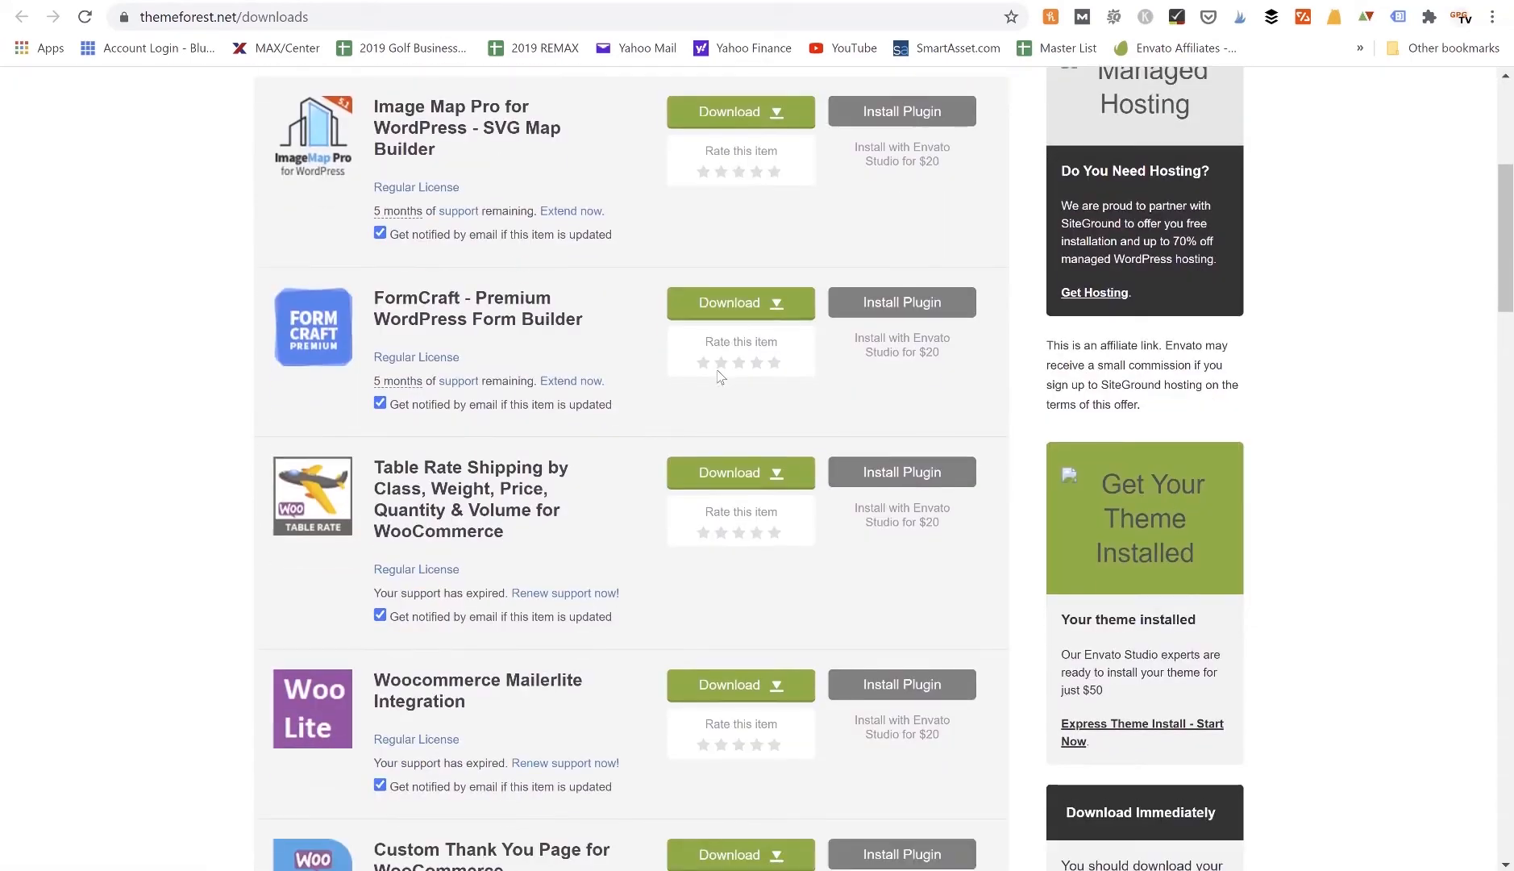
scroll("down", 3)
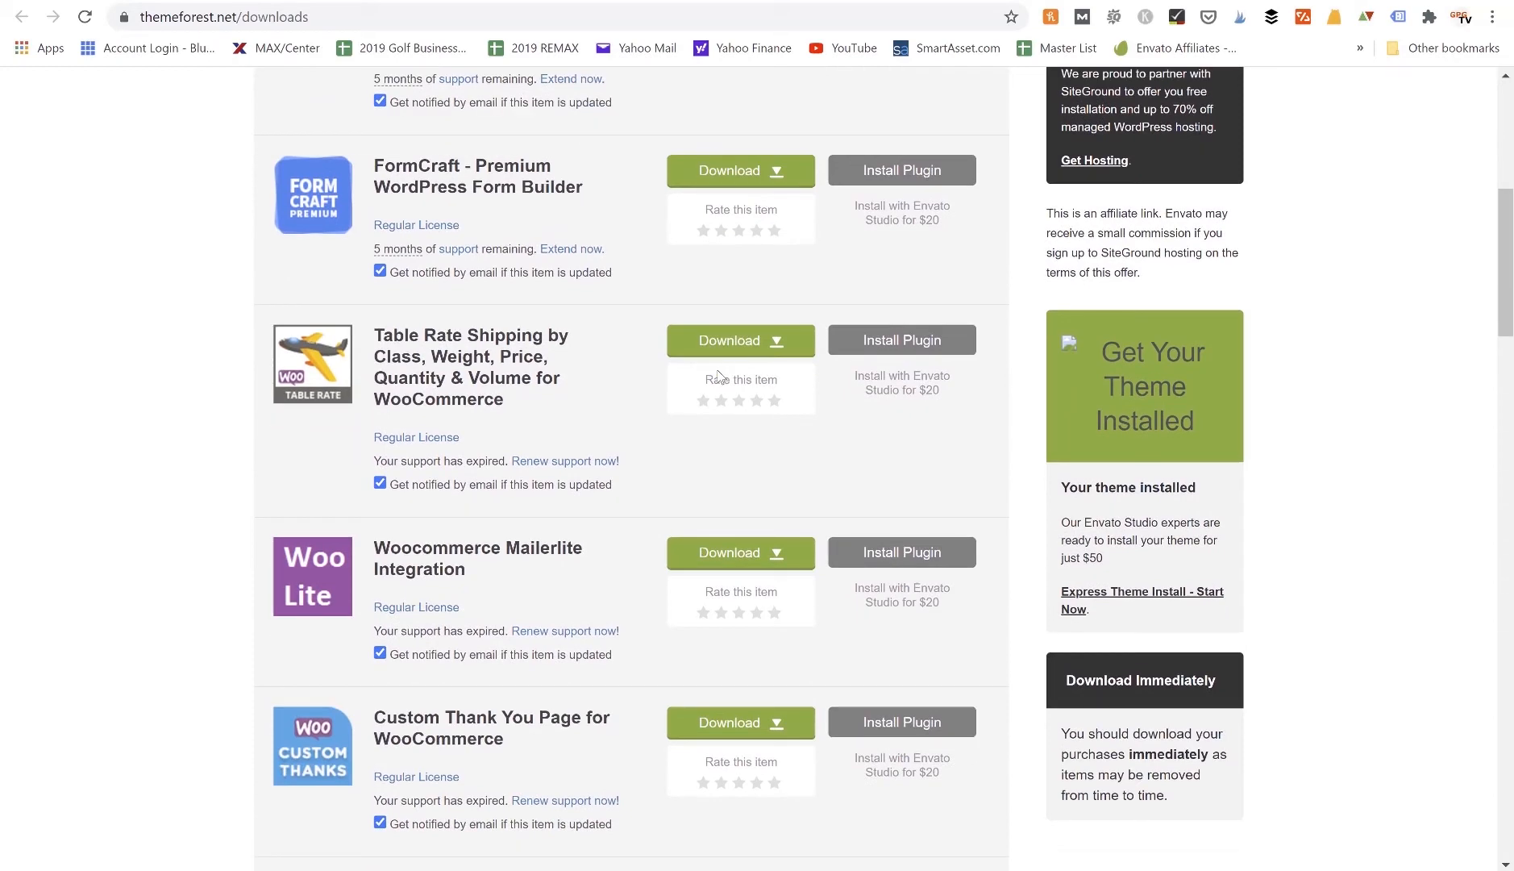
scroll("down", 3)
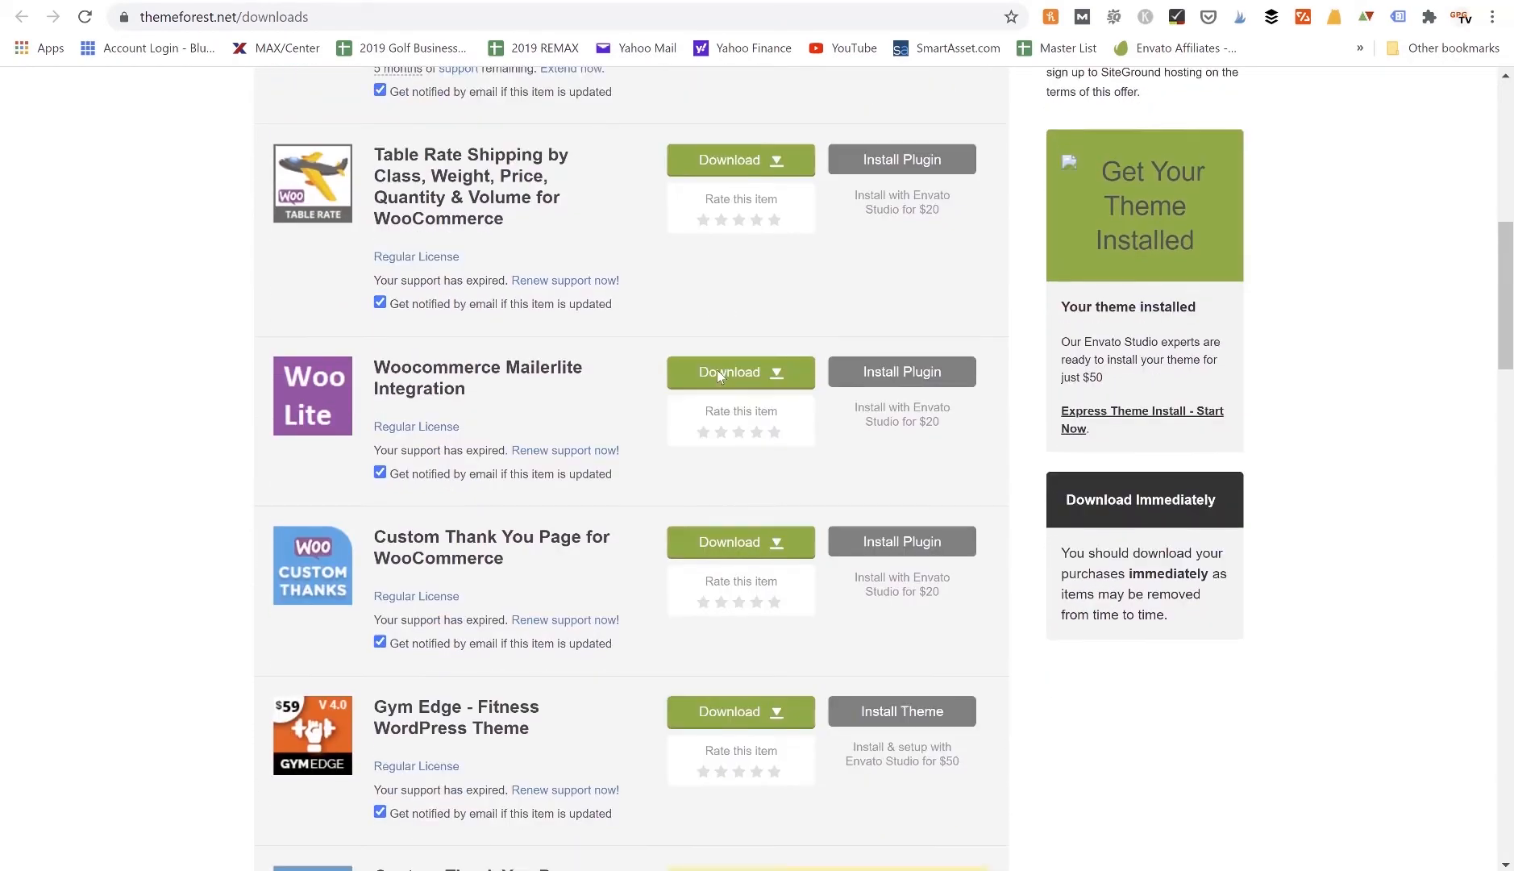
scroll("down", 3)
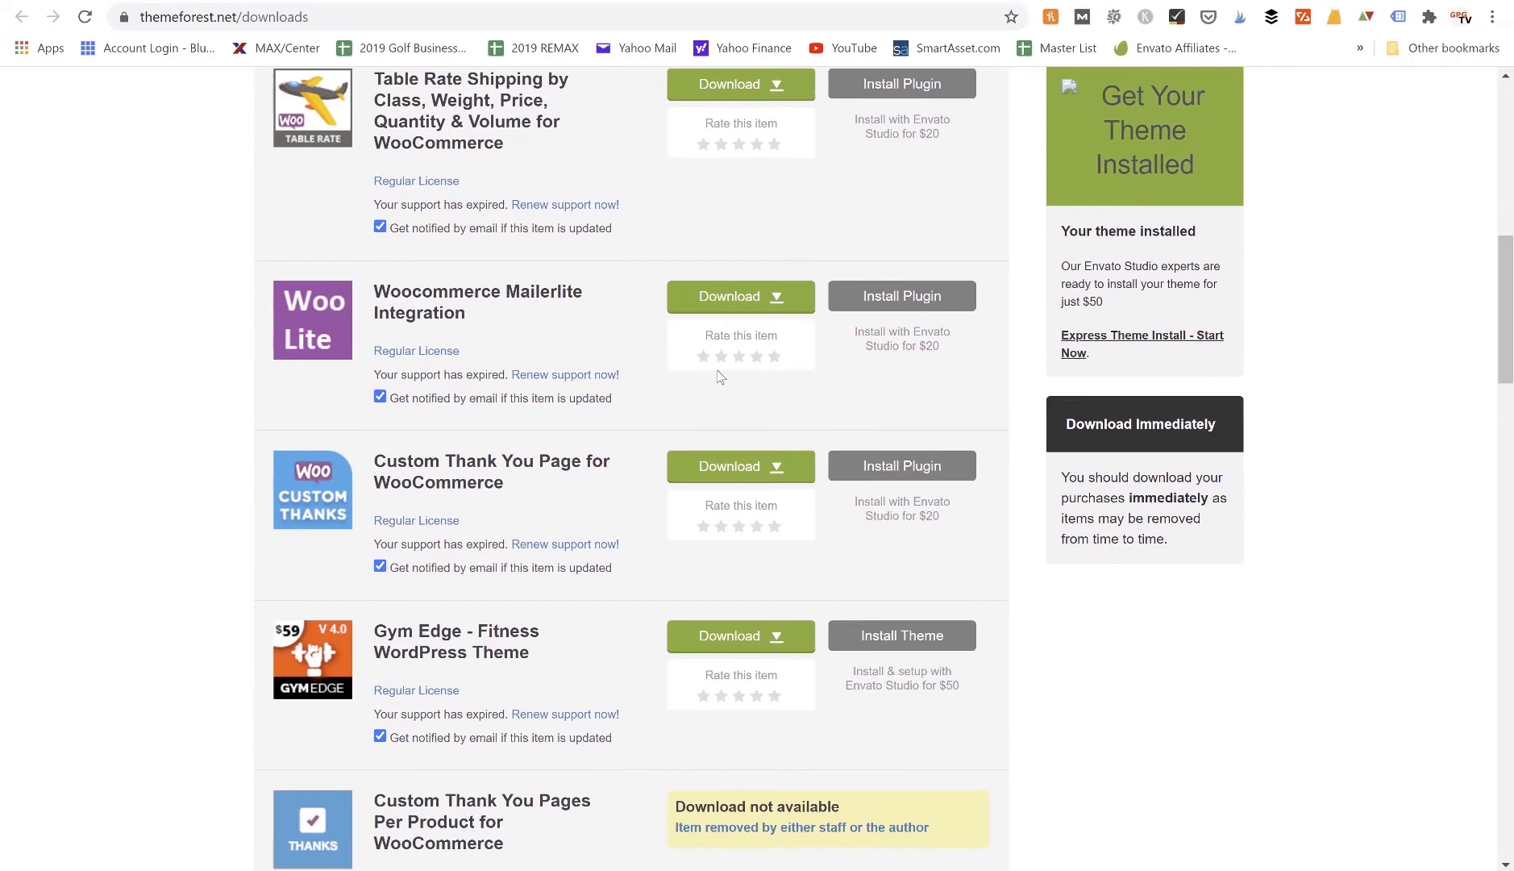
scroll("down", 3)
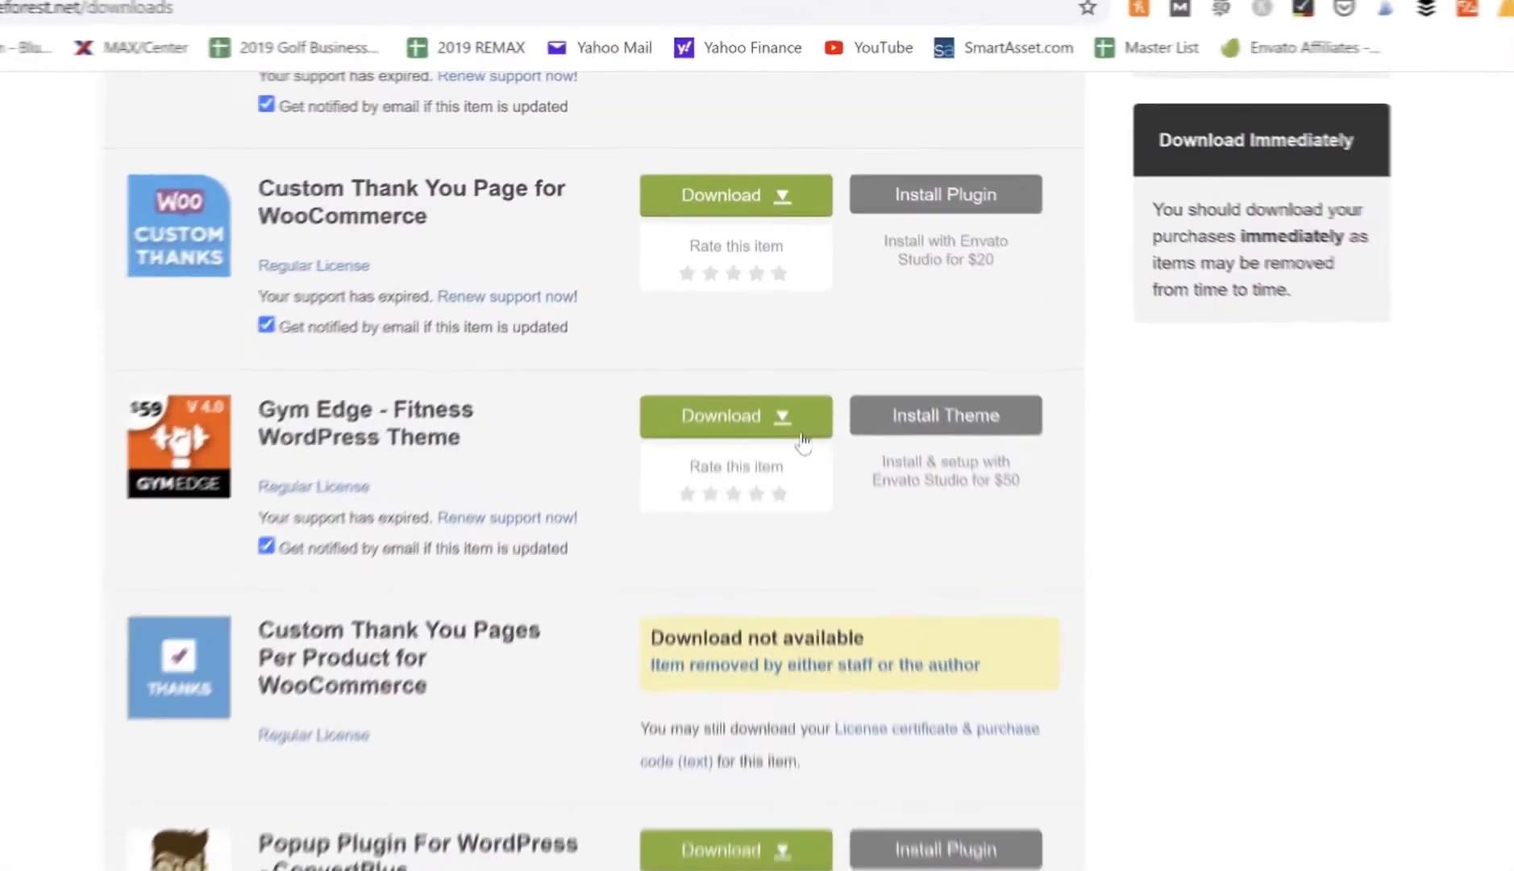
left_click(734, 416)
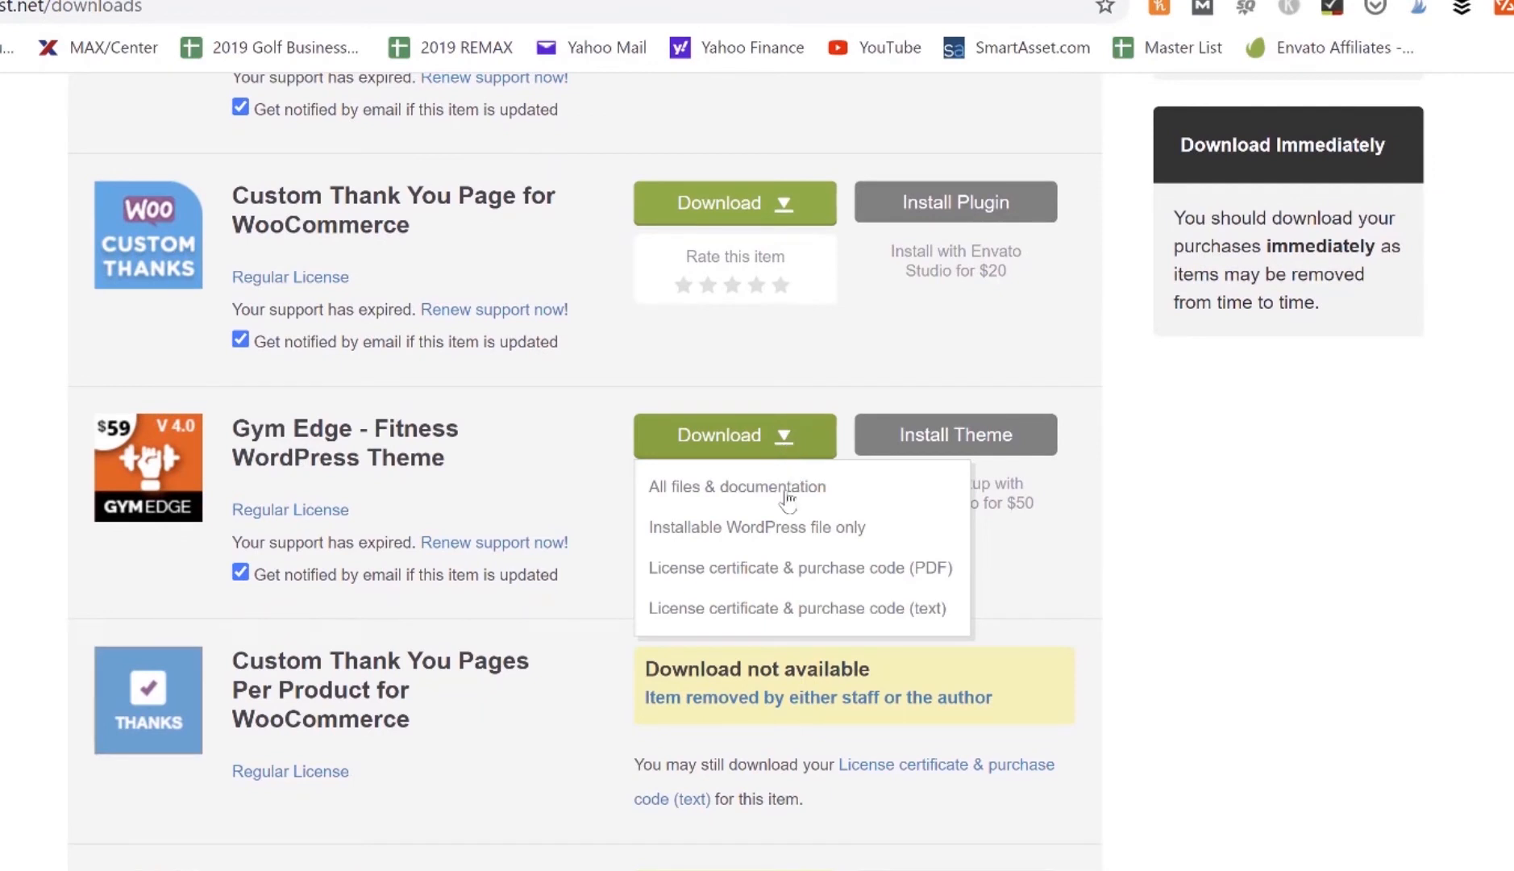
mouse_move(778, 530)
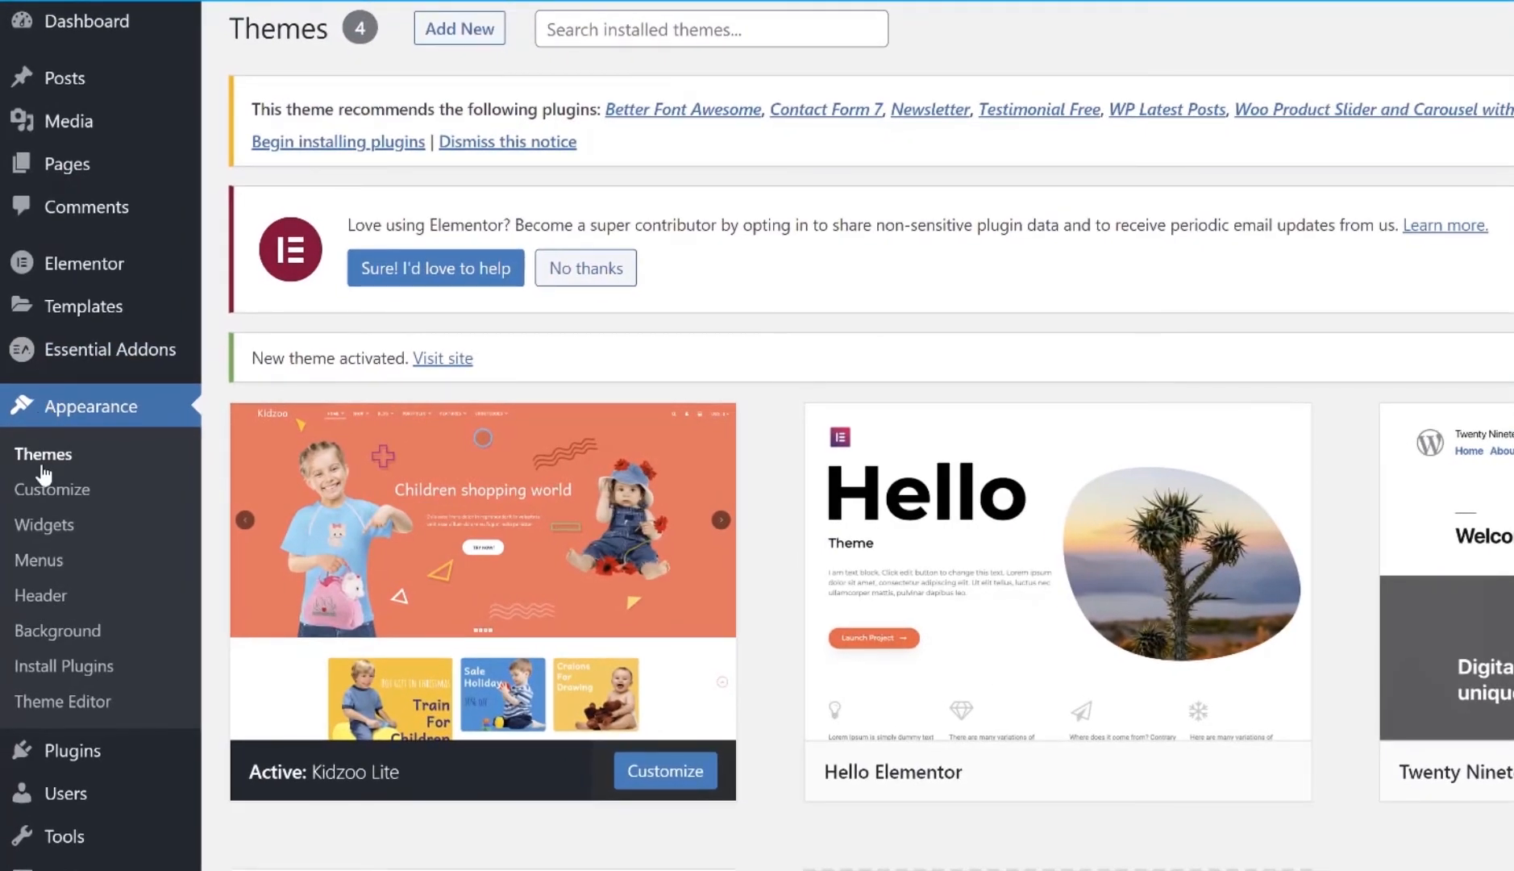
From Appearance > Themes go to Add New and reveal the Upload Theme zip form.
scroll("down", 3)
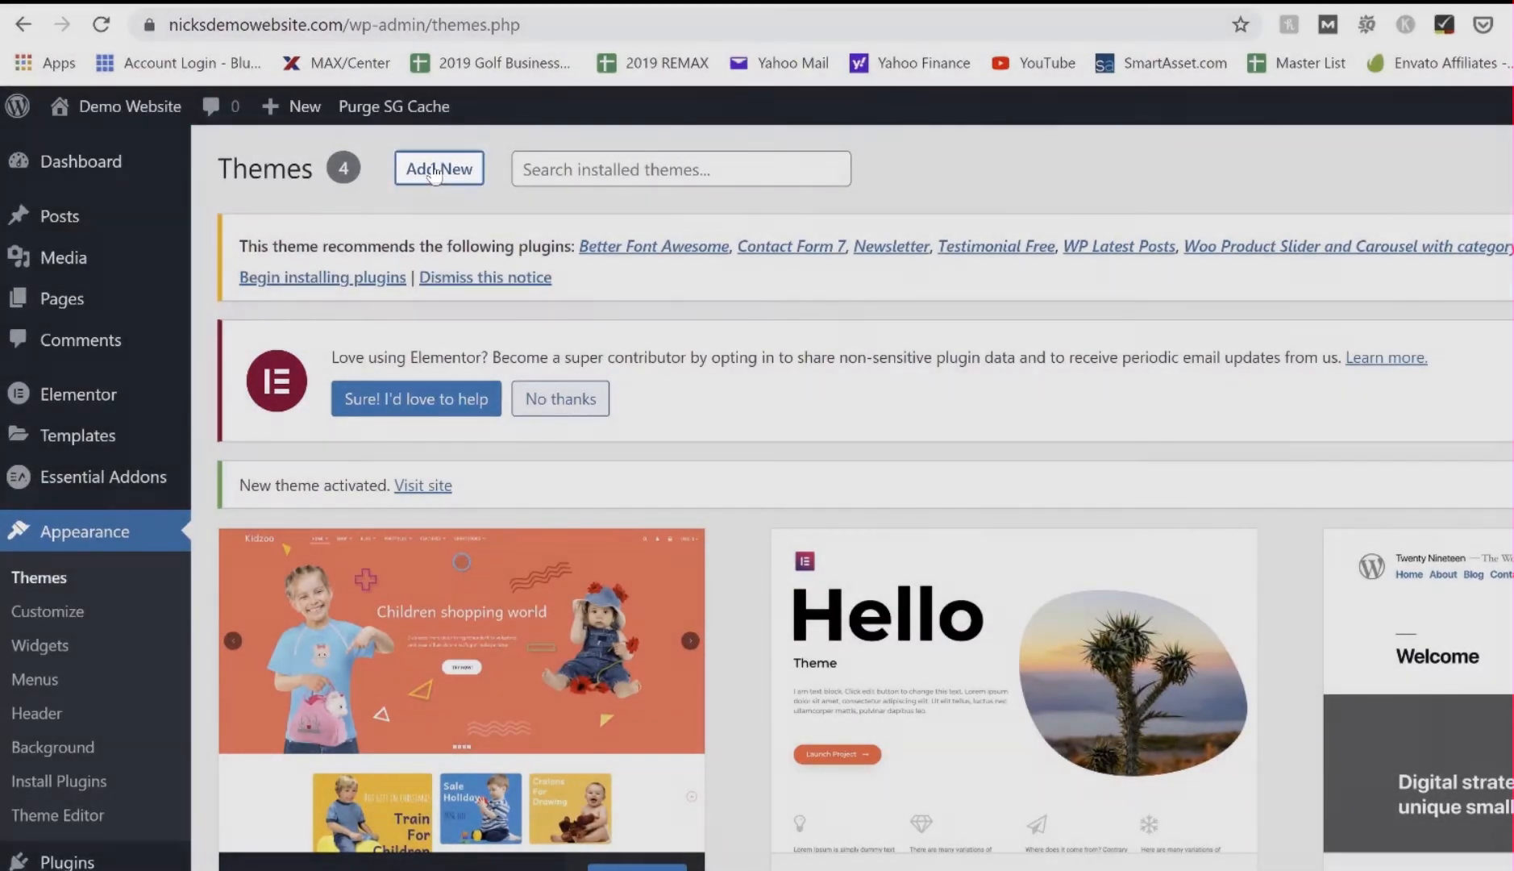
left_click(438, 169)
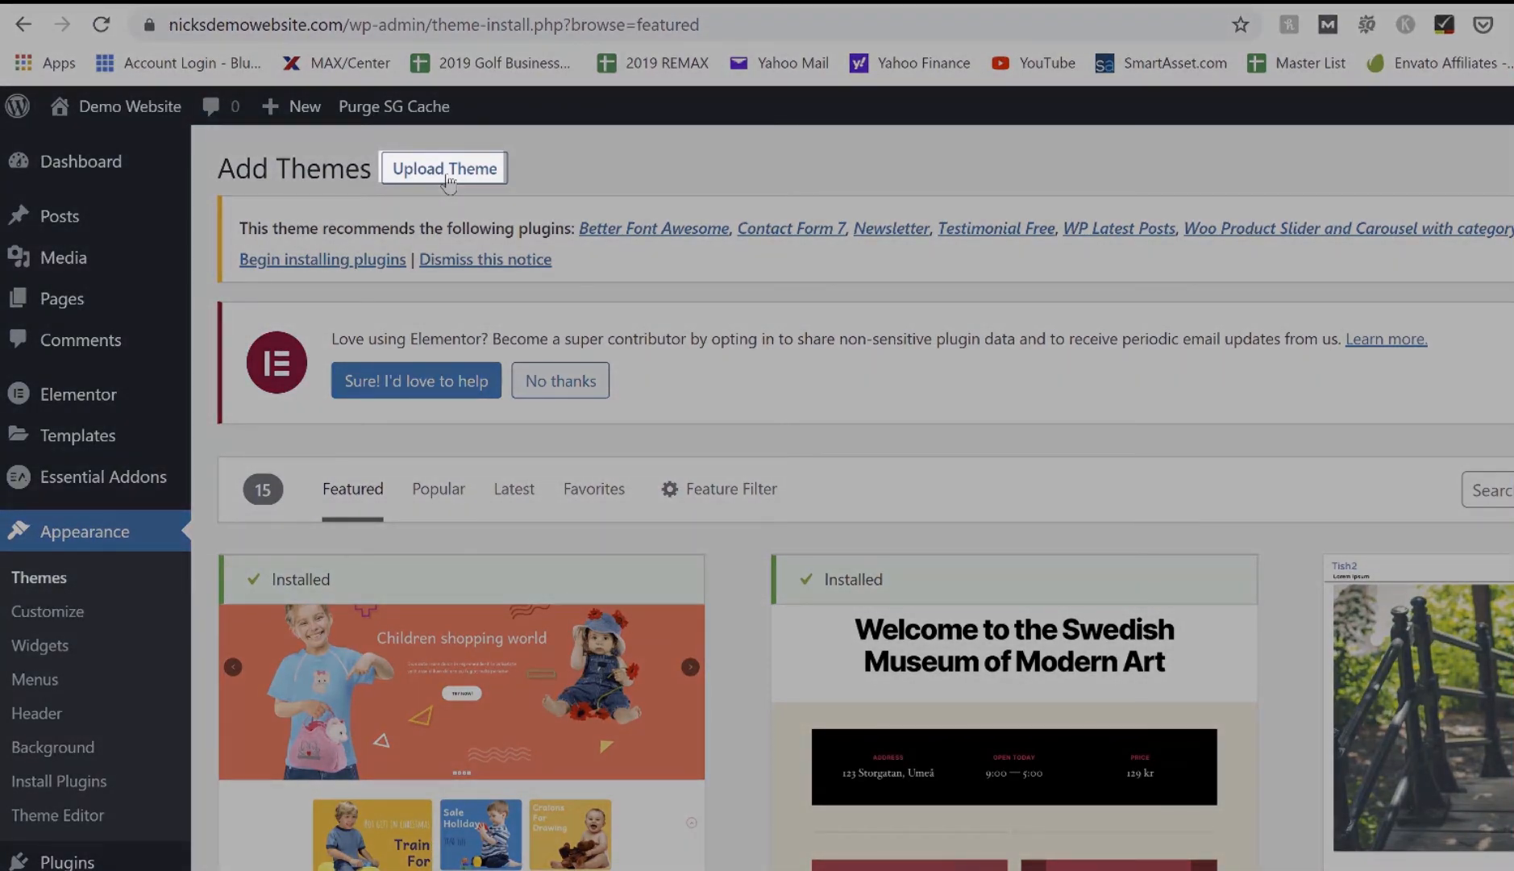
left_click(444, 168)
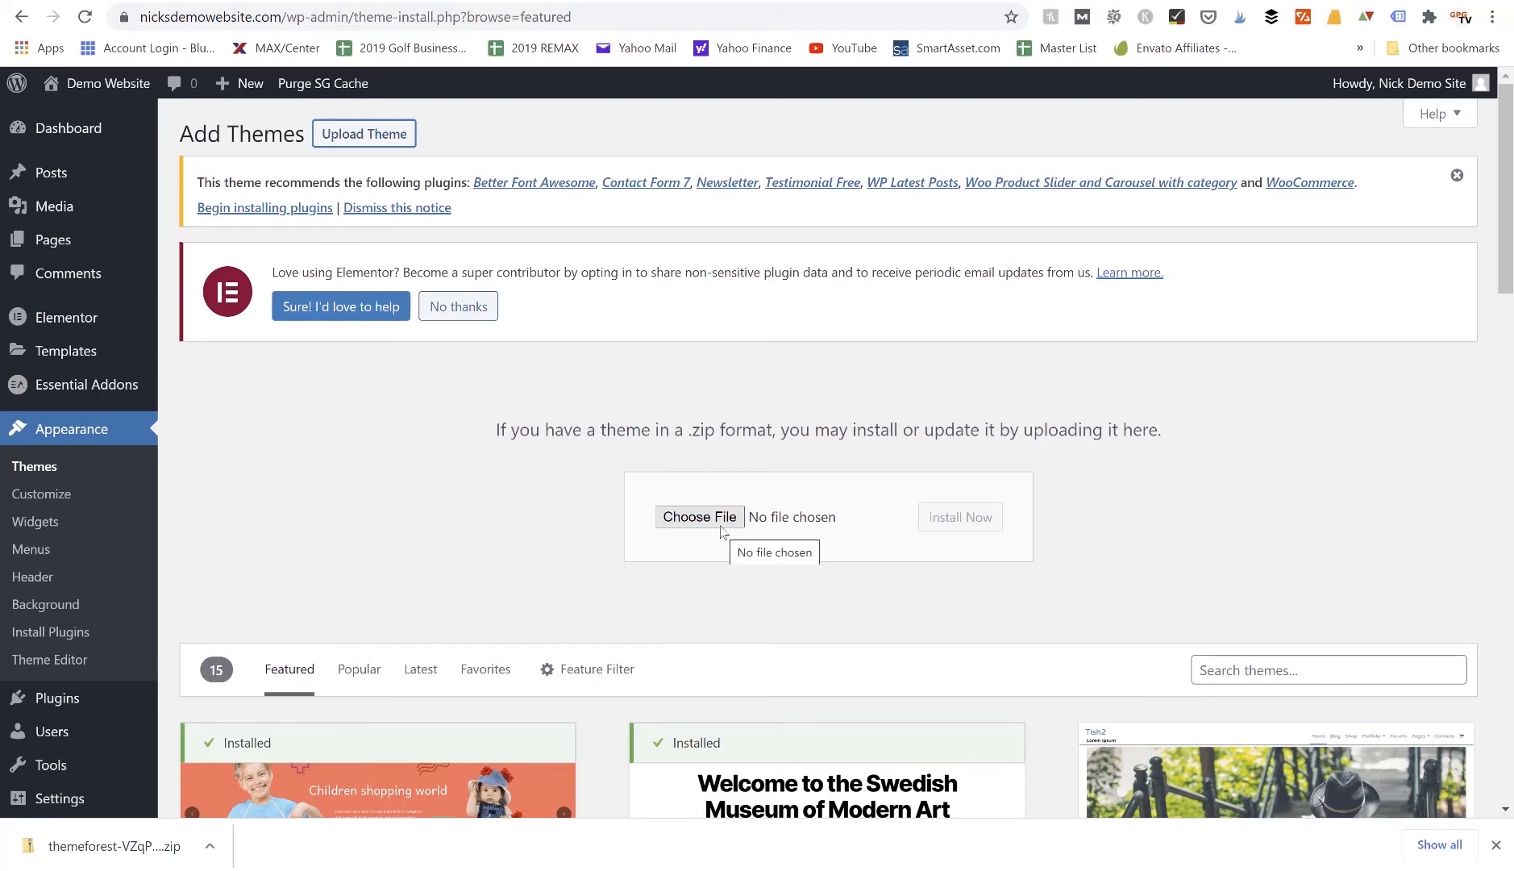
mouse_move(720, 531)
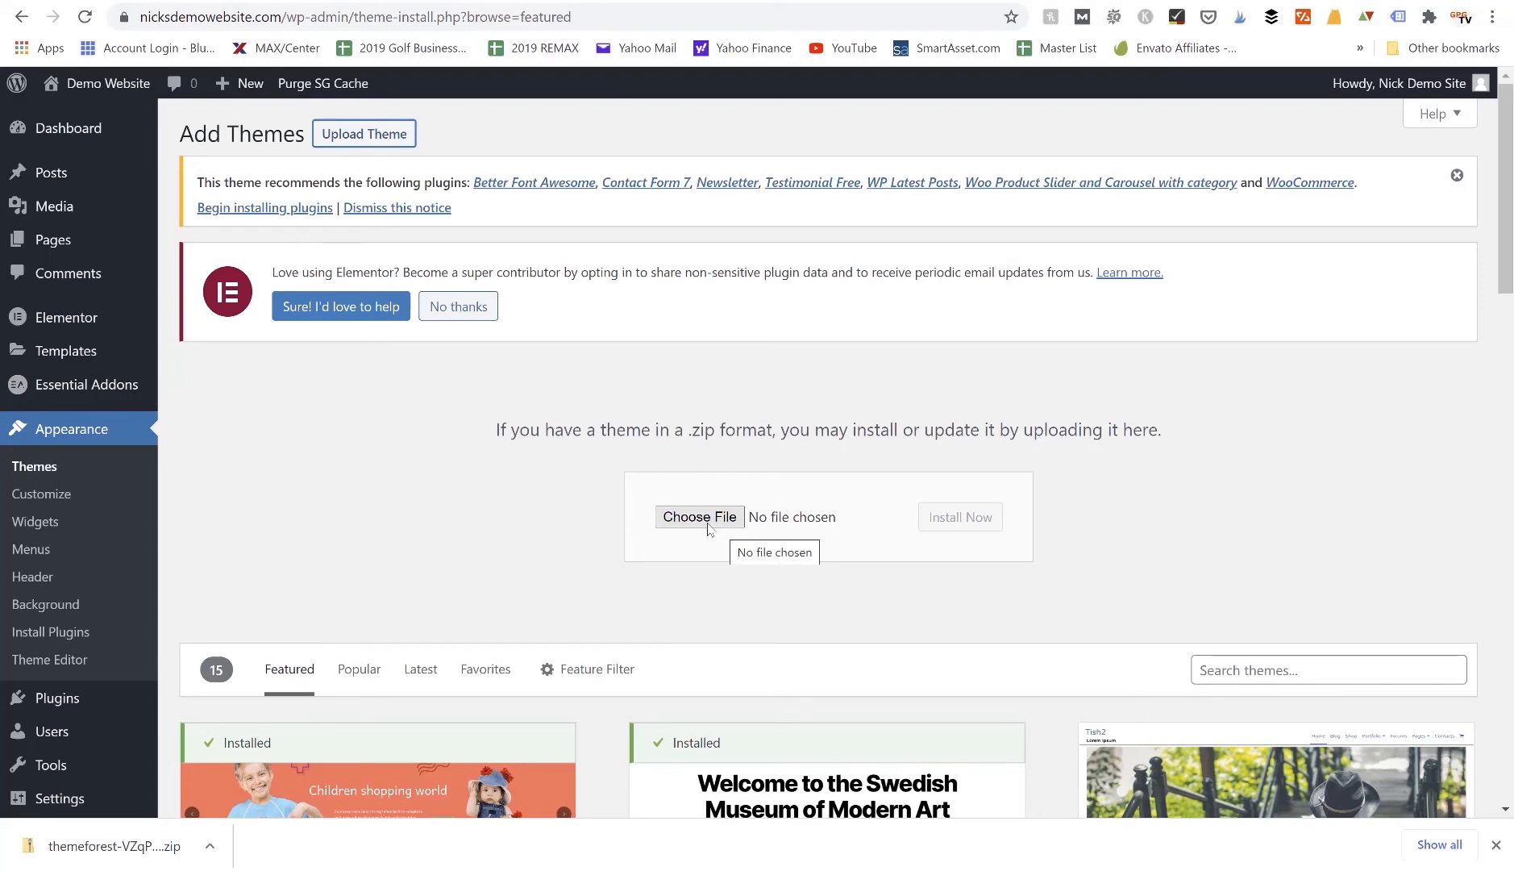
Choose the downloaded themeforest GymEdge zip and run Install Now until it reports success.
left_click(700, 516)
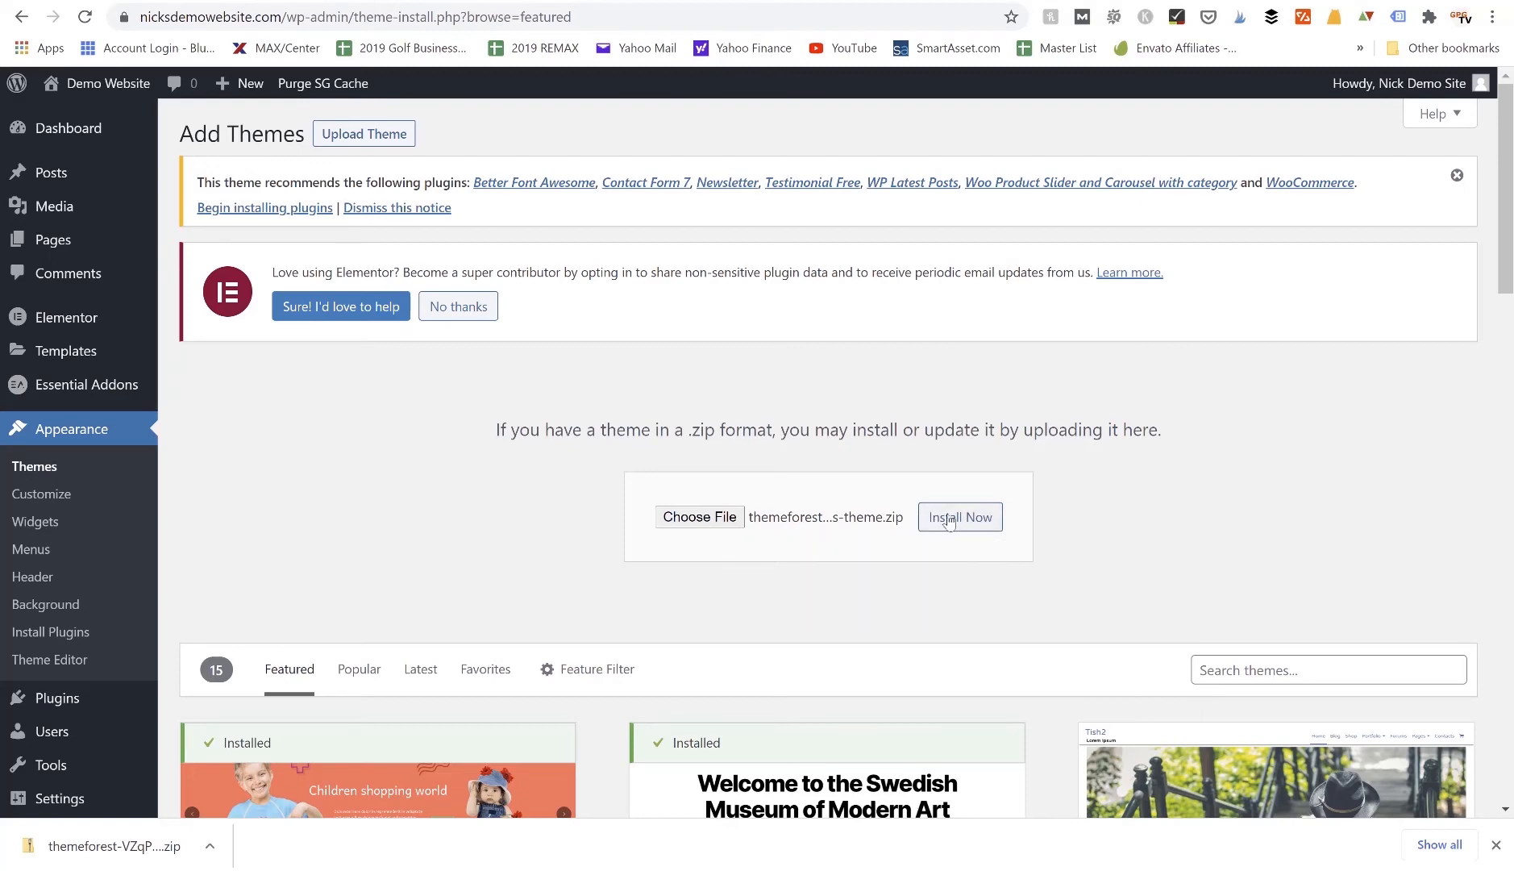
left_click(959, 516)
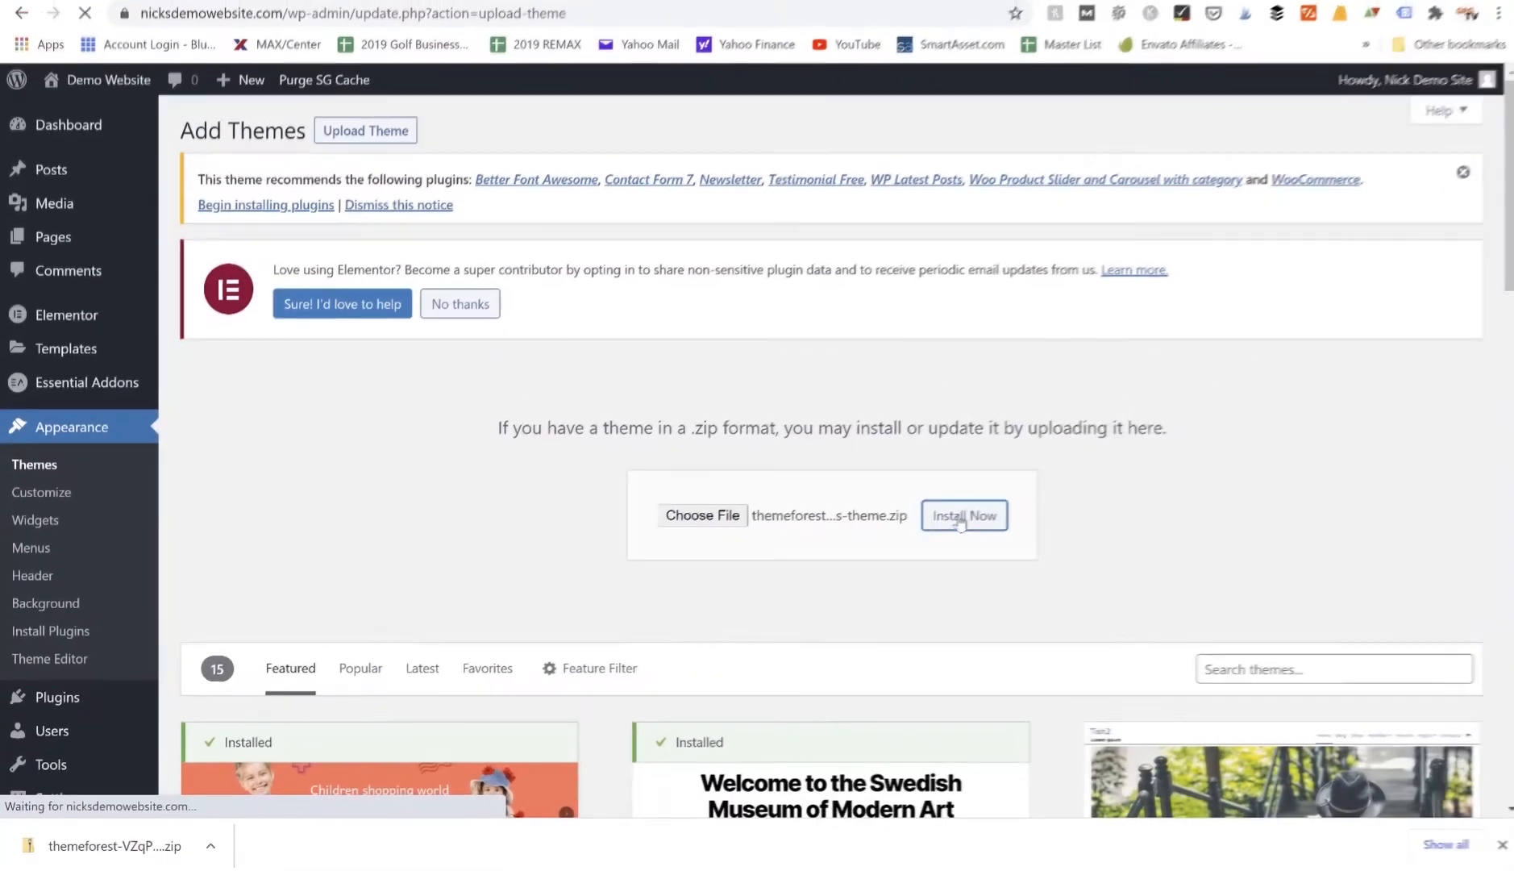
left_click(962, 515)
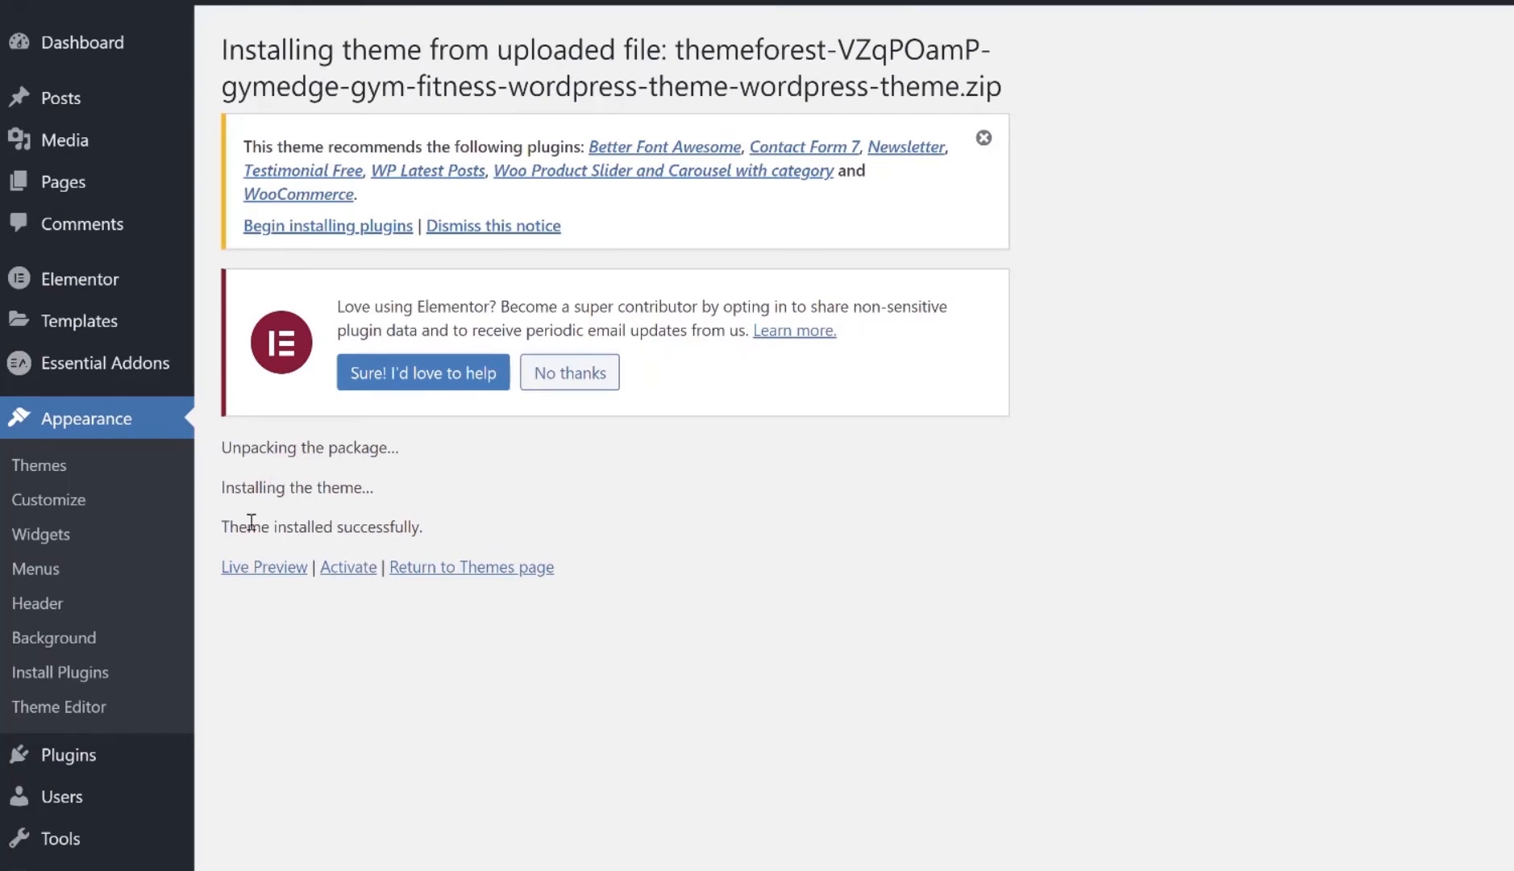
mouse_move(322, 576)
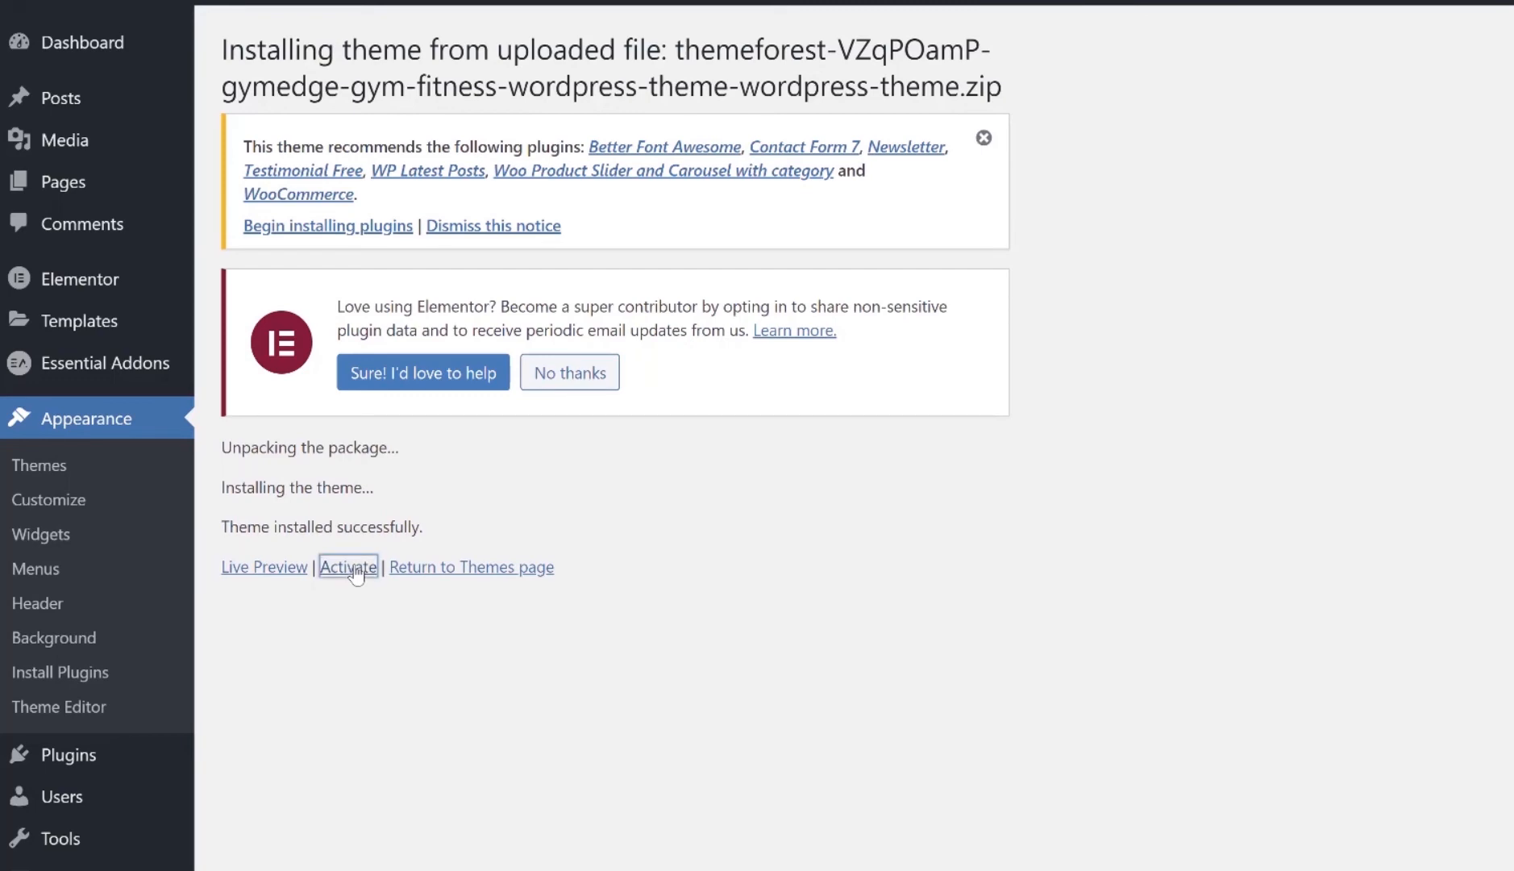
Activate GymEdge so it becomes the site's active theme.
left_click(348, 566)
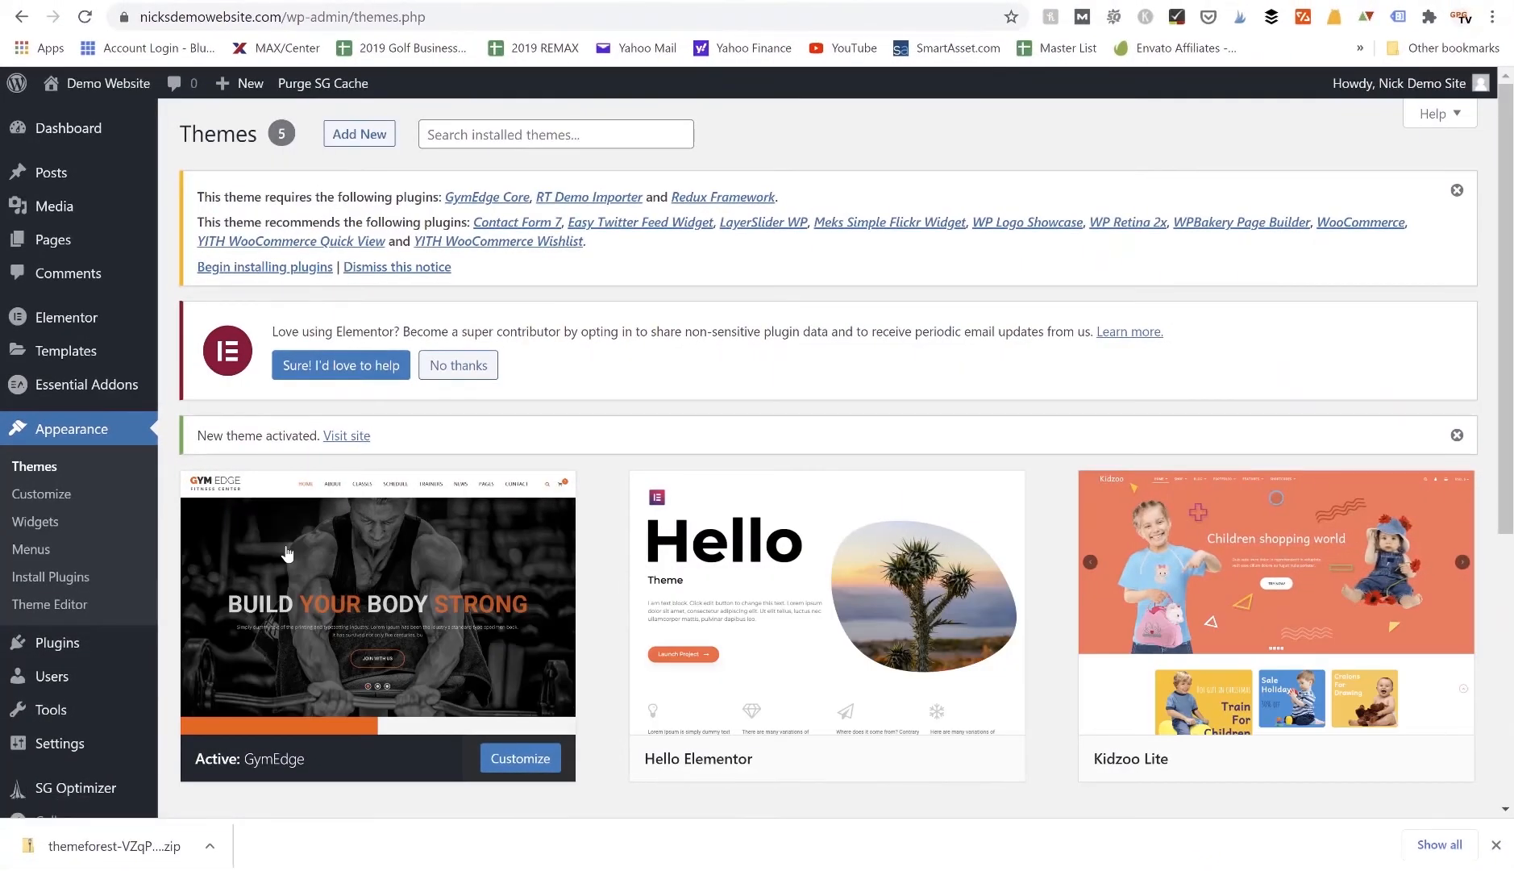
scroll("down", 3)
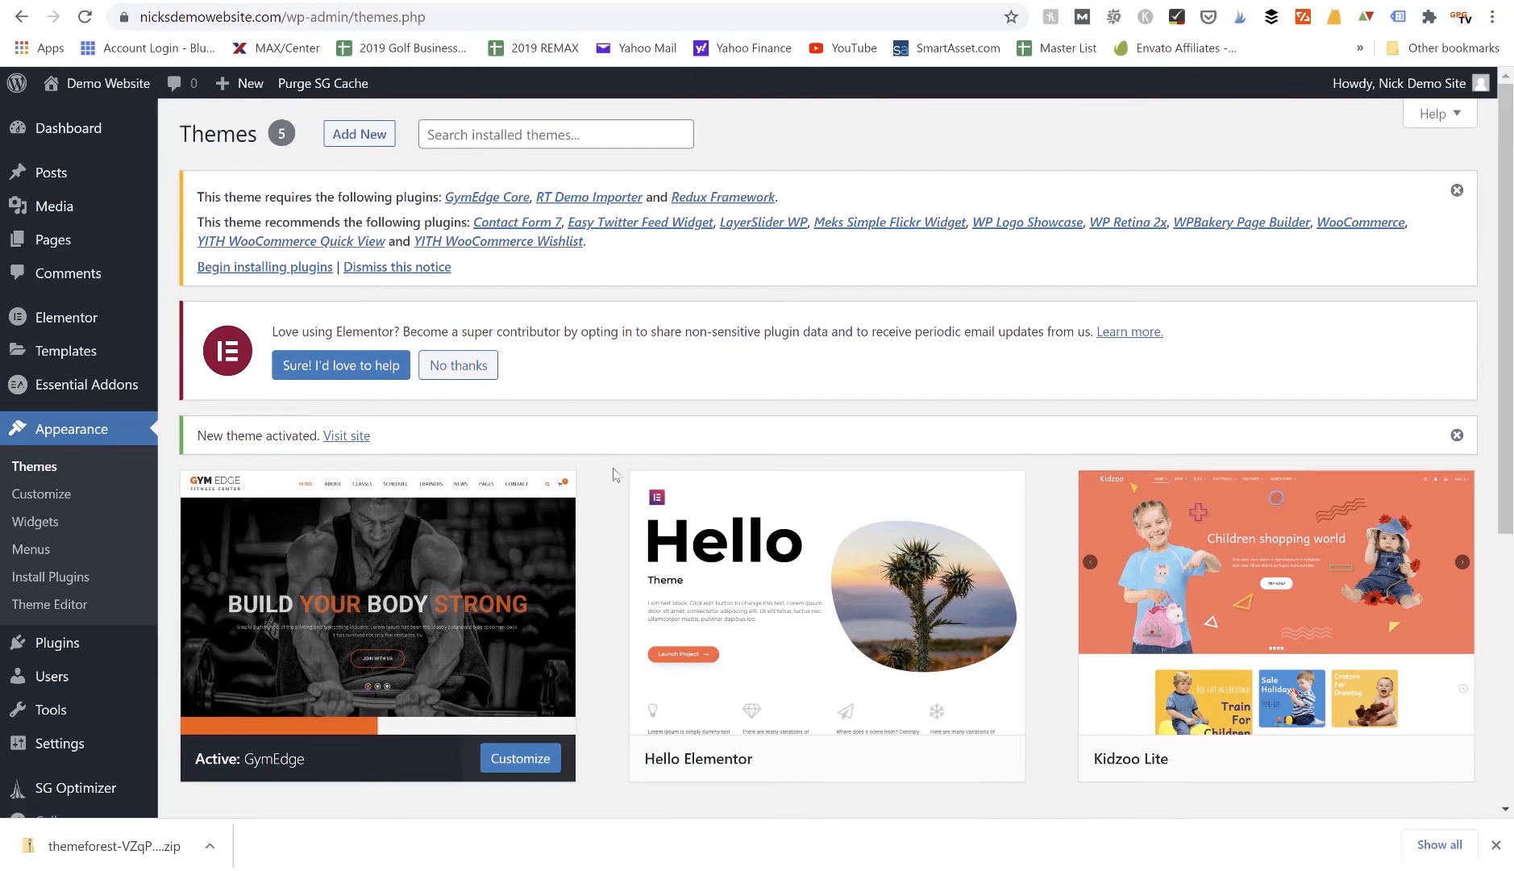
mouse_move(129, 158)
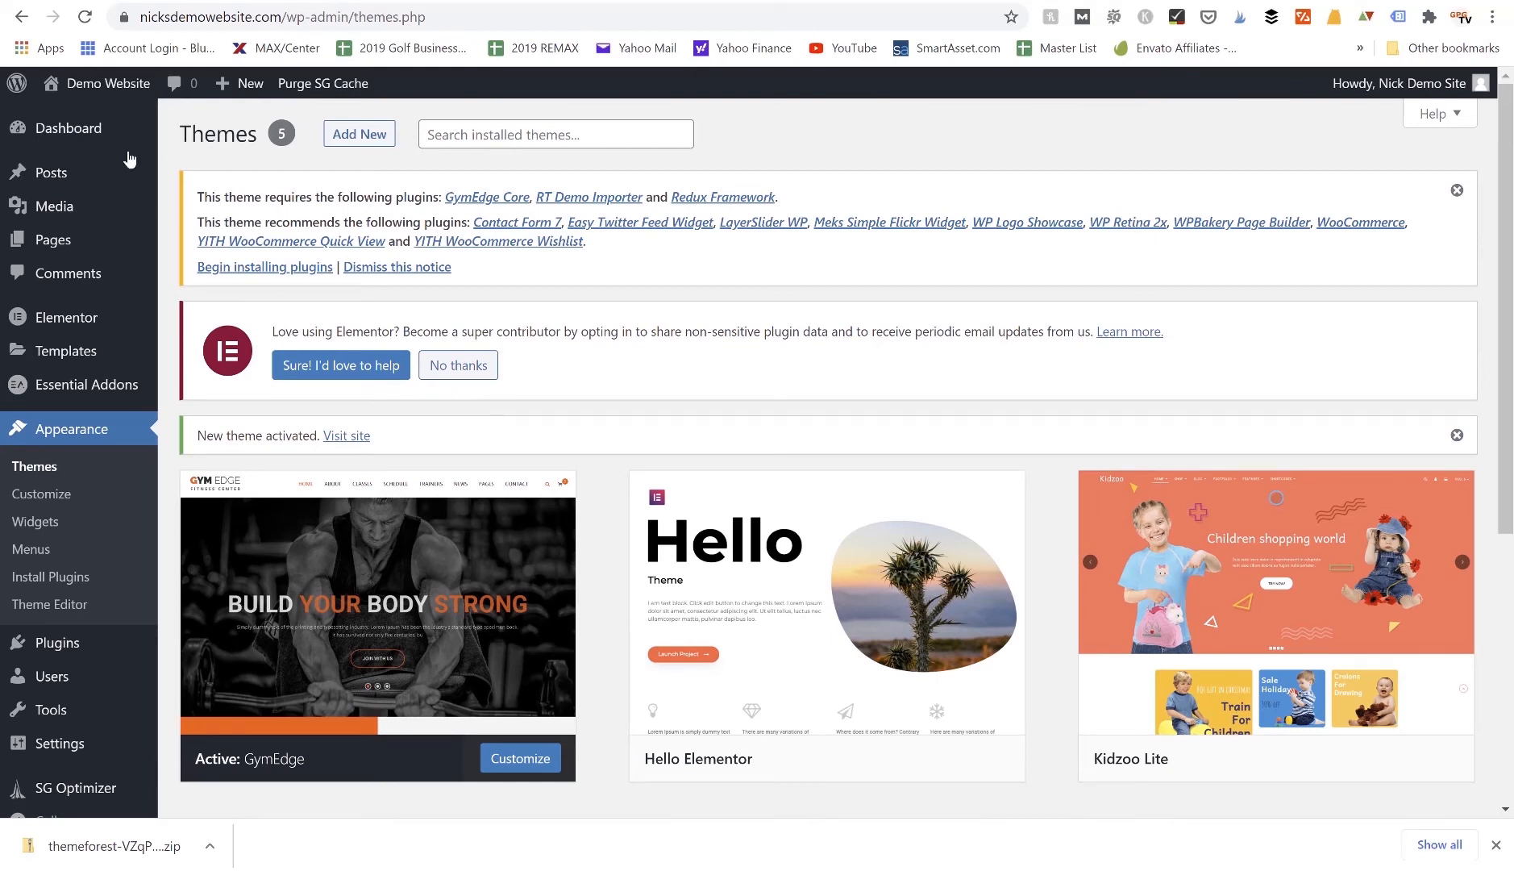
mouse_move(35, 473)
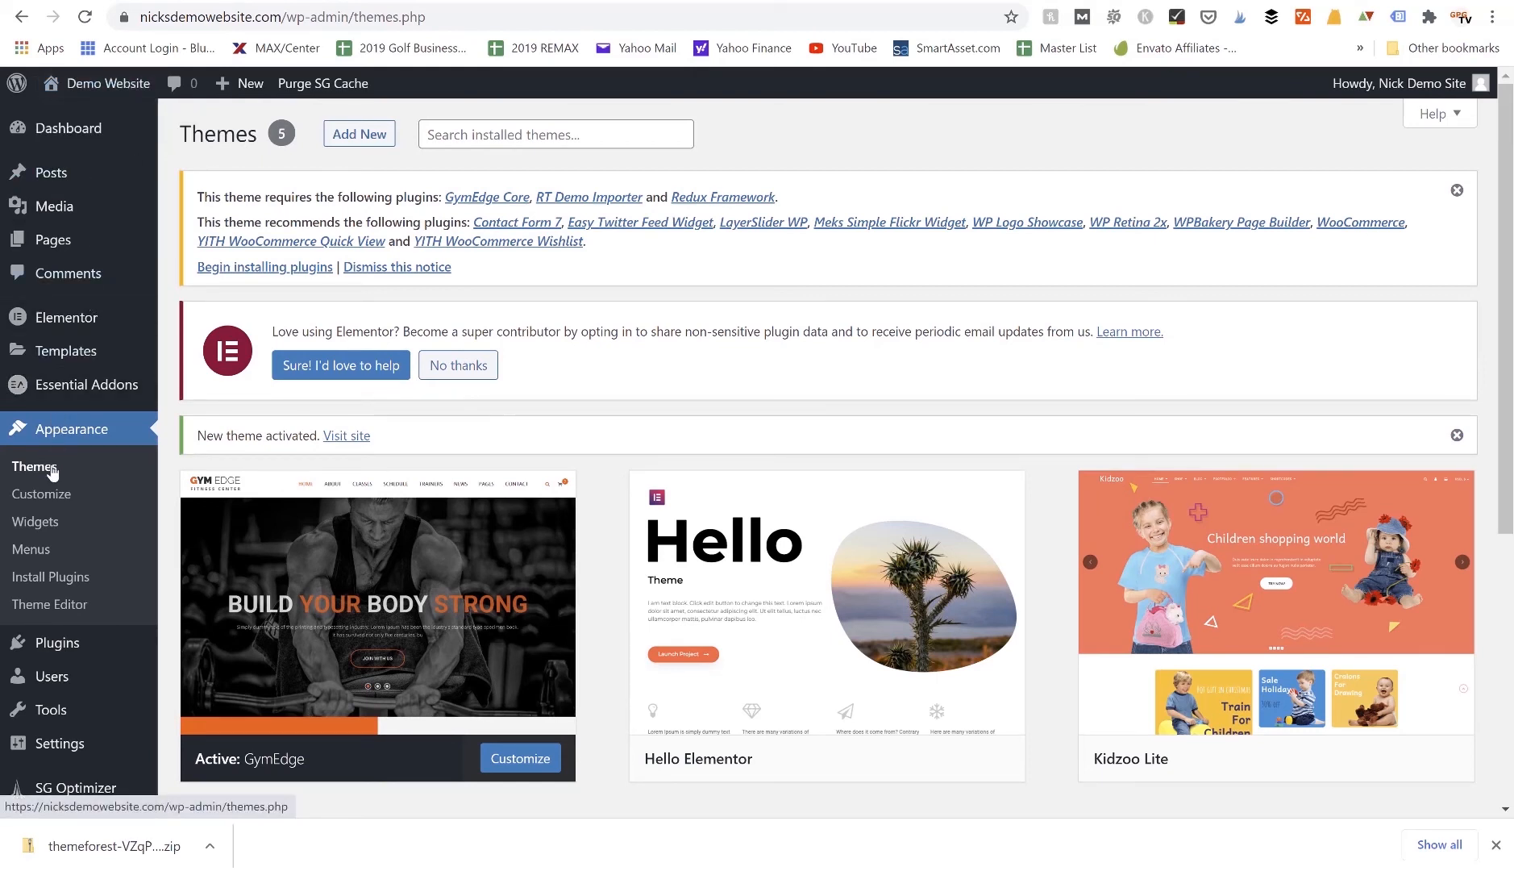
scroll("down", 3)
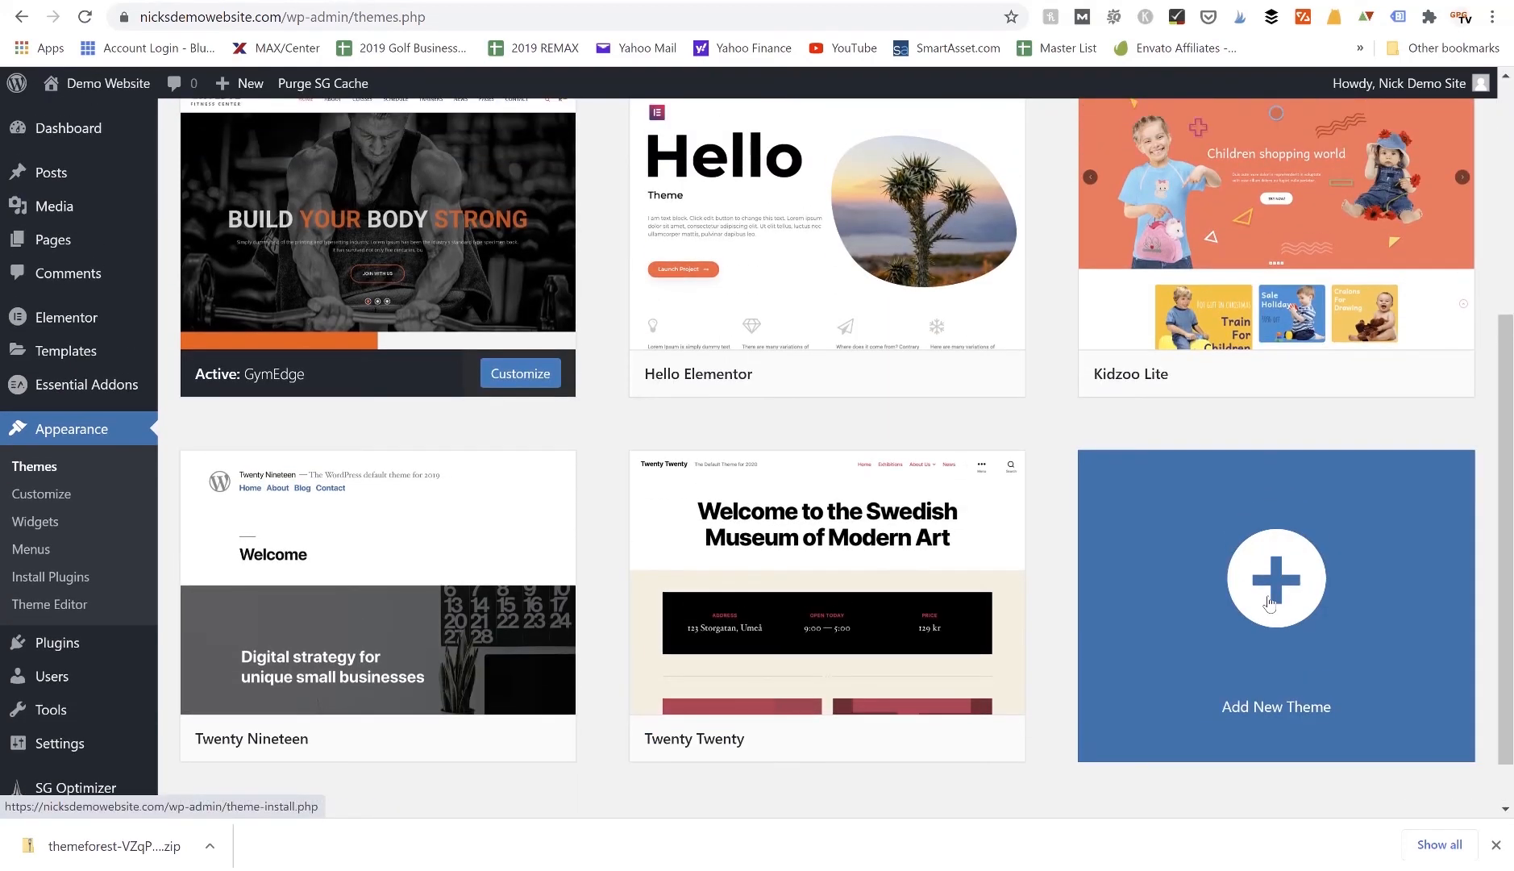
Reach the Add Themes page via the Add New Theme tile and browse its featured list.
left_click(1274, 603)
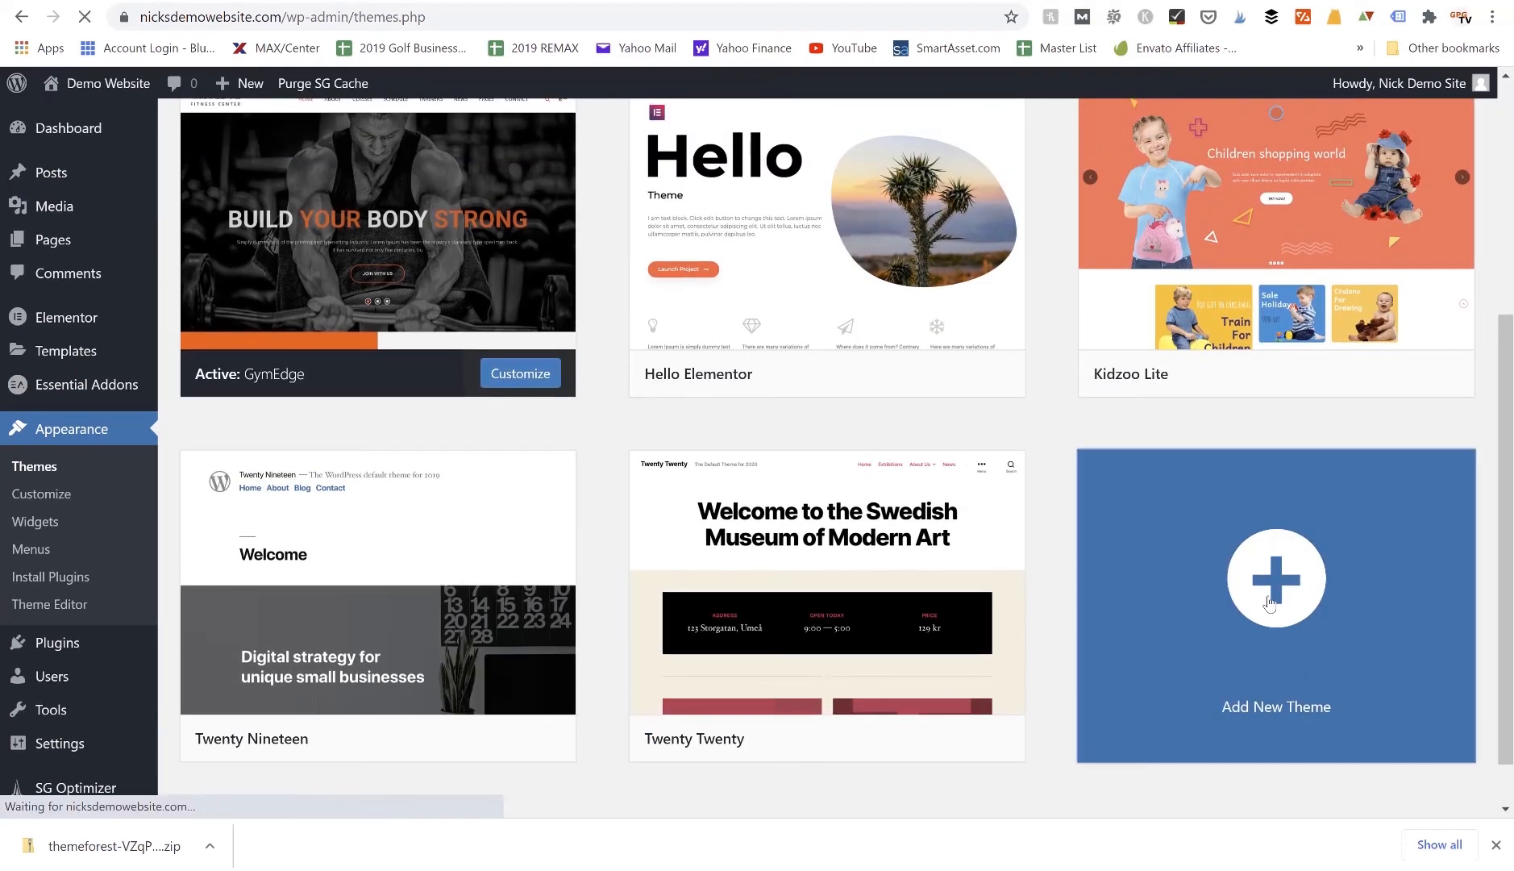
left_click(1275, 579)
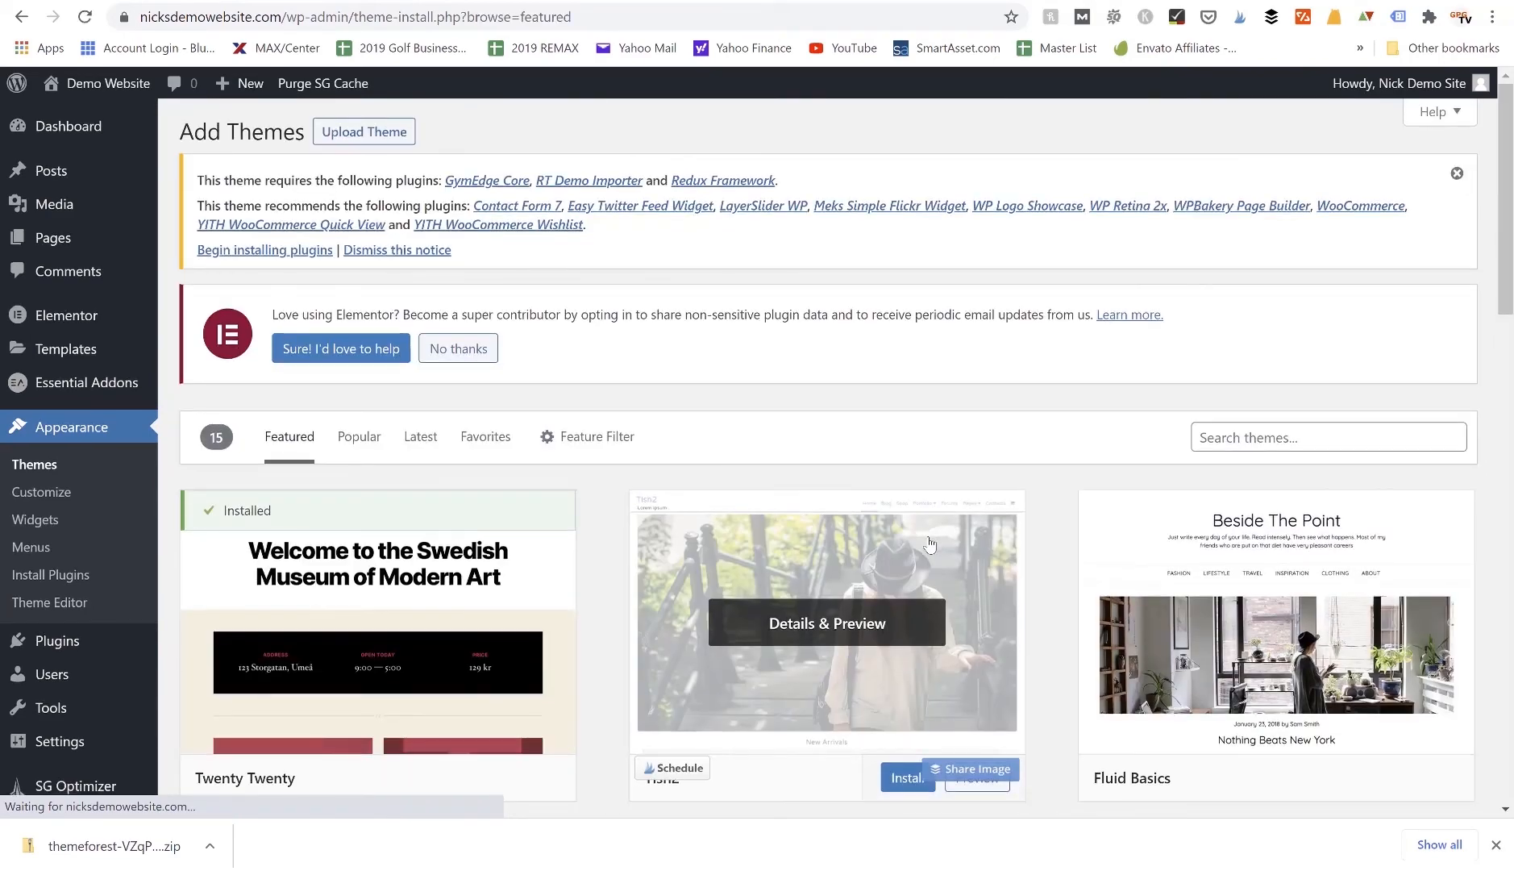
scroll("down", 3)
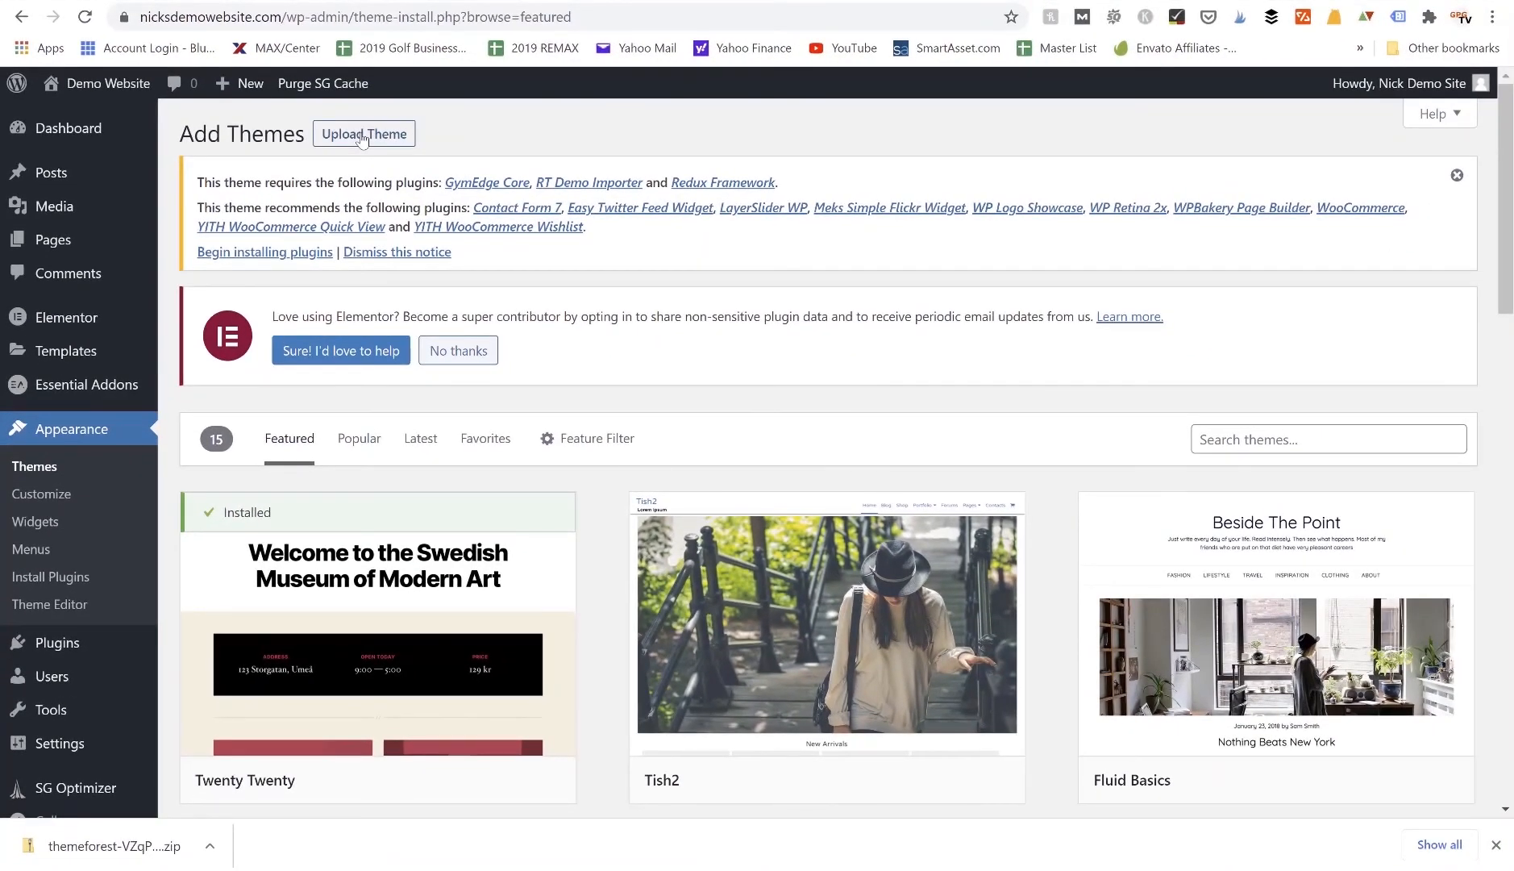
mouse_move(598, 155)
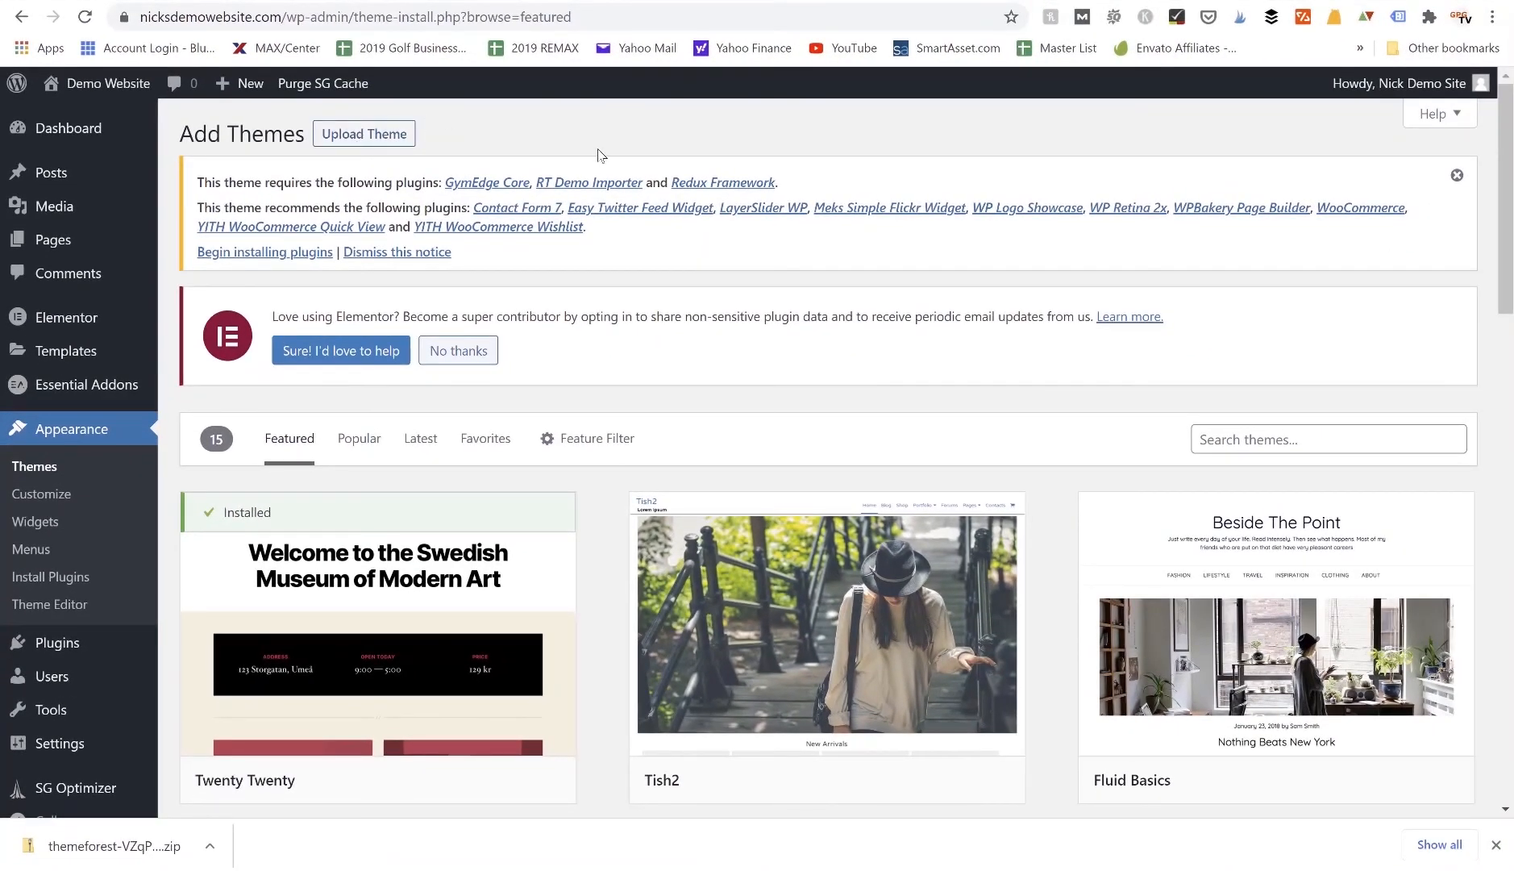
scroll("down", 3)
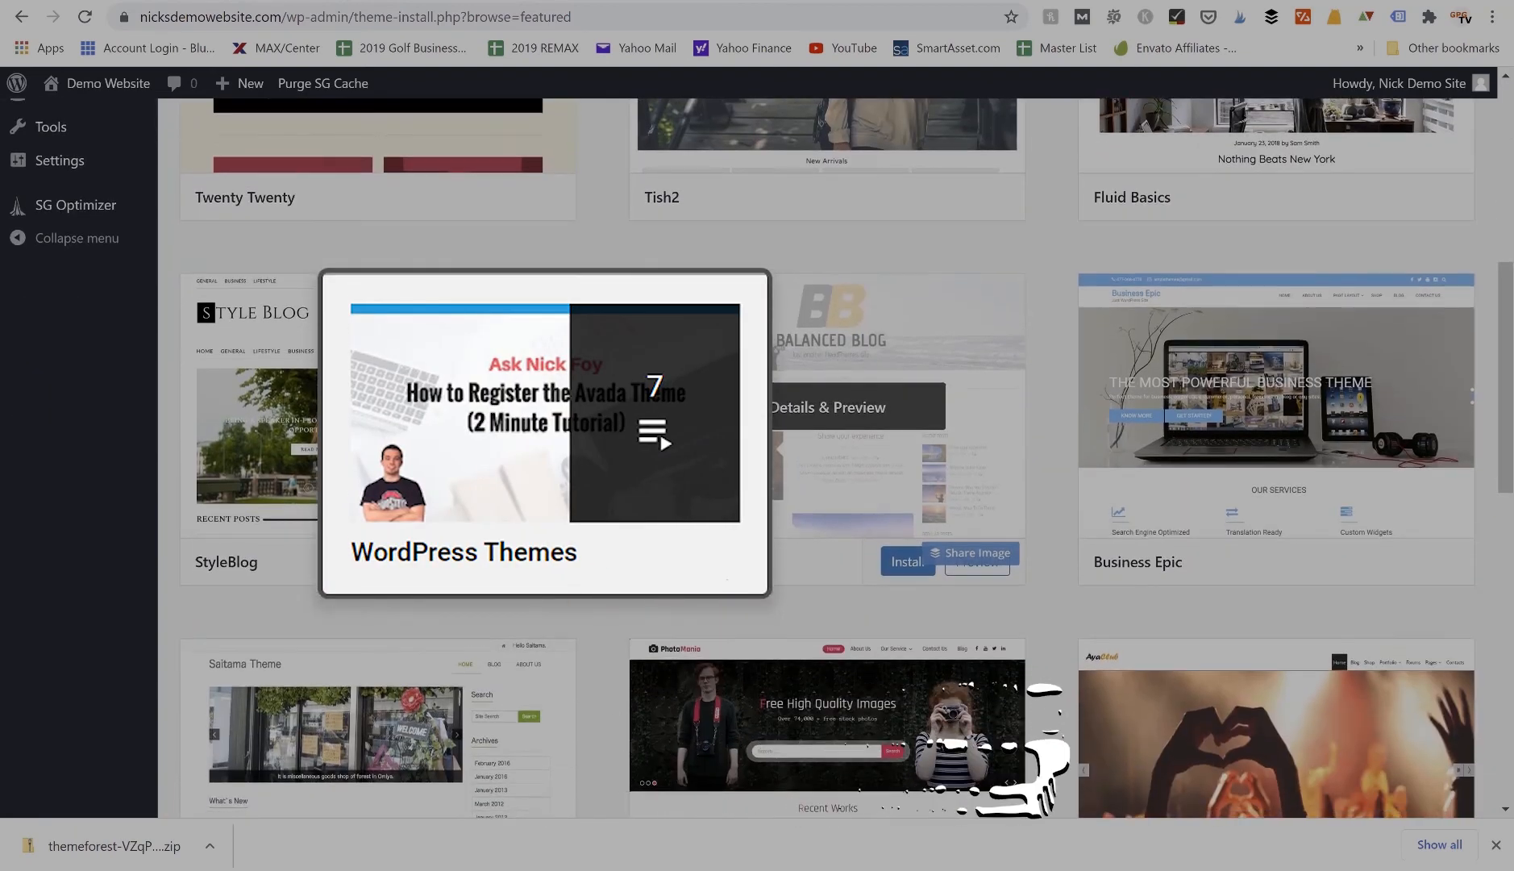
scroll("down", 3)
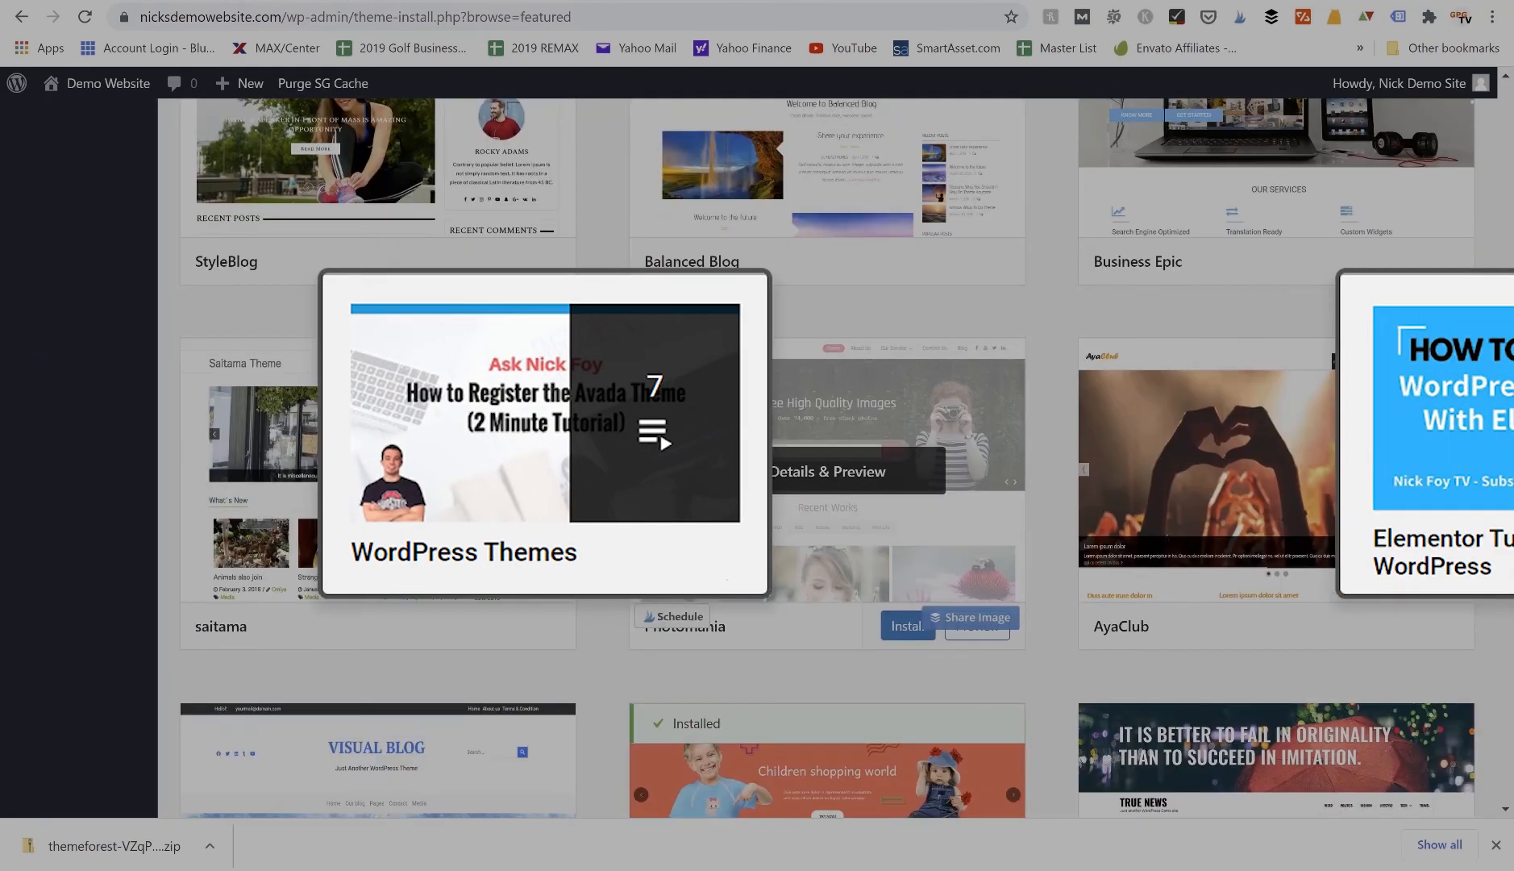
scroll("down", 3)
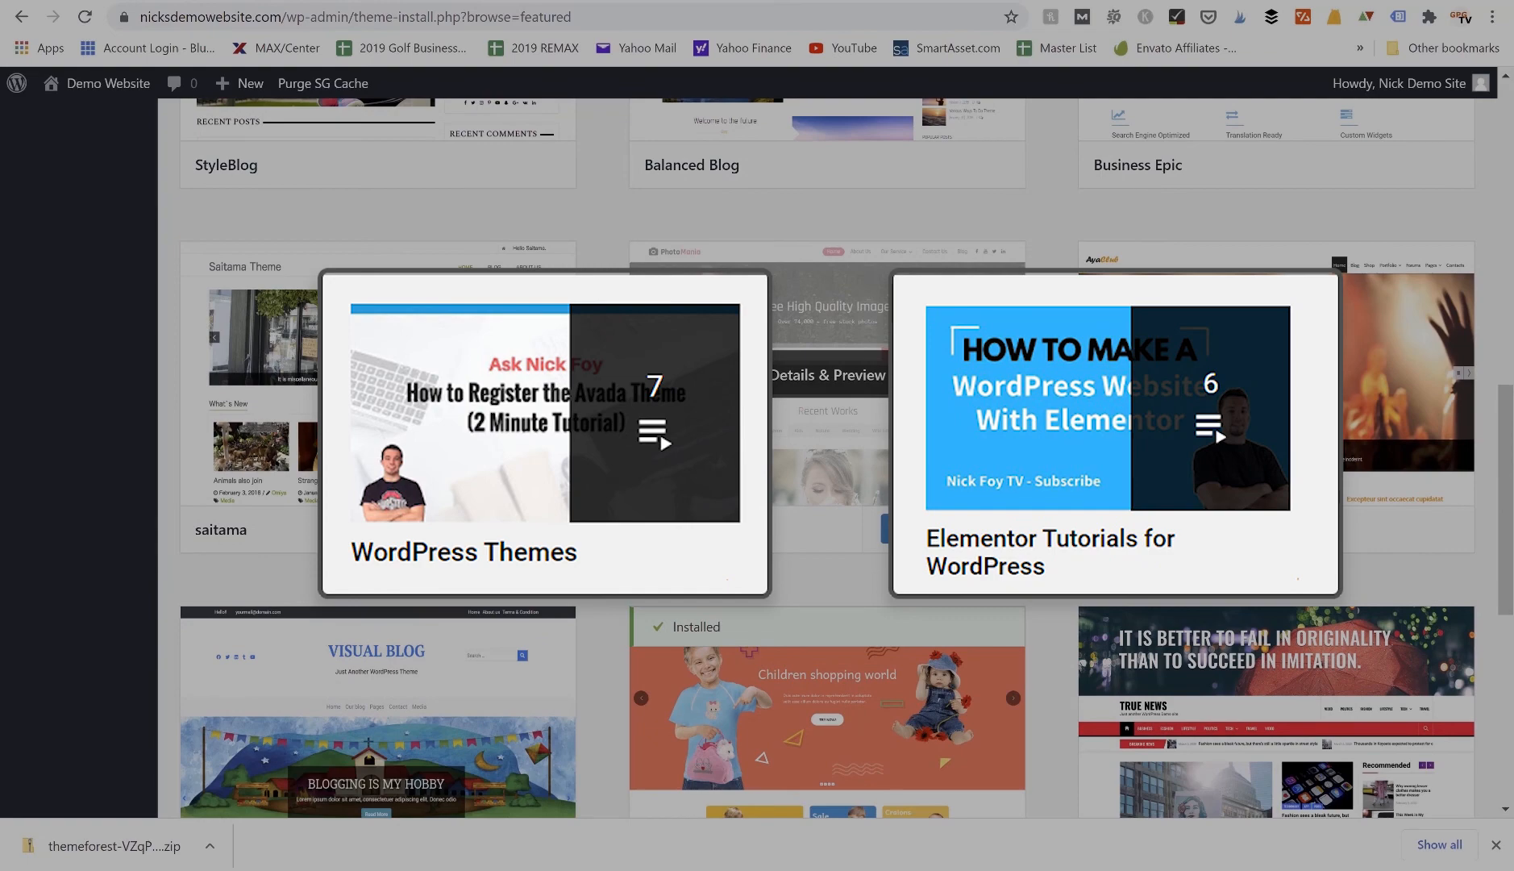